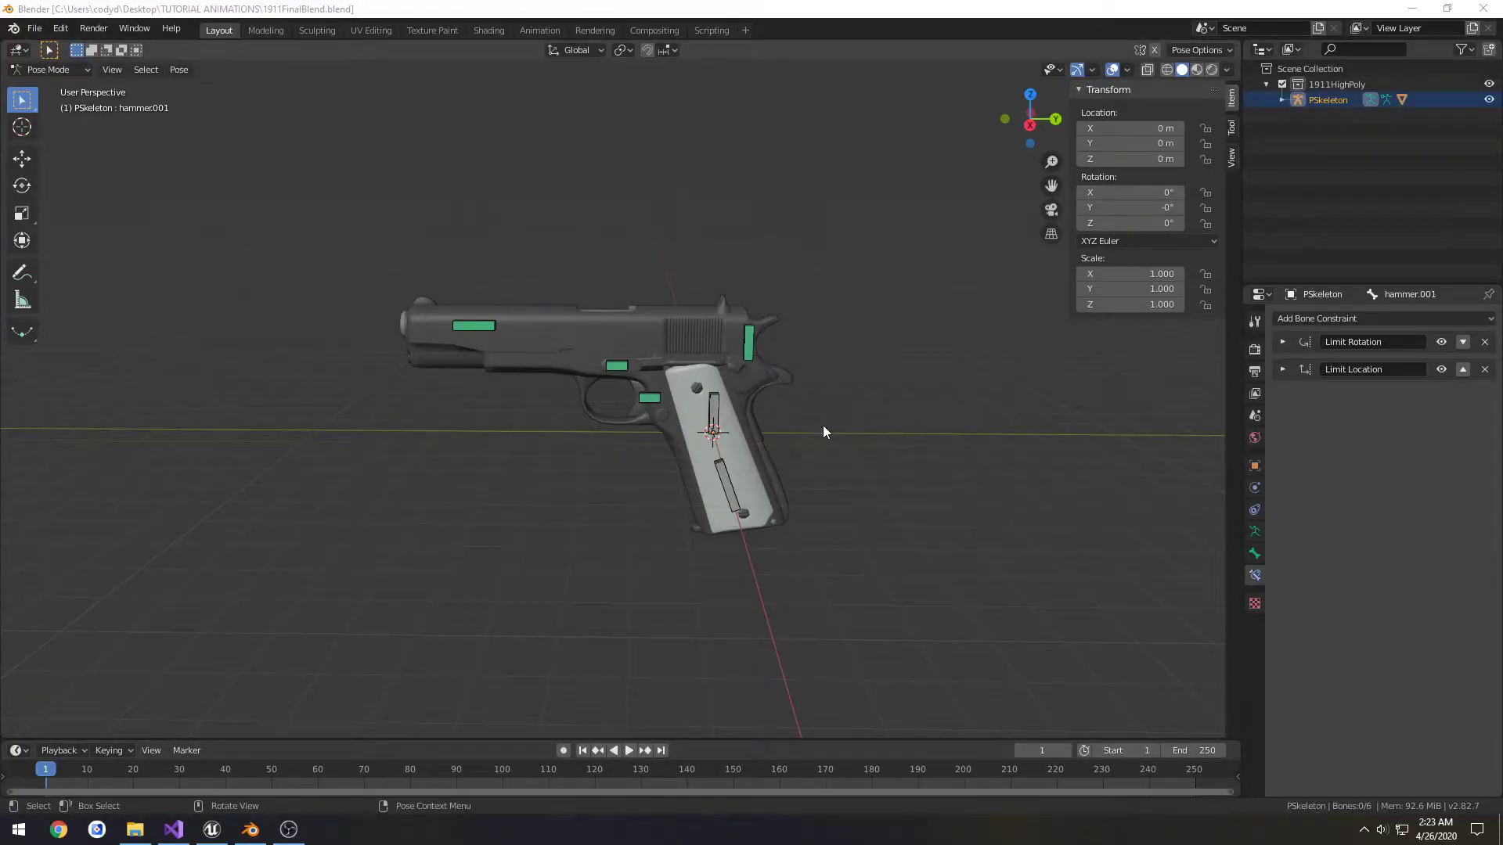
- Start a new General file from the 1911 pistol scene, prompting to save changes
{"action": "key", "text": "r"}
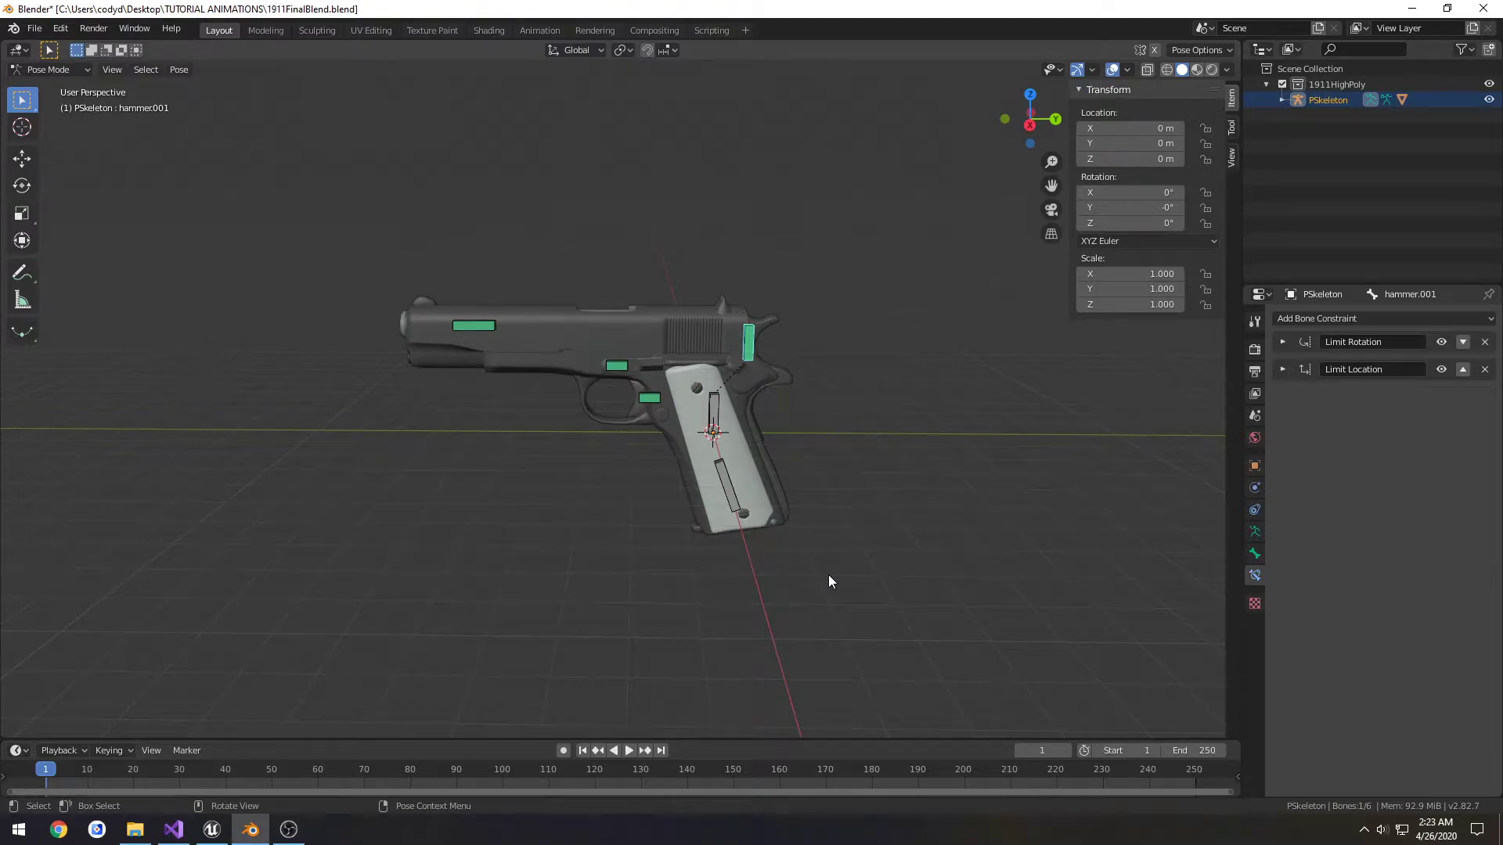
{"action": "left_click", "coordinate": [34, 28]}
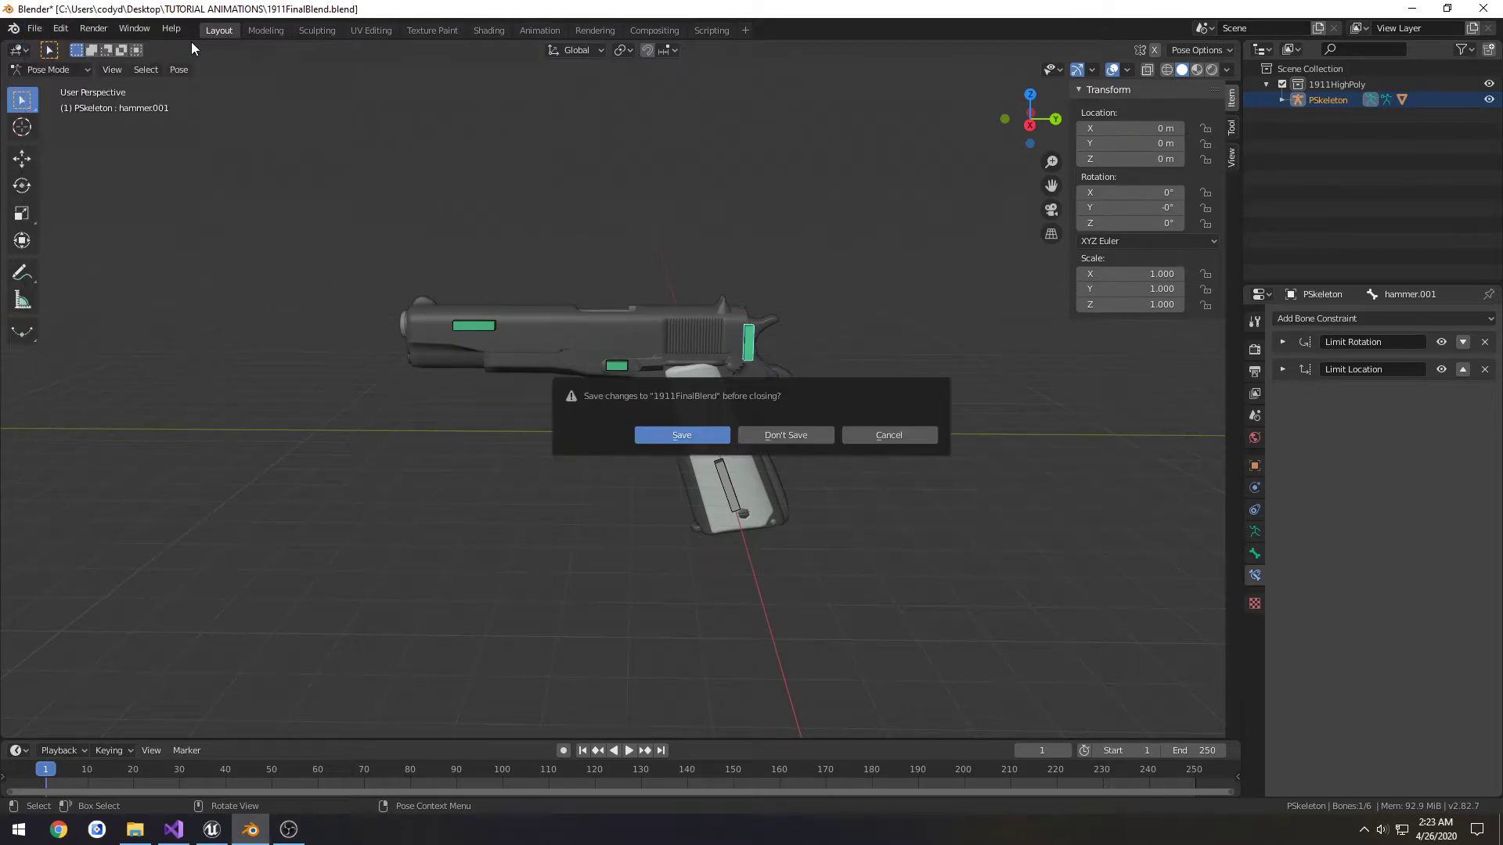
{"action": "mouse_move", "coordinate": [784, 435]}
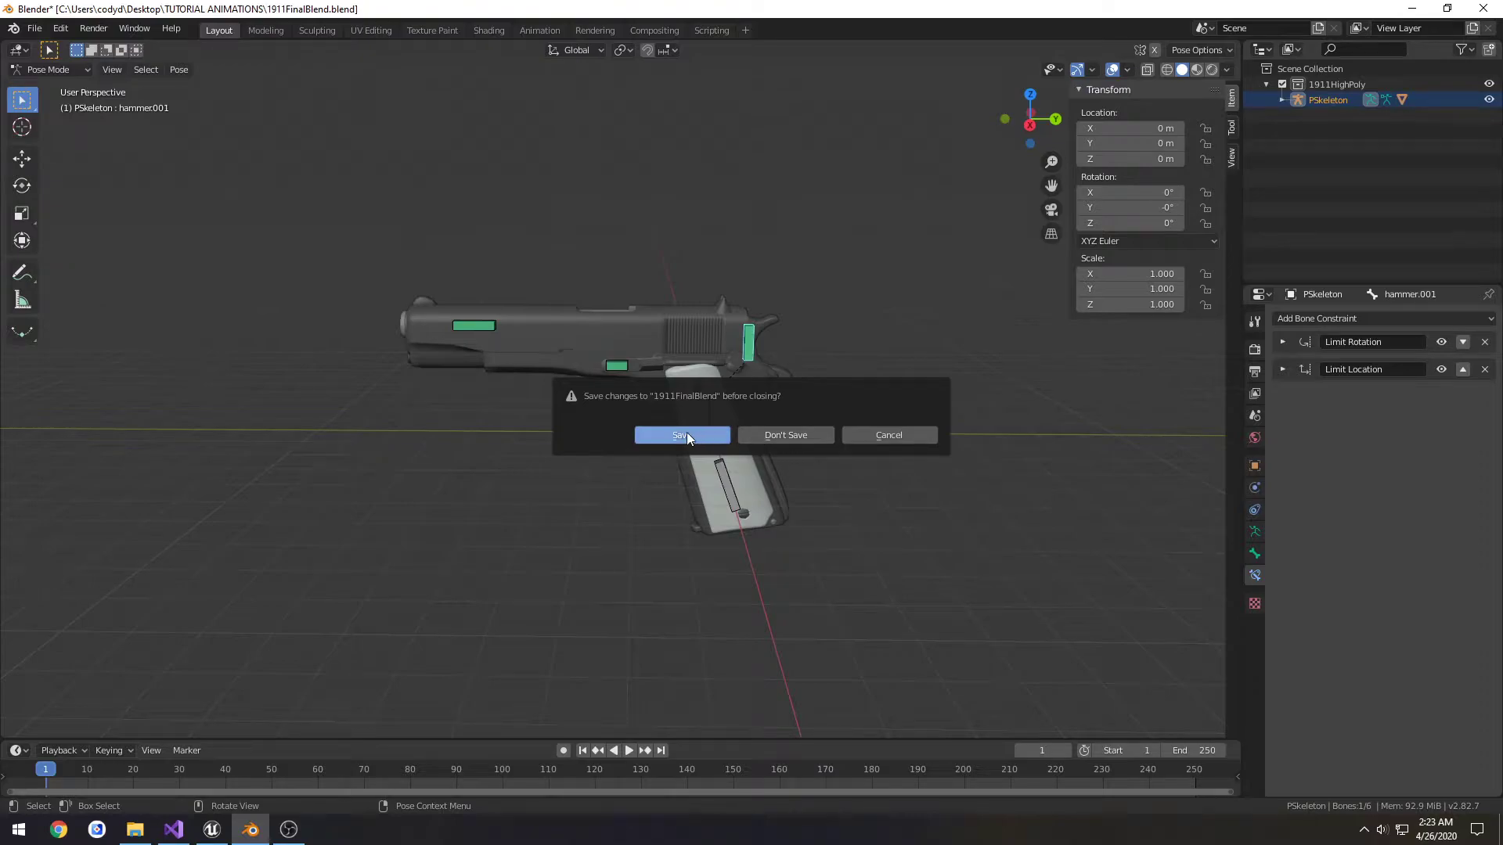
- Save the pistol file, delete the default cube, camera and light, and open the blend folder
{"action": "left_click", "coordinate": [785, 434]}
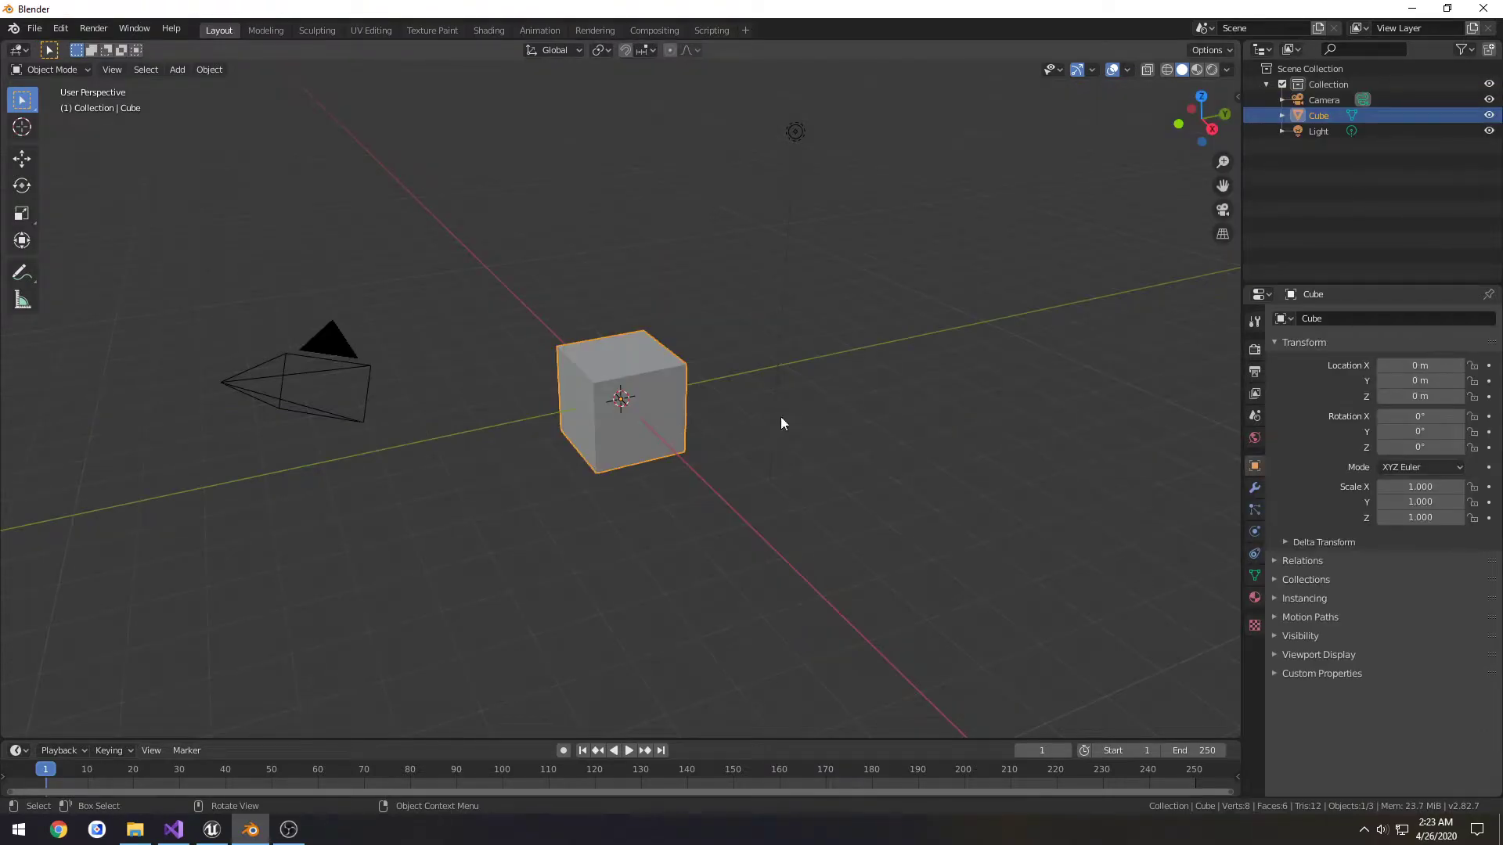
{"action": "key", "text": "x"}
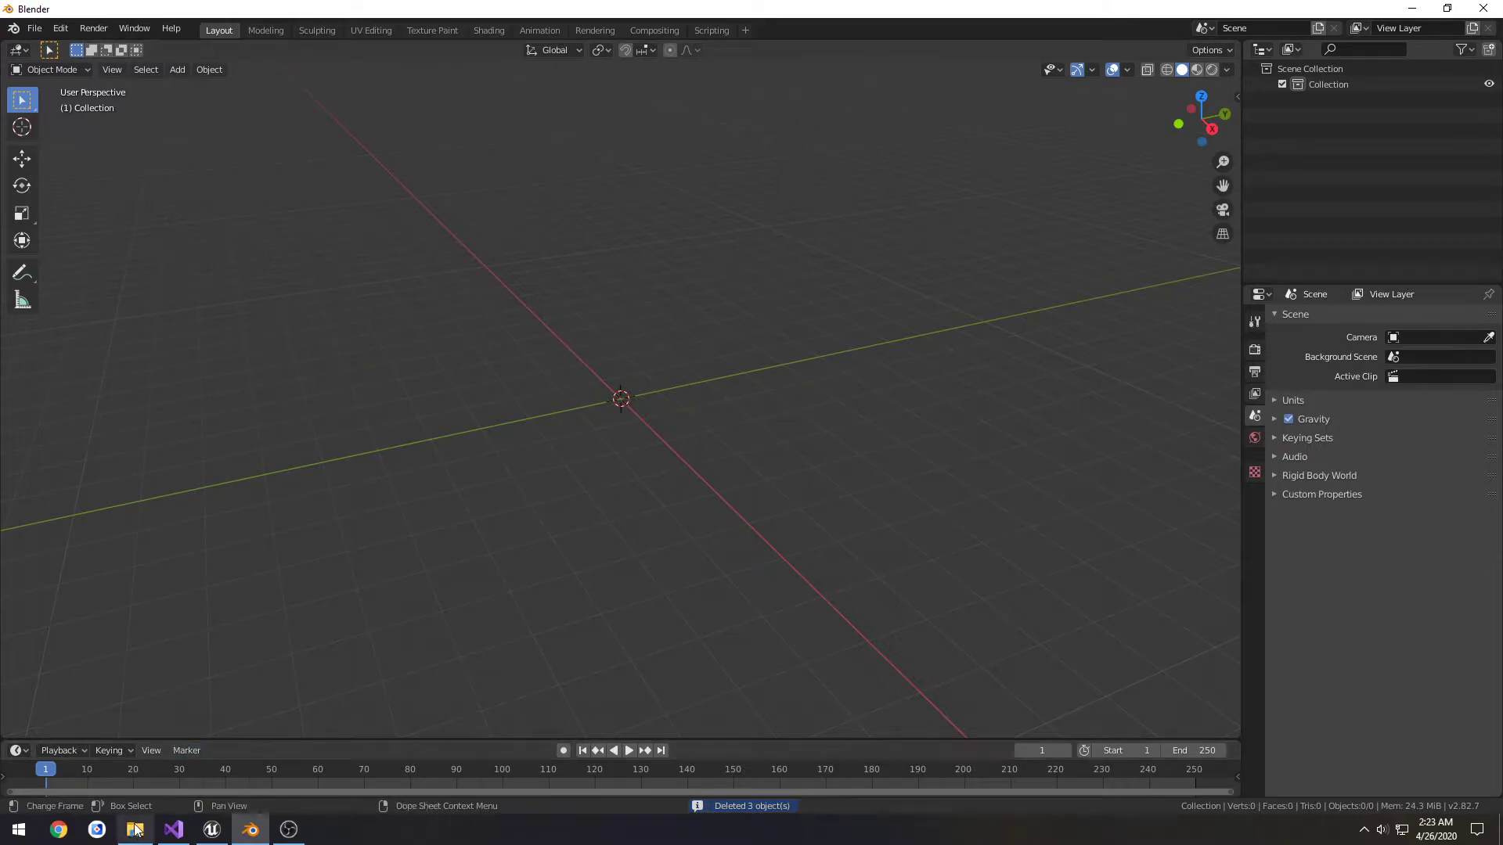
{"action": "left_click", "coordinate": [134, 829]}
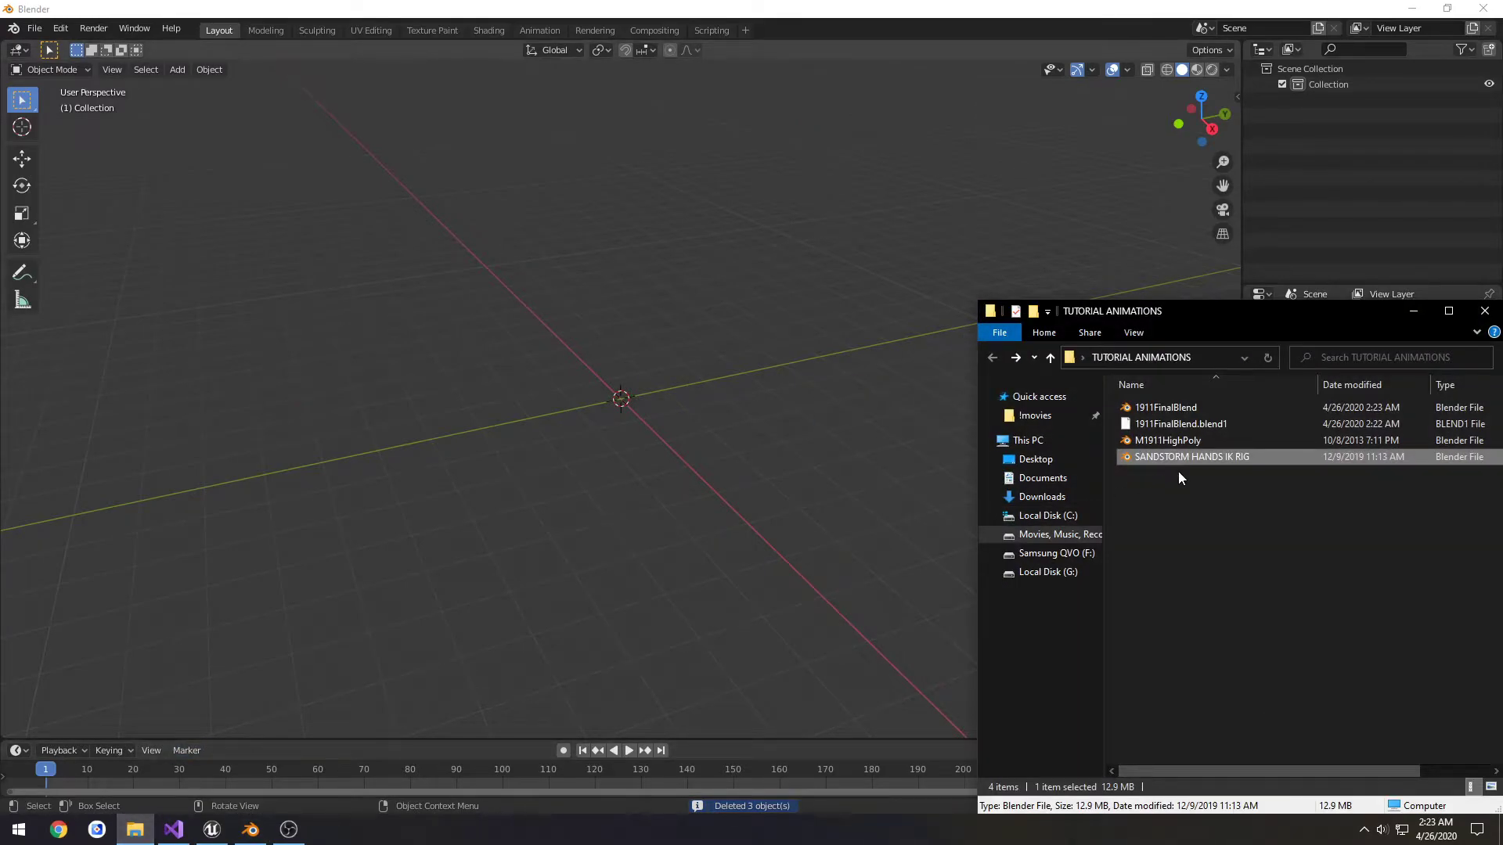
{"action": "mouse_move", "coordinate": [1192, 461]}
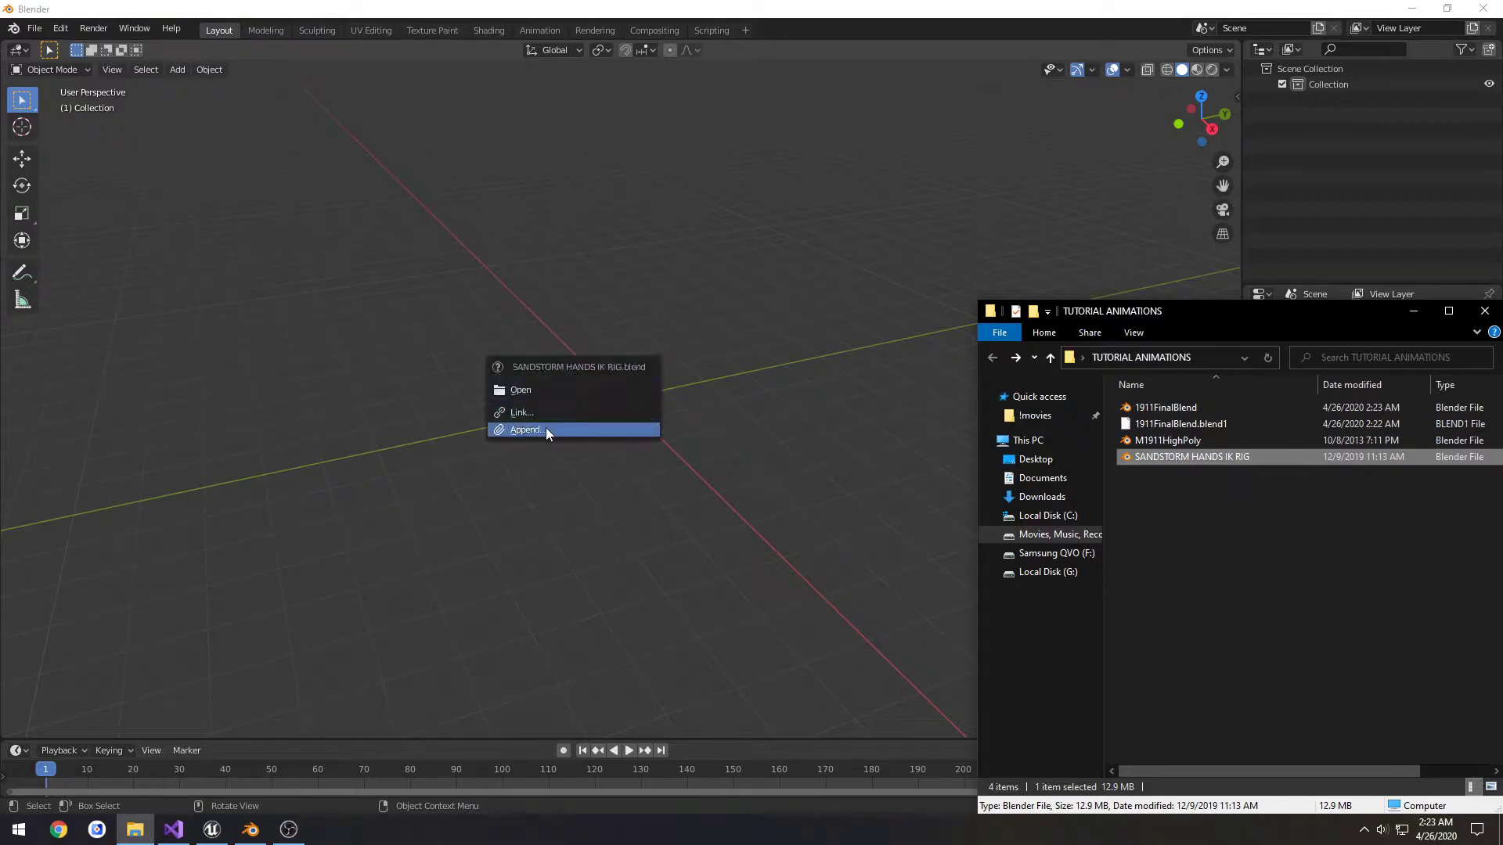
- Append from the hands IK rig's Collection folder, selecting Bare Hands, both Security and both Insurgent sets
{"action": "left_click", "coordinate": [524, 429]}
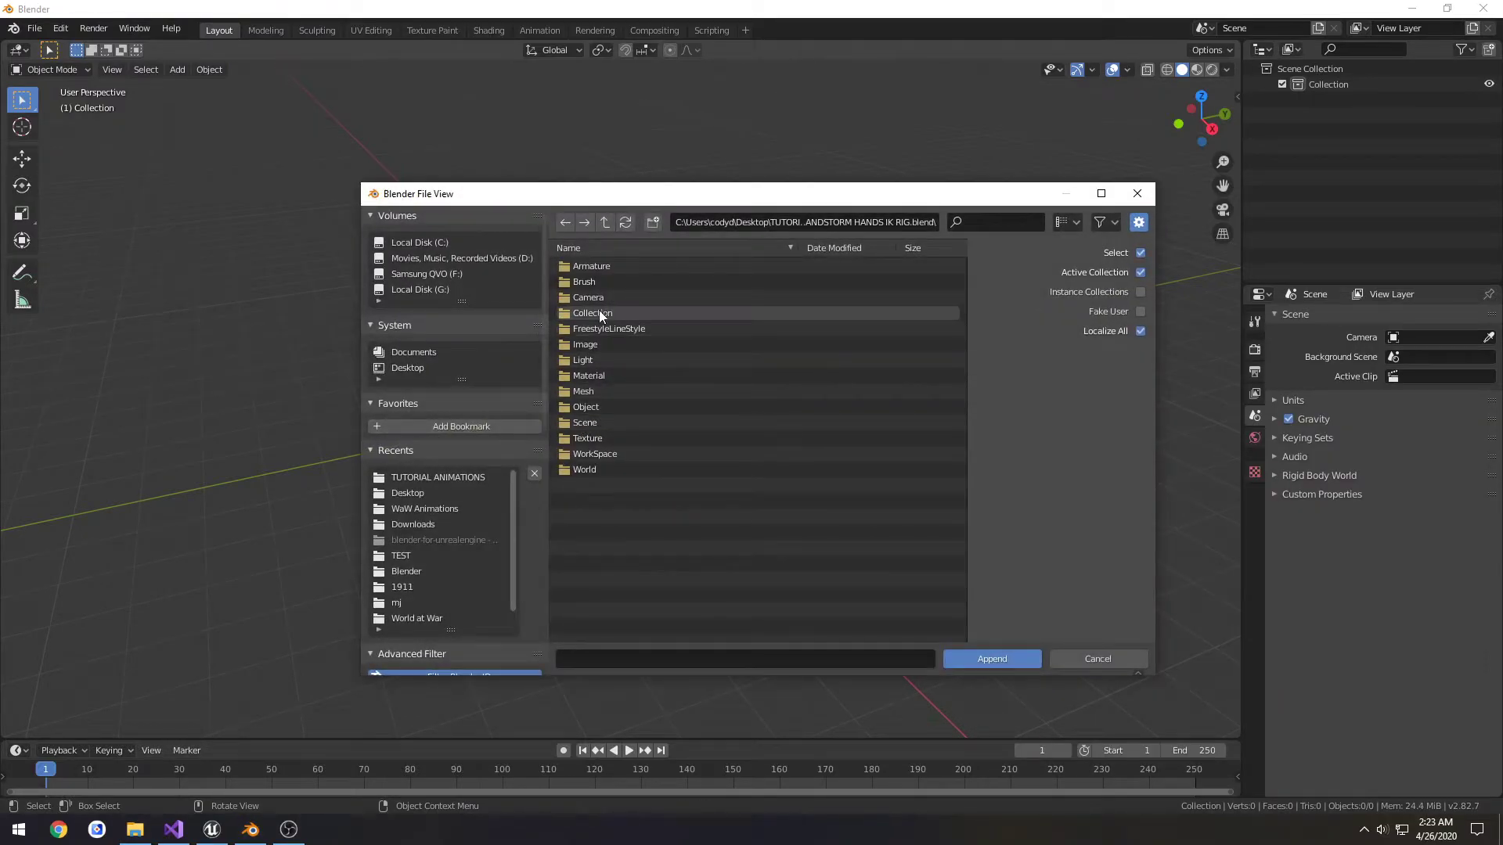
{"action": "double_click", "coordinate": [592, 312]}
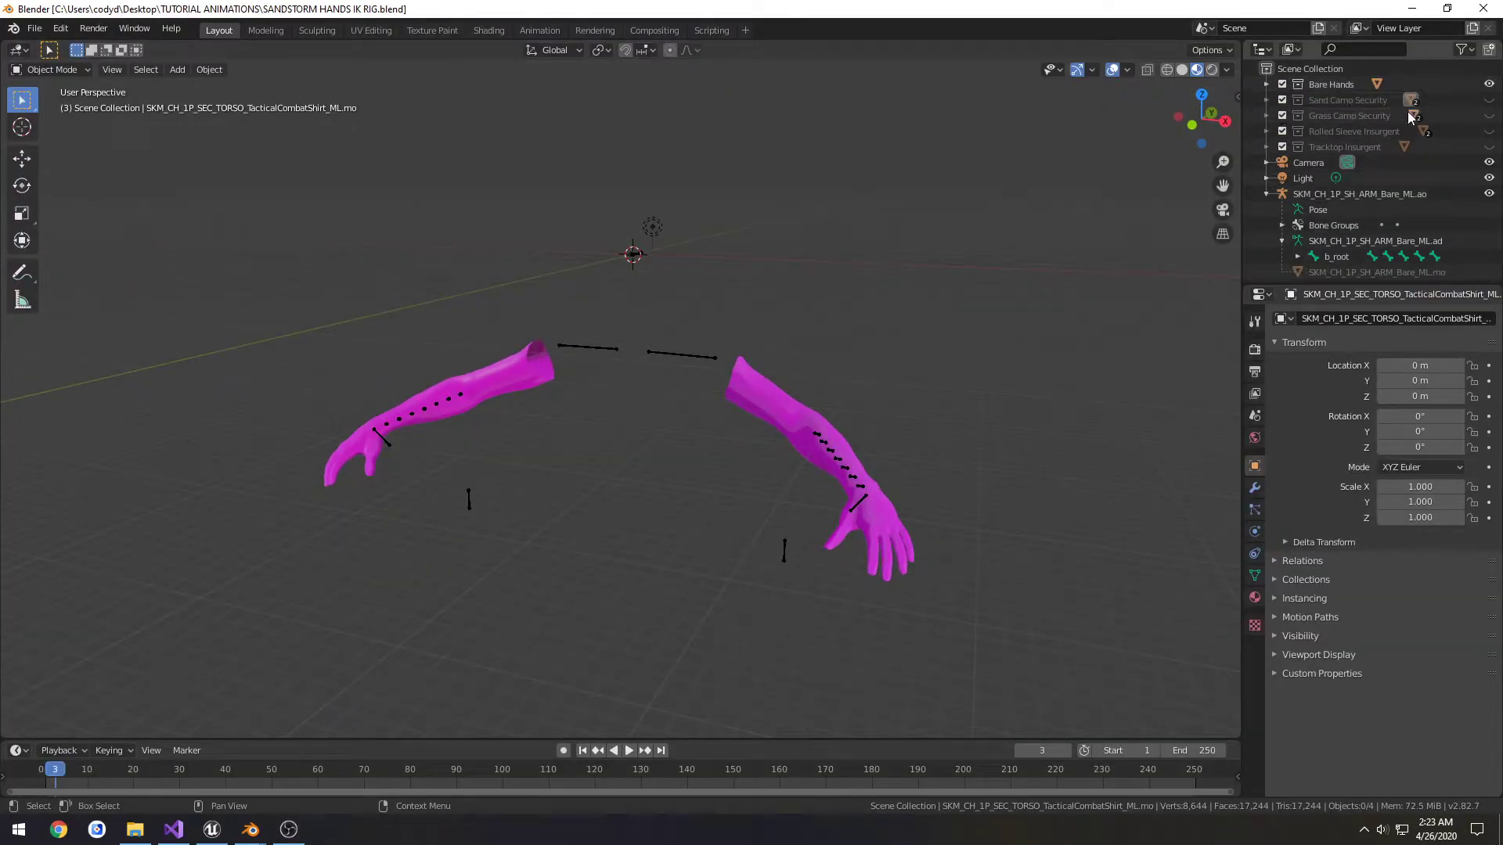
{"action": "left_click", "coordinate": [1488, 85]}
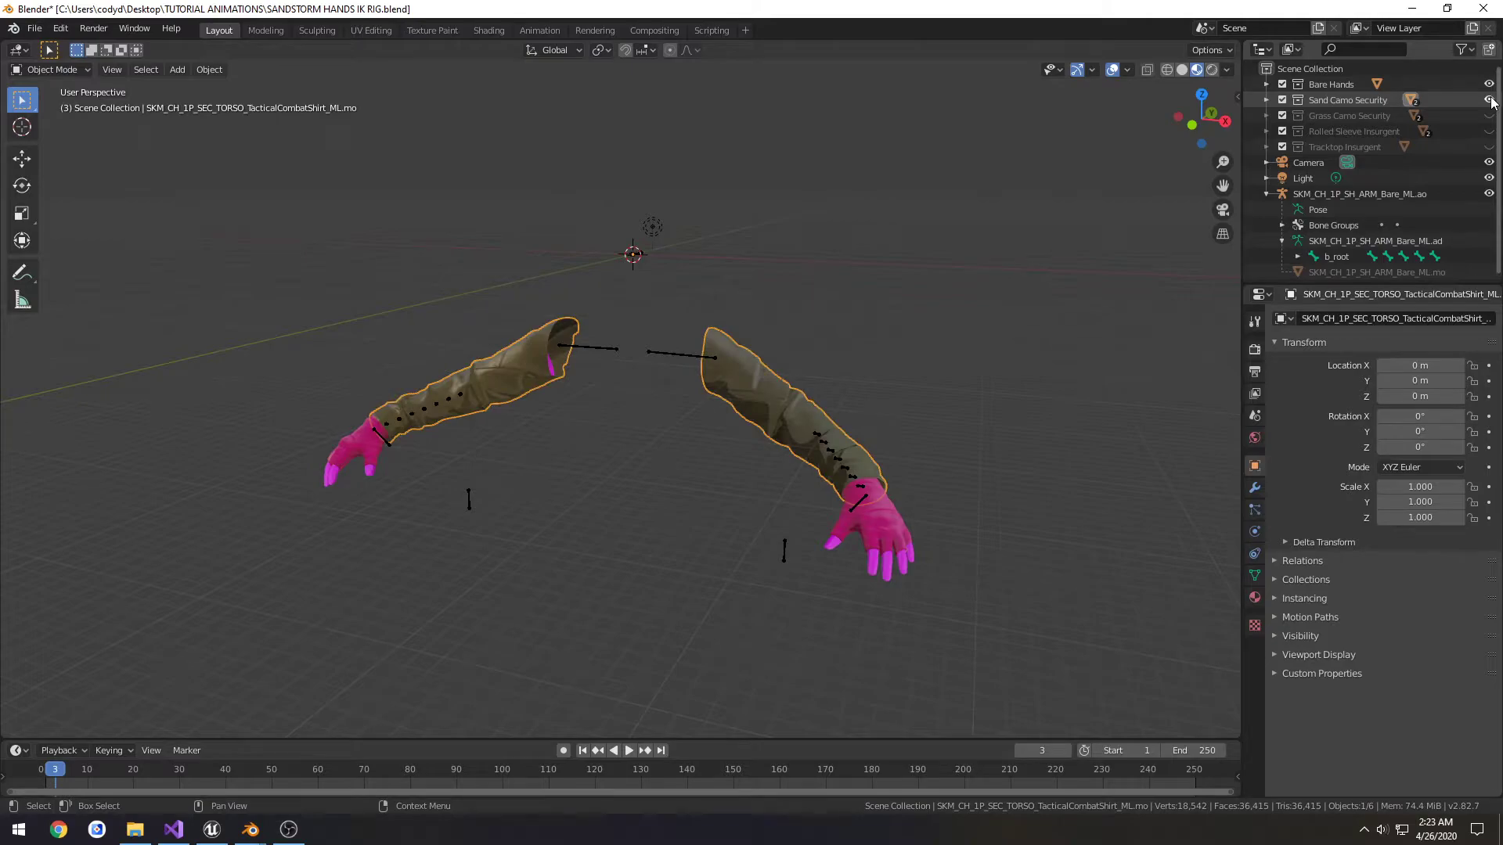
{"action": "left_click", "coordinate": [1489, 115]}
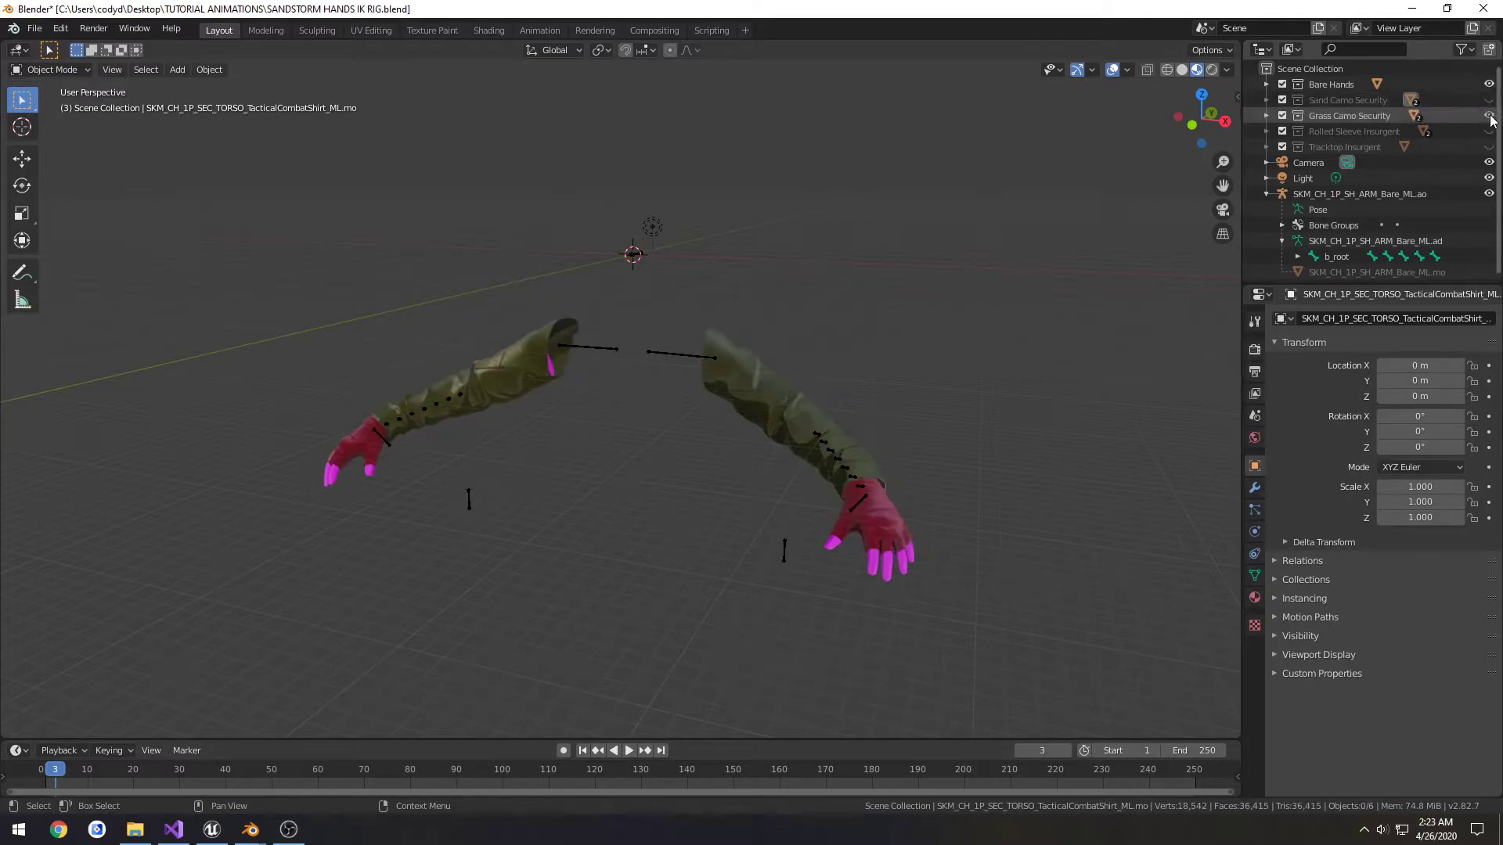
{"action": "left_click", "coordinate": [1489, 132]}
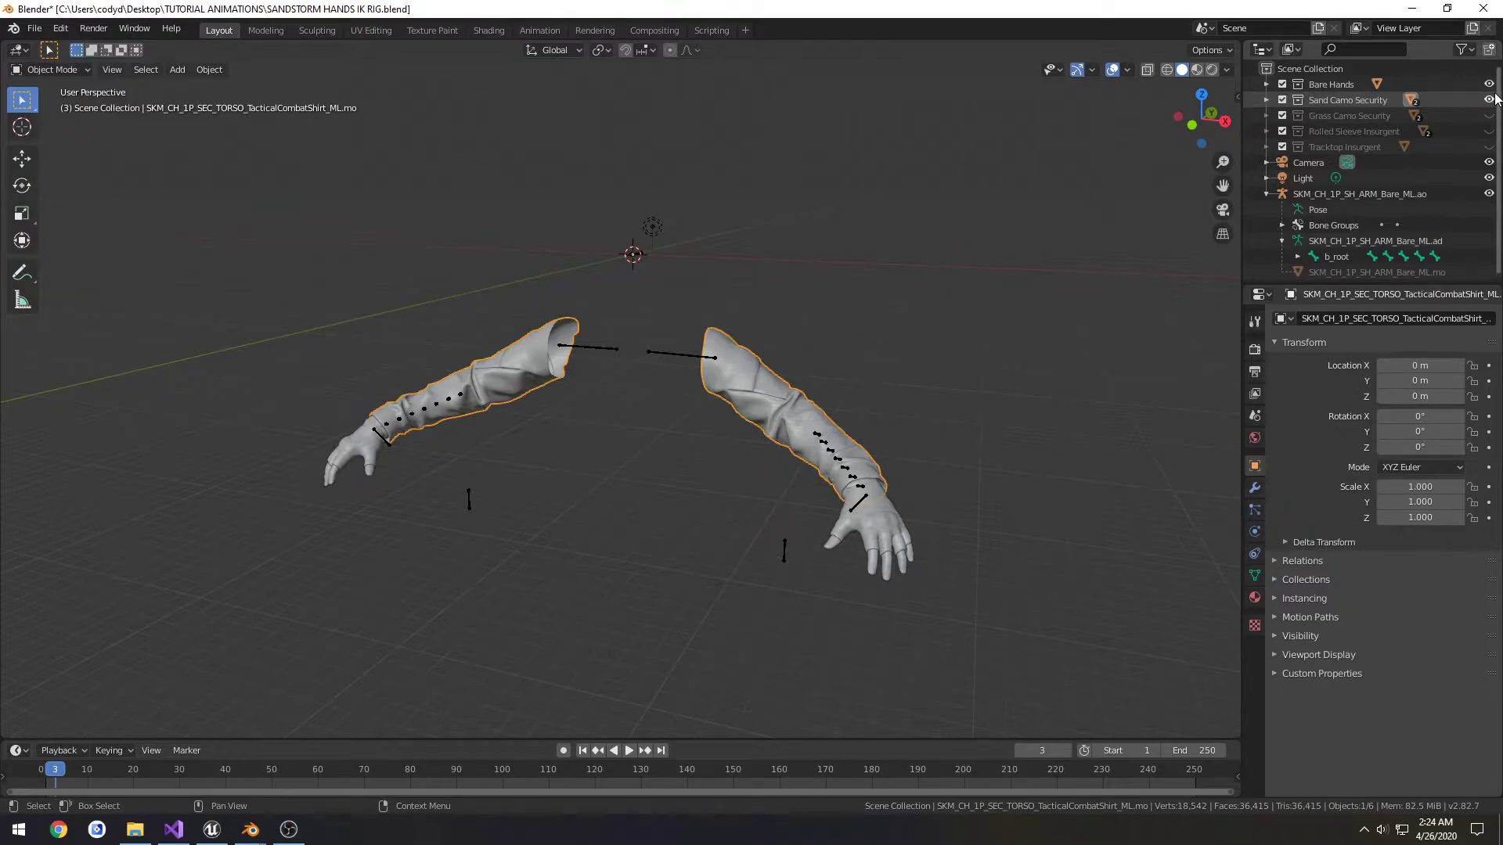
{"action": "left_click", "coordinate": [1489, 100]}
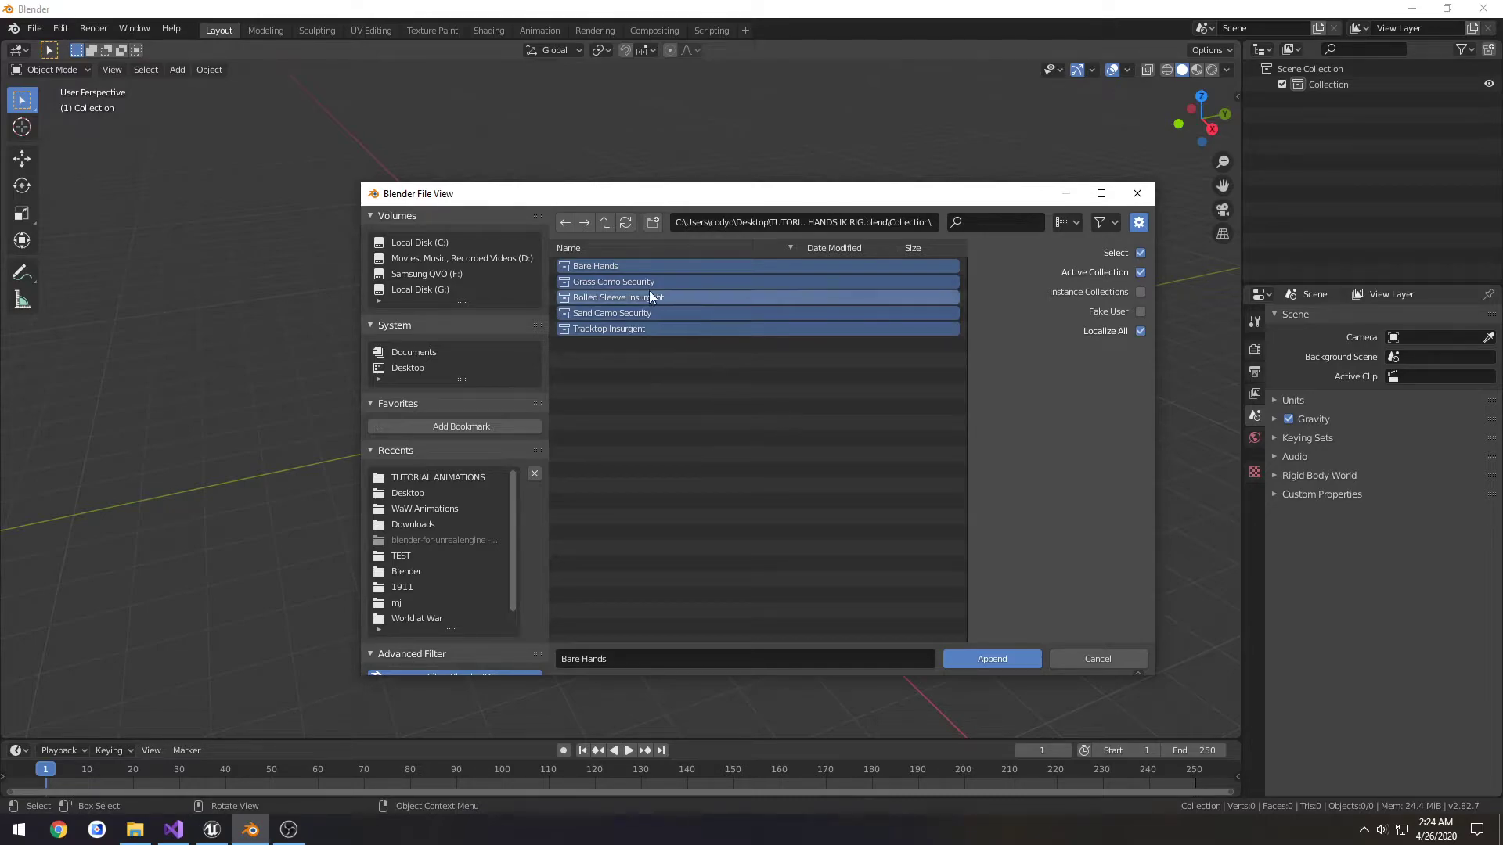
- Append the chosen arm collections and rename their parent collection to FPSArms
{"action": "left_click", "coordinate": [991, 659]}
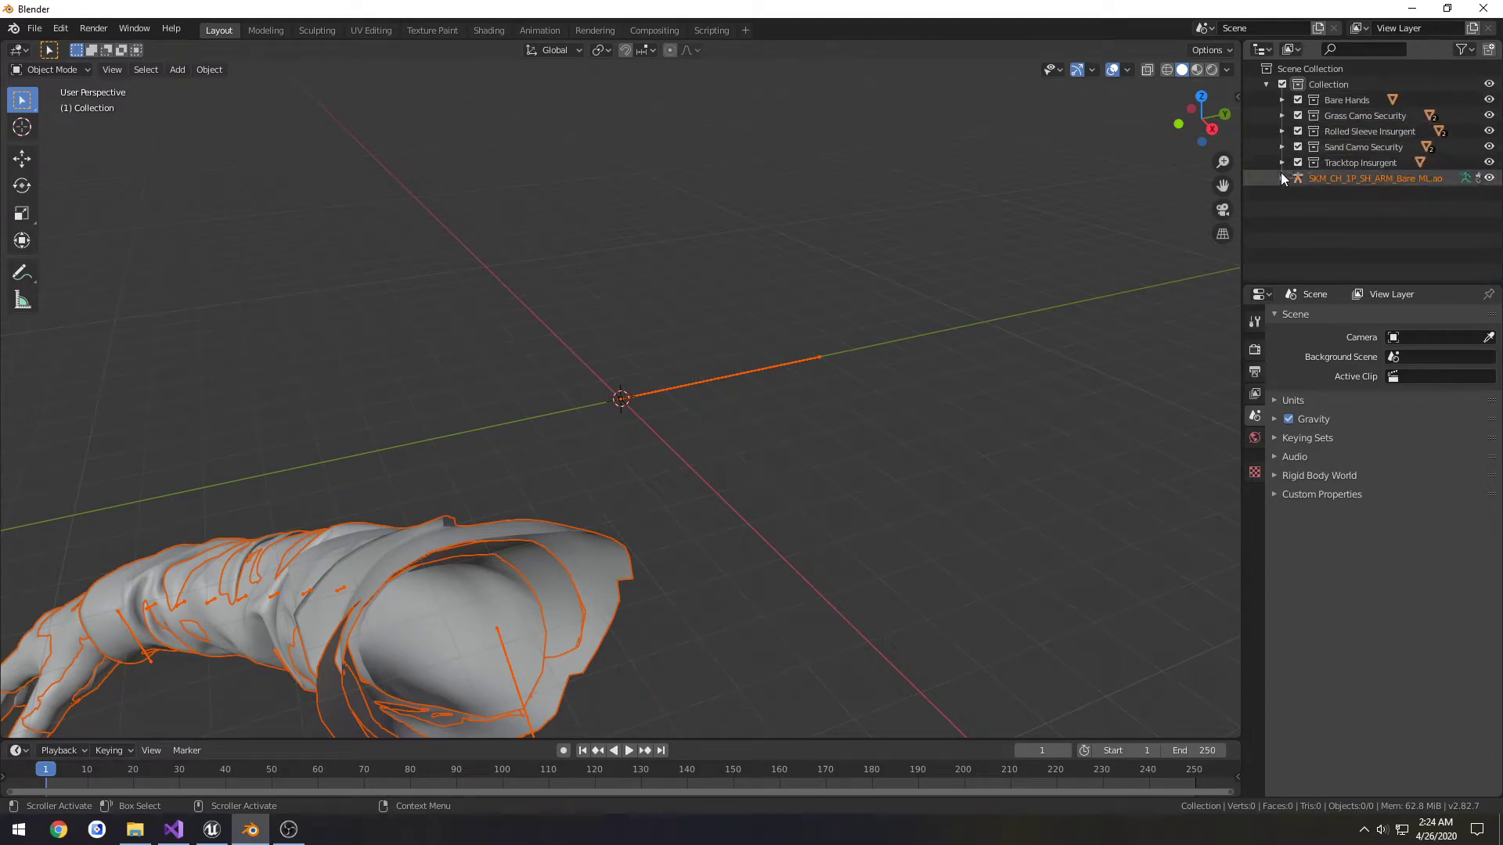
{"action": "double_click", "coordinate": [1329, 83]}
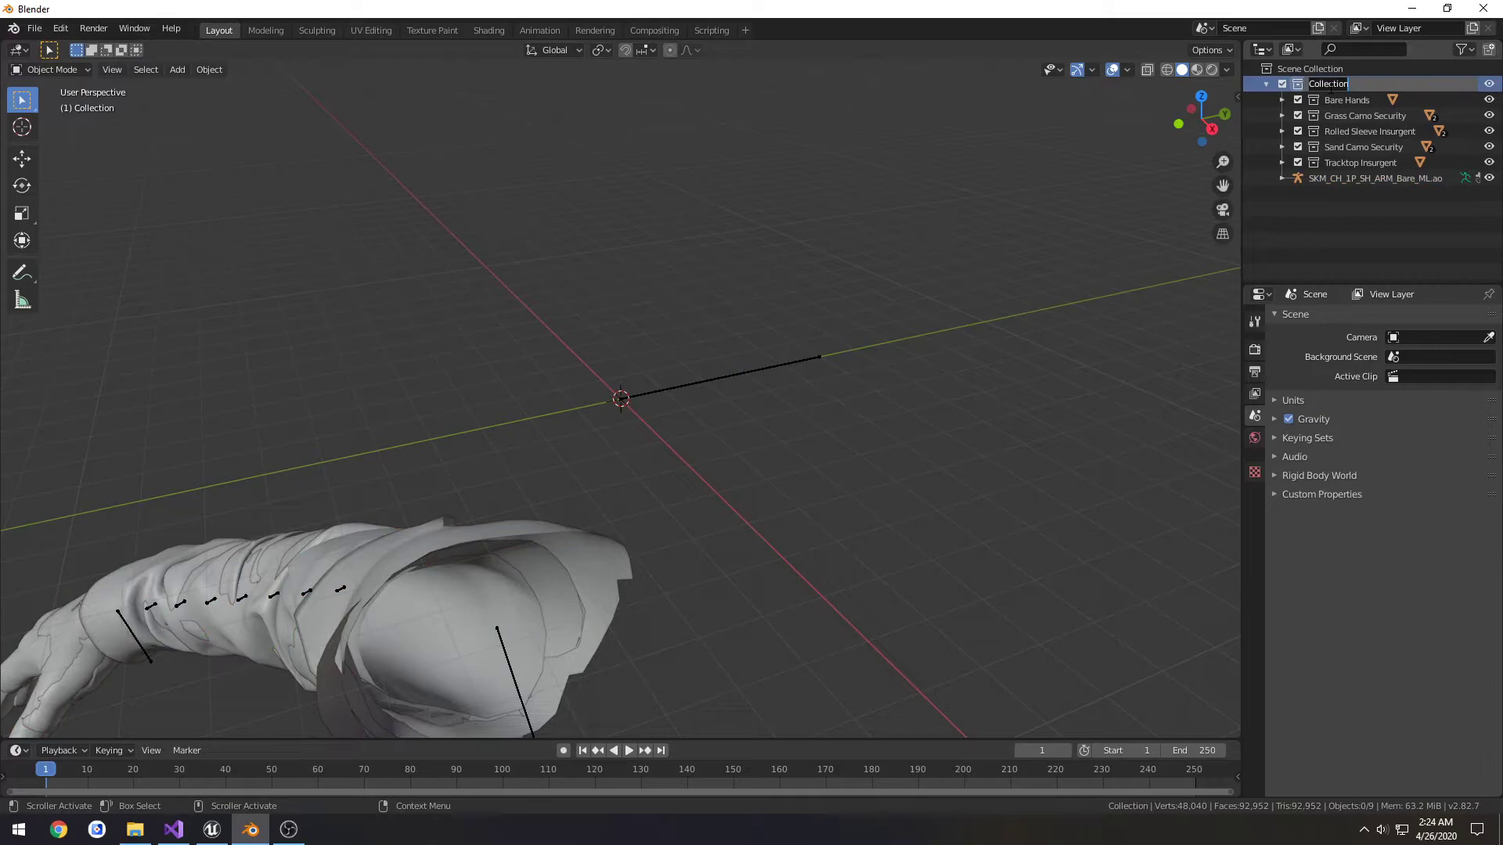
{"action": "type", "text": "FPSArms"}
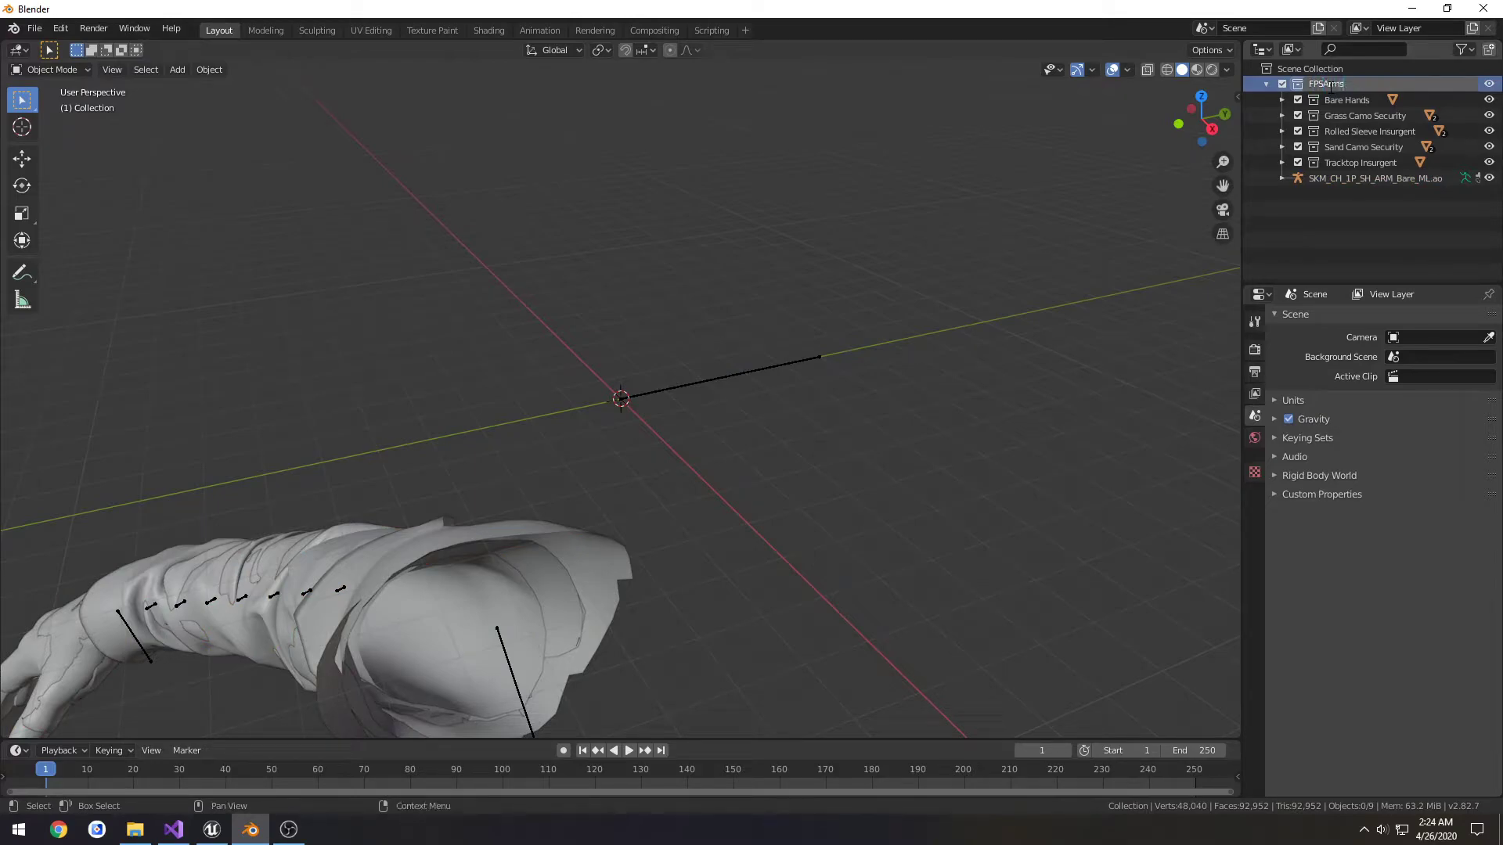
{"action": "left_click", "coordinate": [1324, 84]}
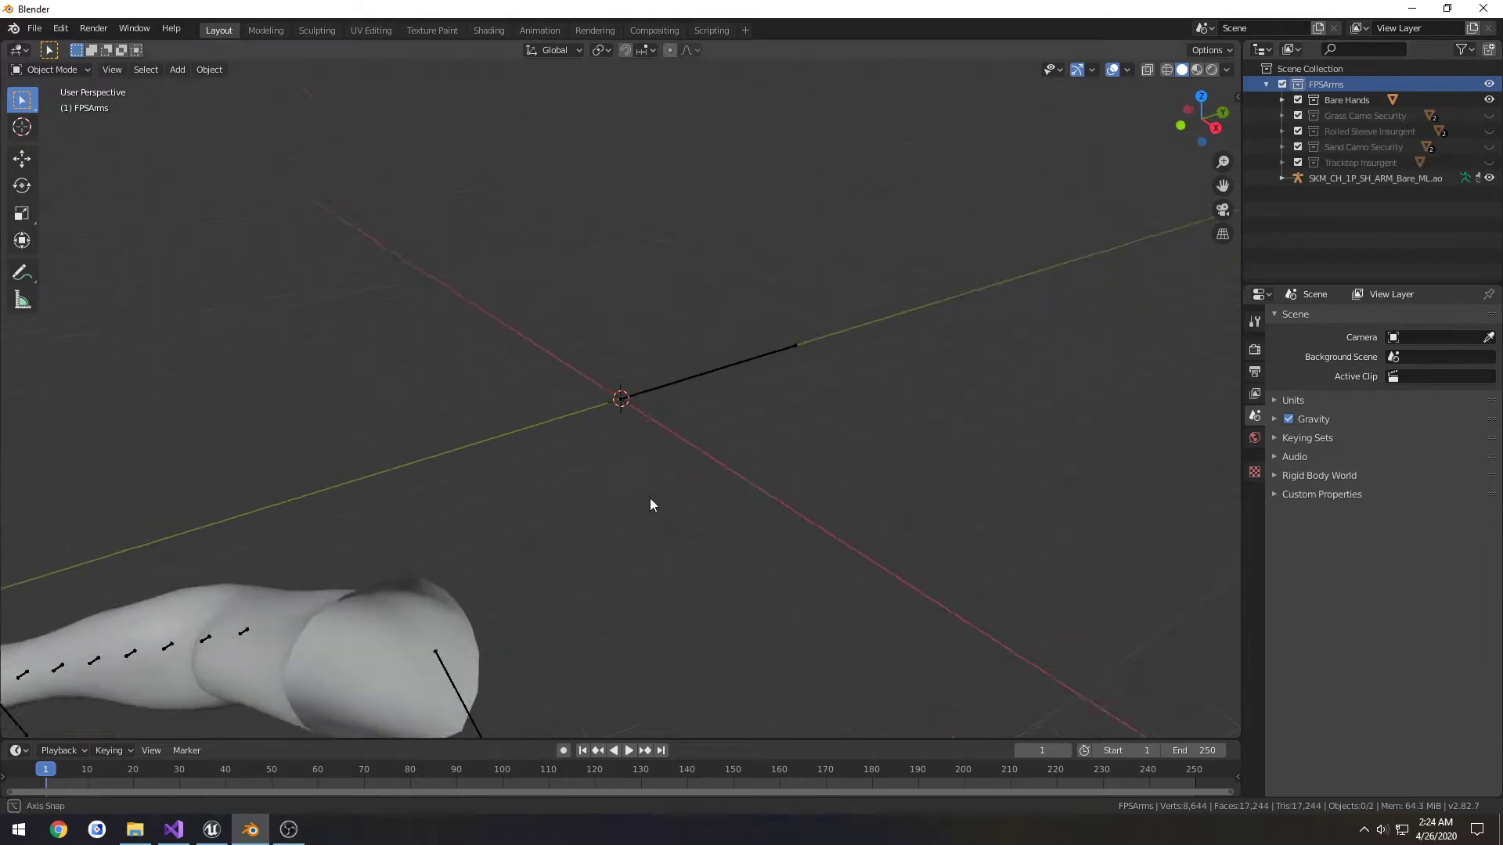
{"action": "left_click_drag", "start_coordinate": [652, 505], "coordinate": [793, 494]}
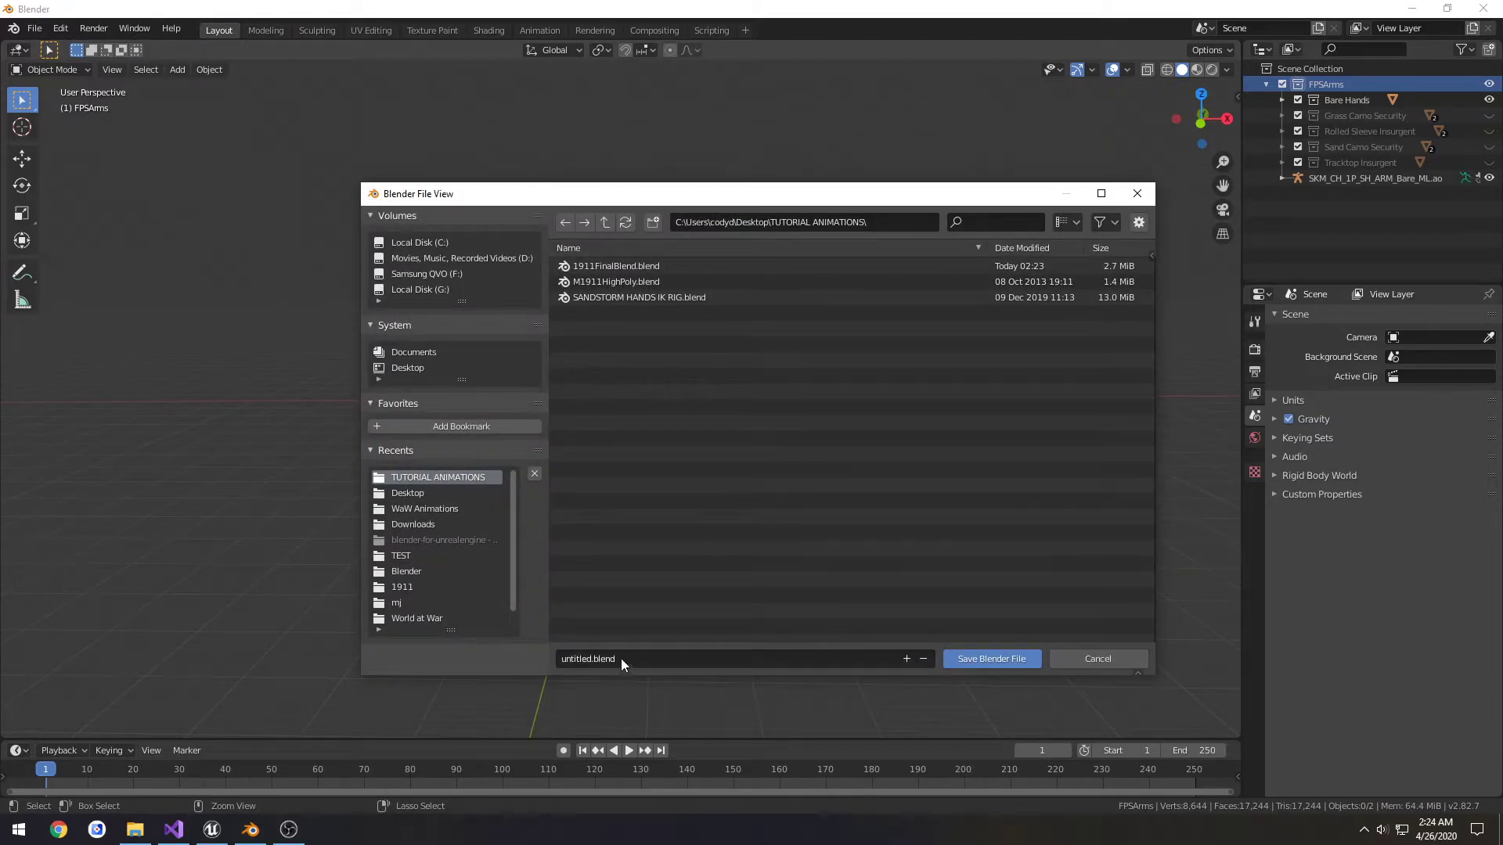
- Save the arms scene as Animations.blend
{"action": "type", "text": "Animations"}
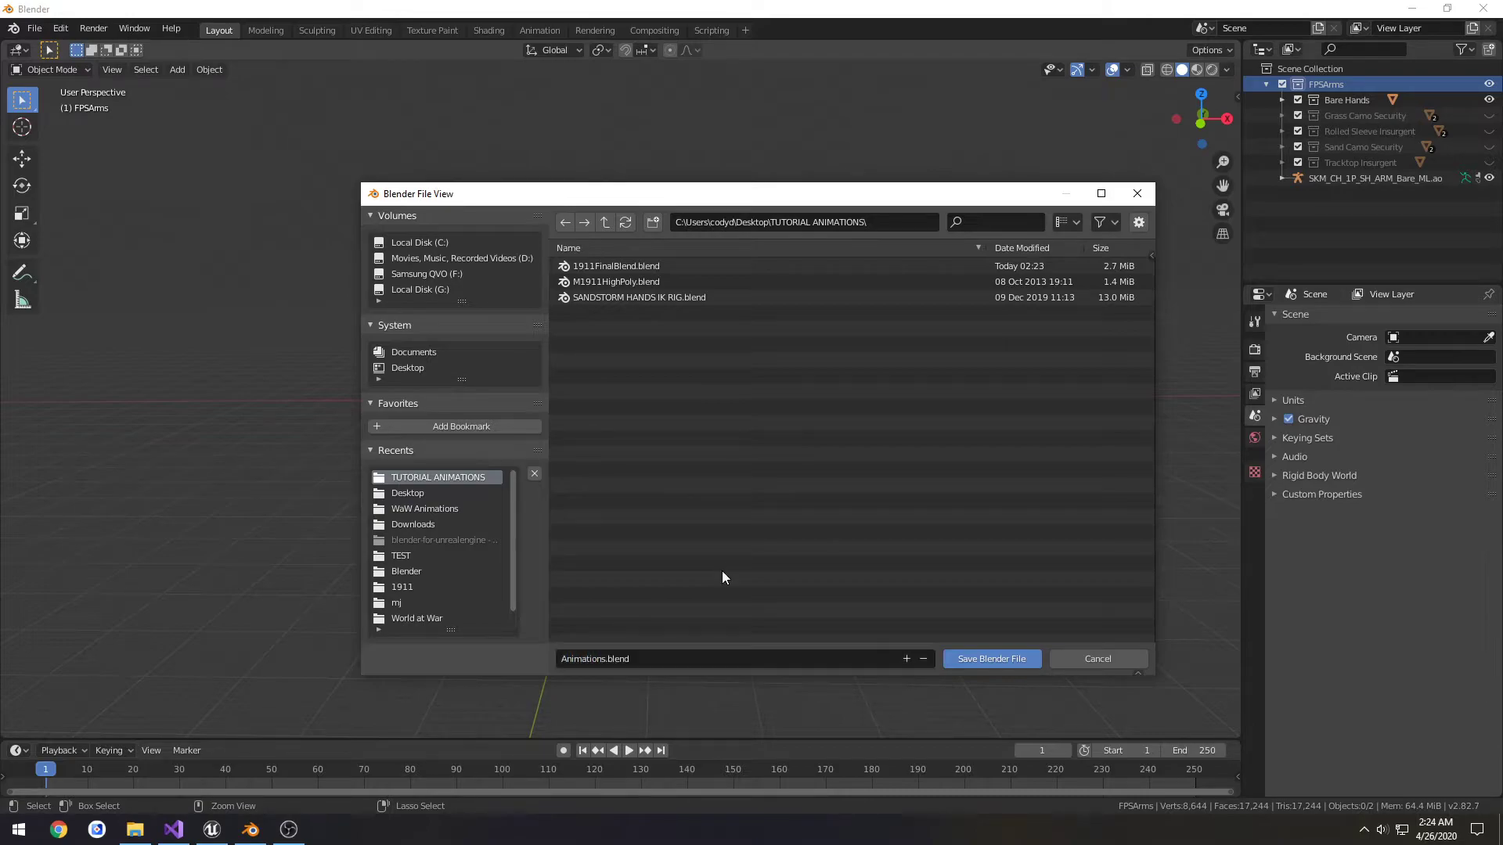
{"action": "left_click", "coordinate": [991, 658]}
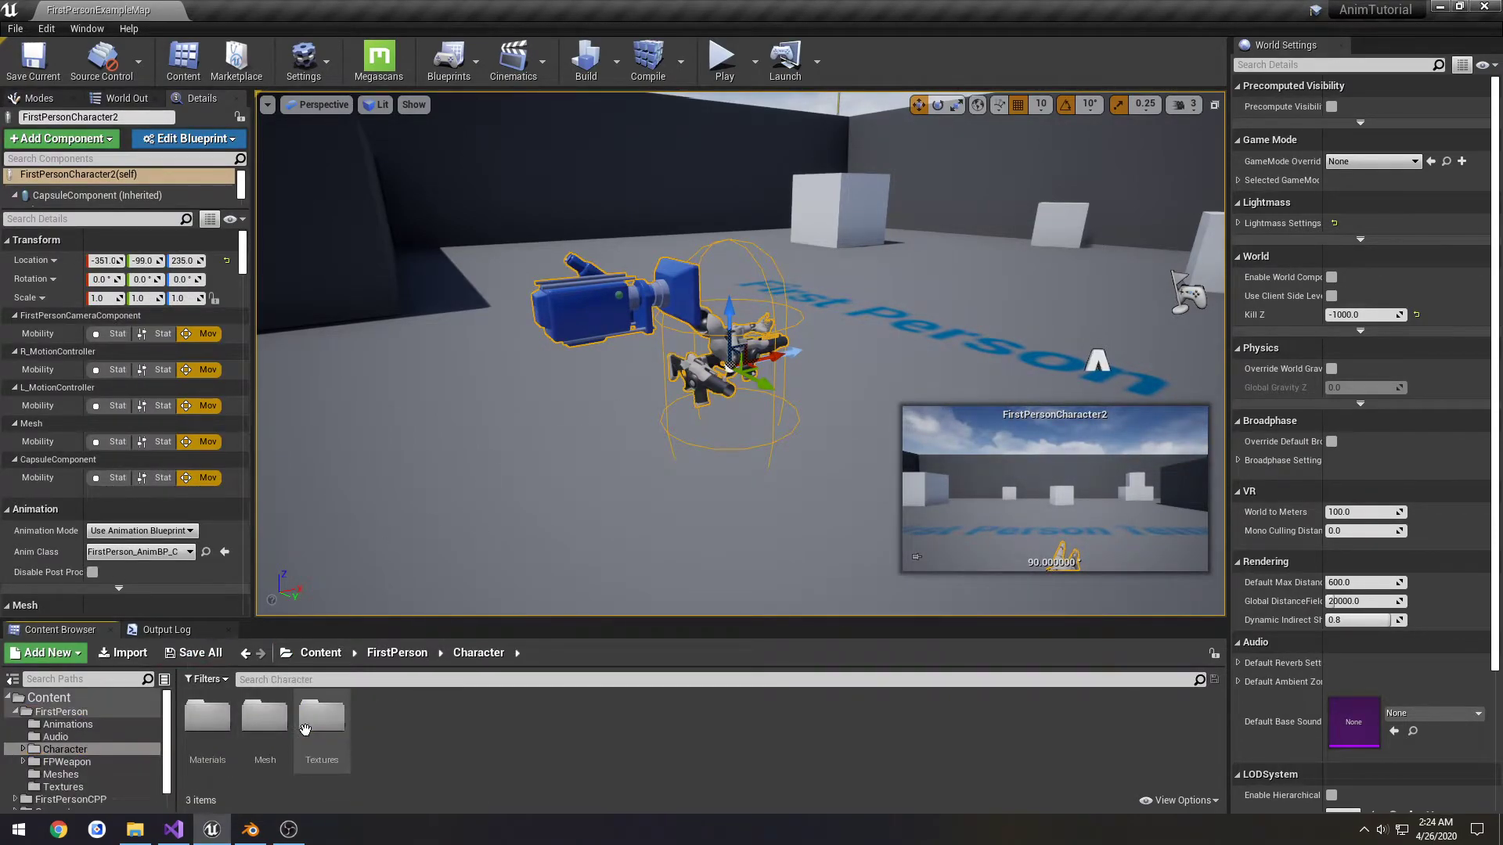
- Export SK_Mannequin_Arms from Unreal's Character Mesh folder to the desktop as FBX without LODs
{"action": "left_click", "coordinate": [208, 729]}
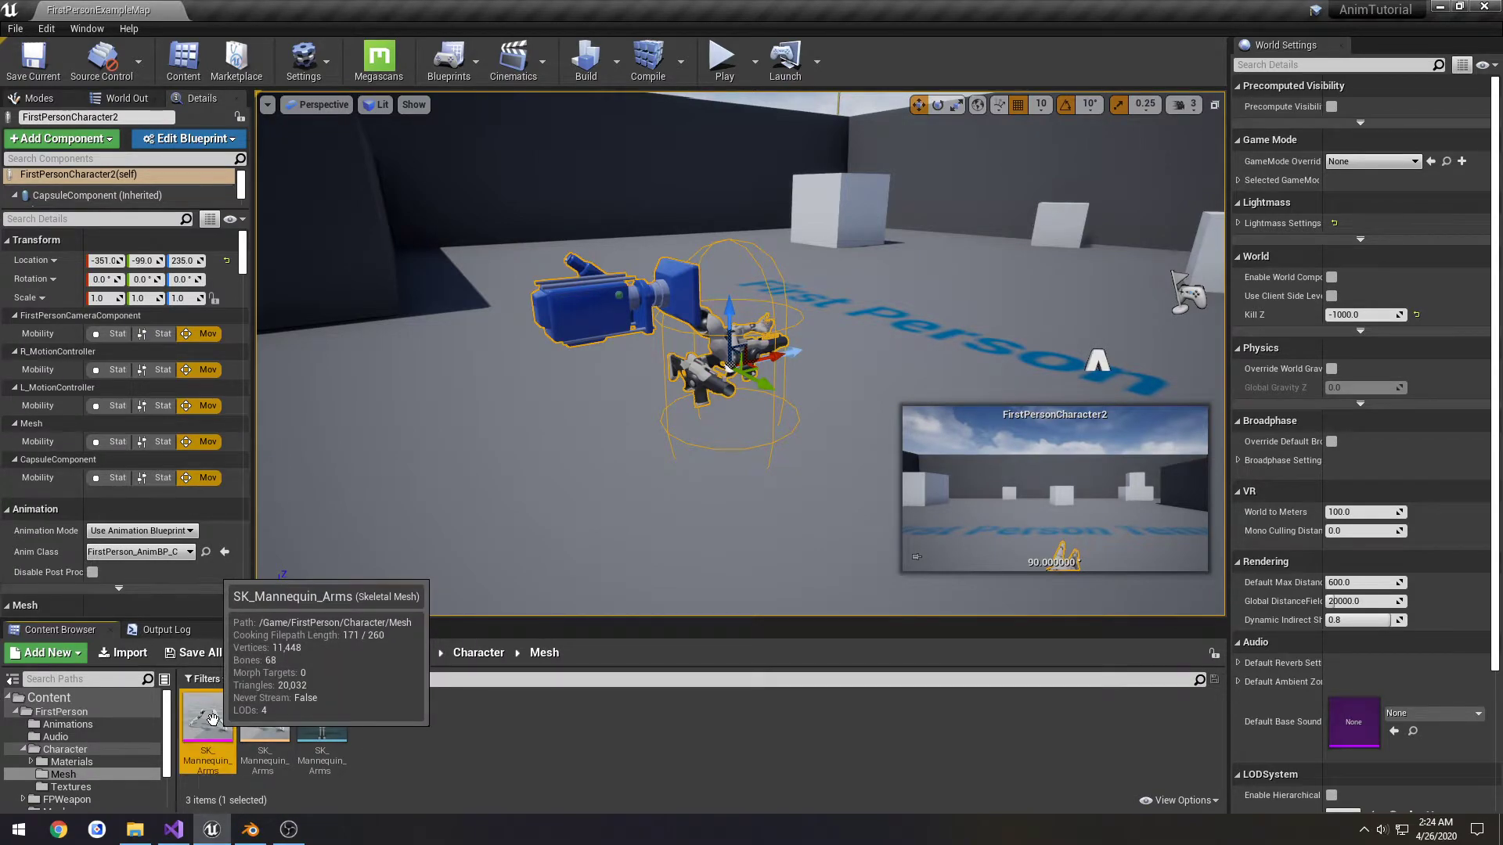
{"action": "right_click", "coordinate": [206, 733]}
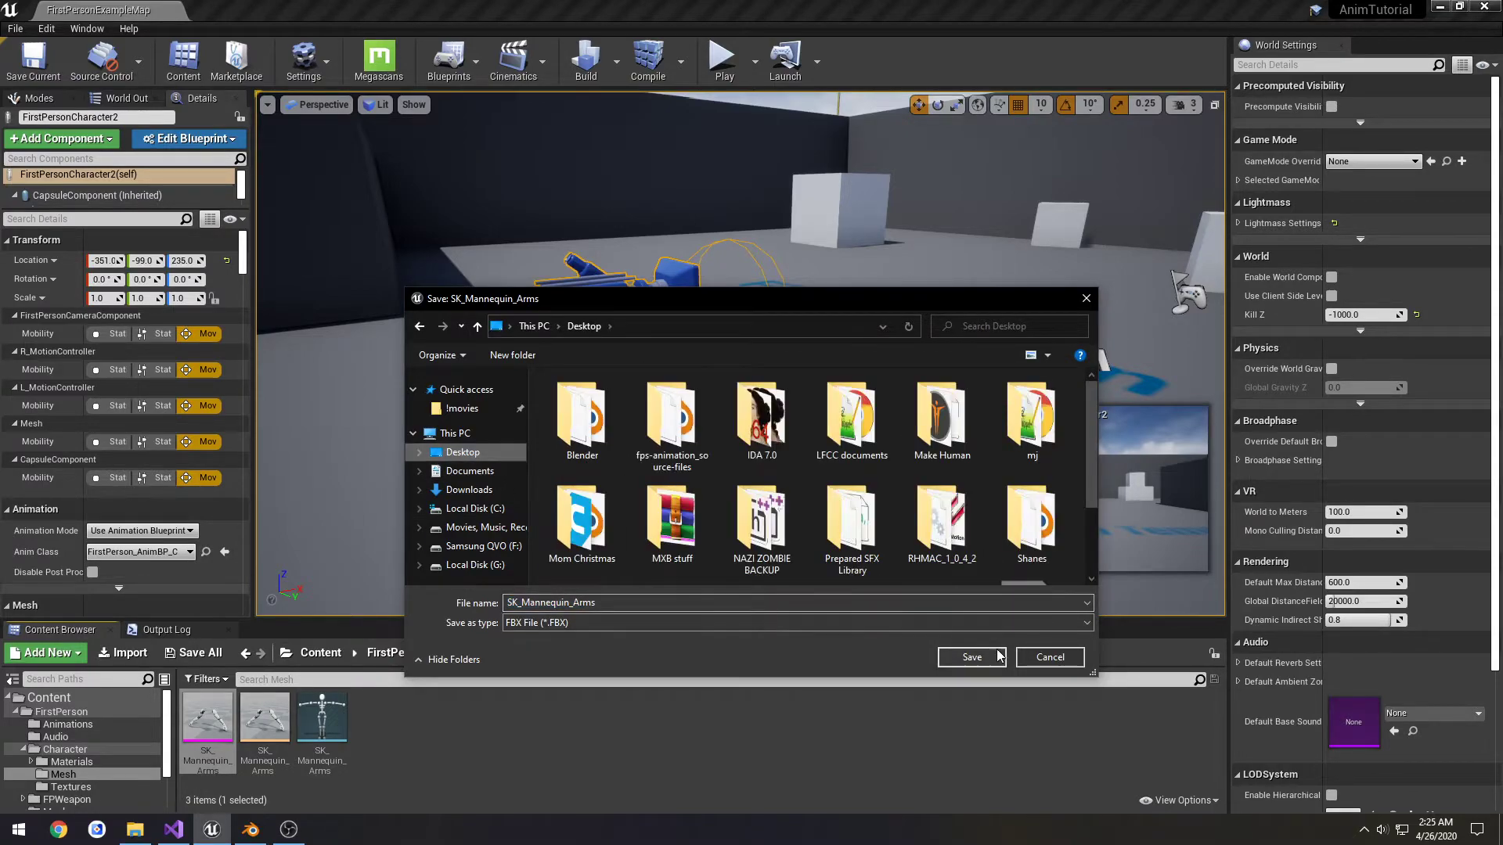
{"action": "left_click", "coordinate": [970, 657]}
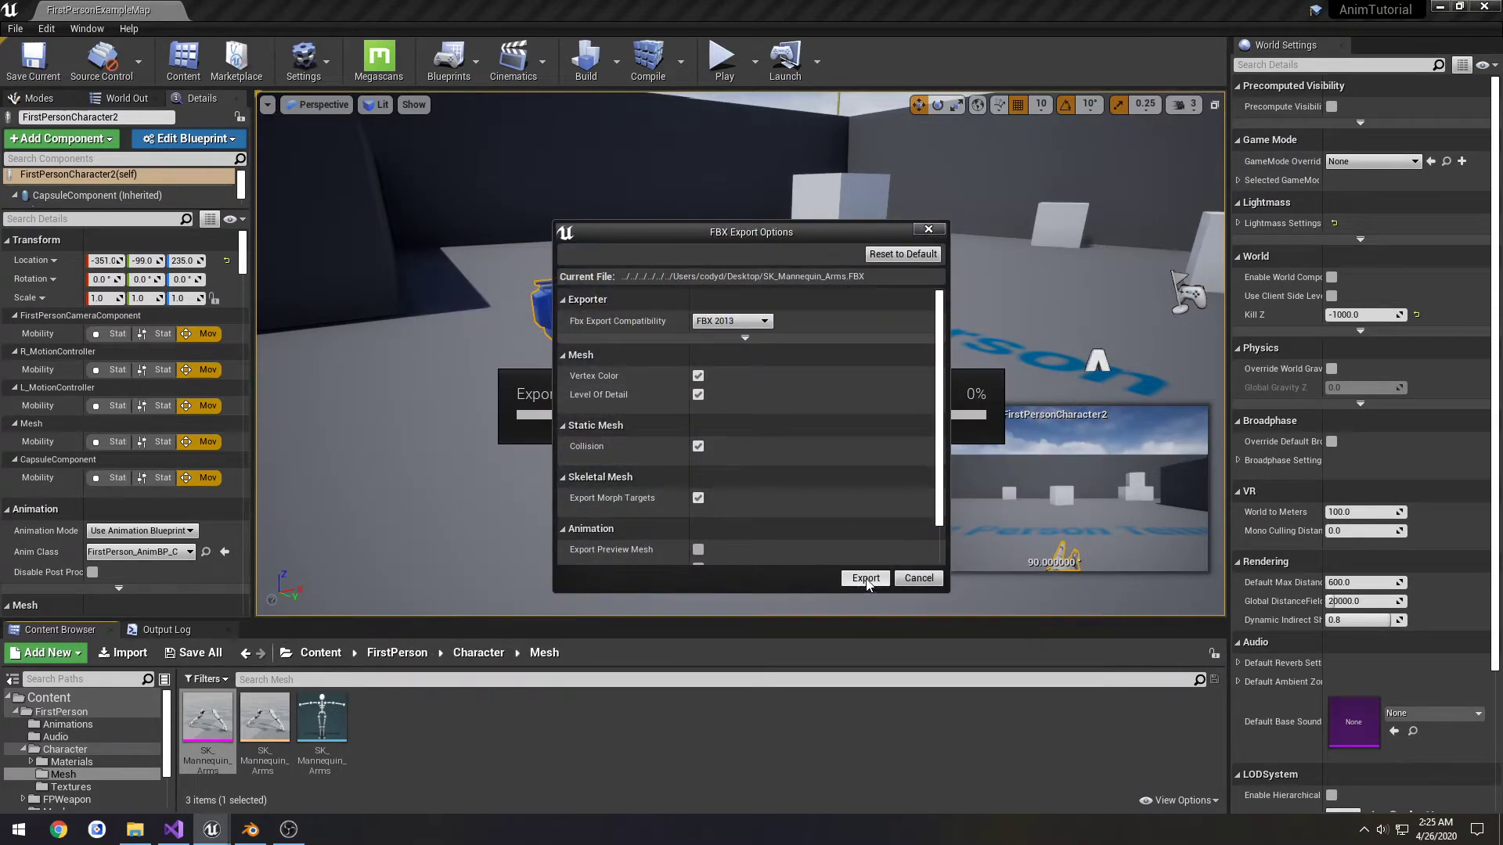
{"action": "left_click", "coordinate": [699, 393]}
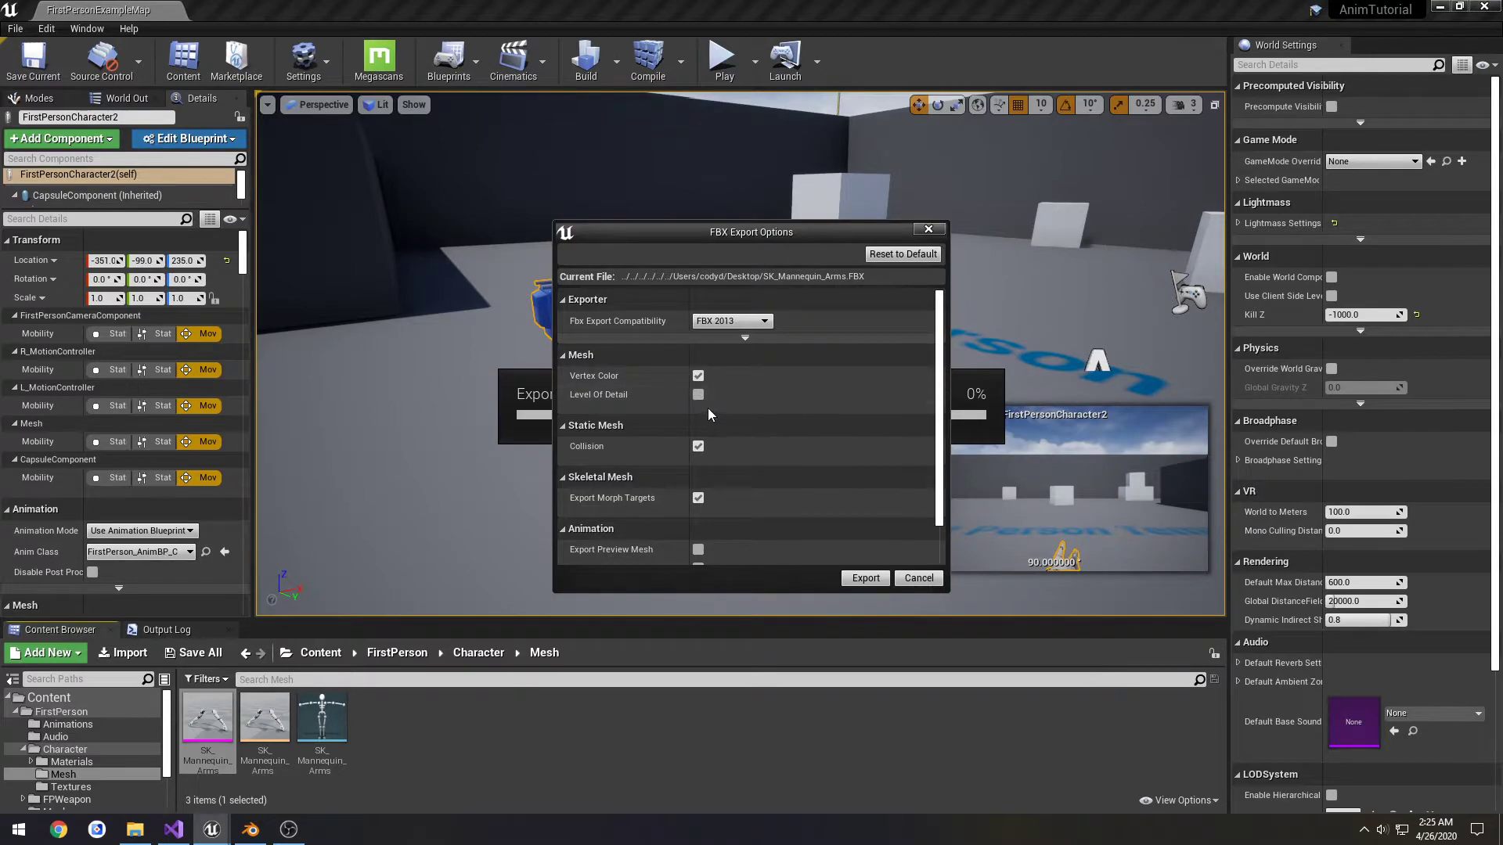
{"action": "scroll", "scroll_direction": "down", "scroll_amount": 3}
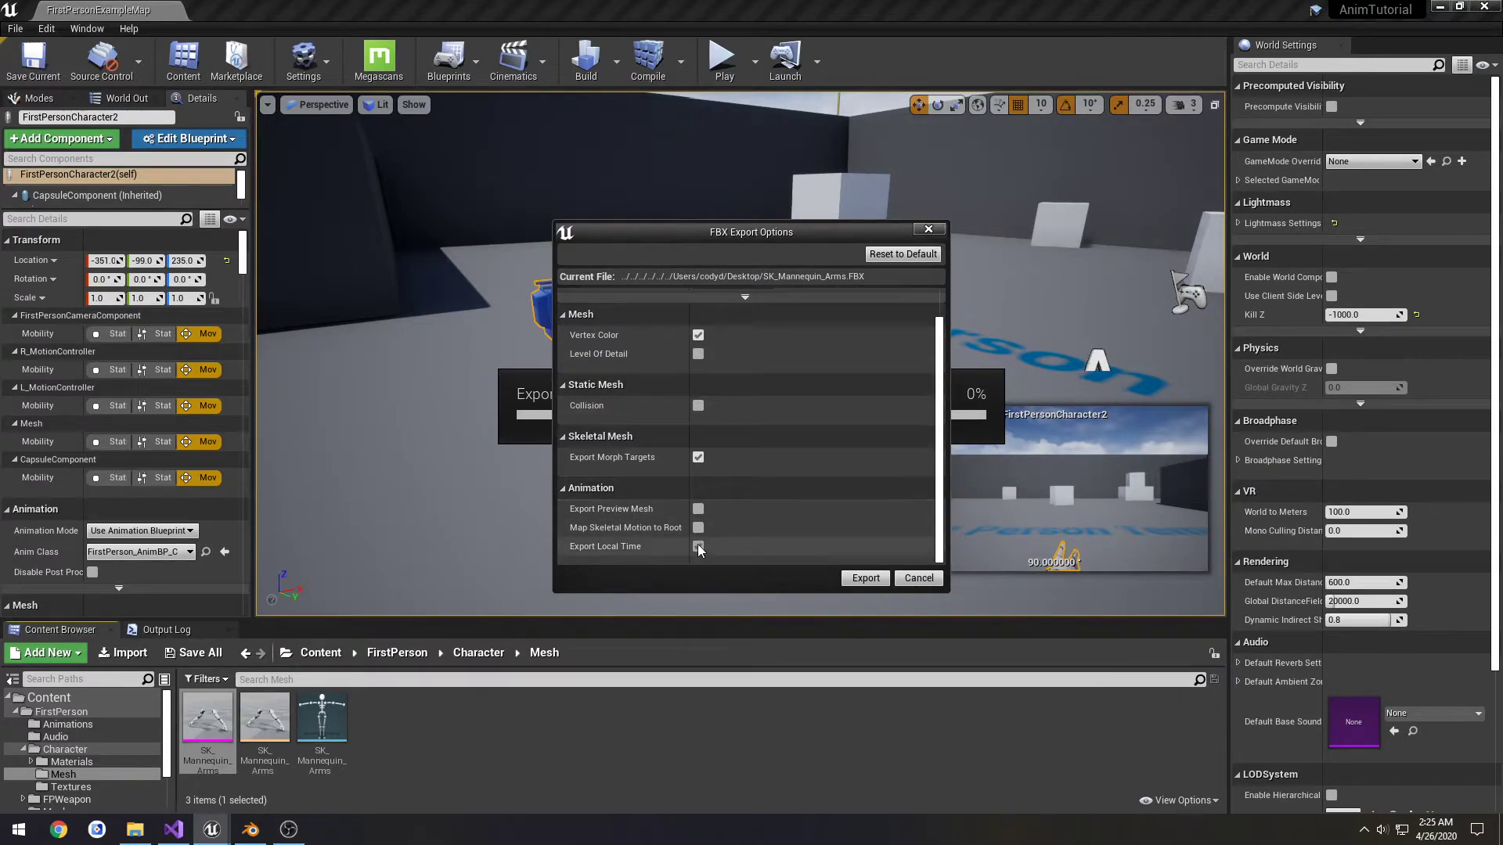
{"action": "left_click", "coordinate": [698, 509]}
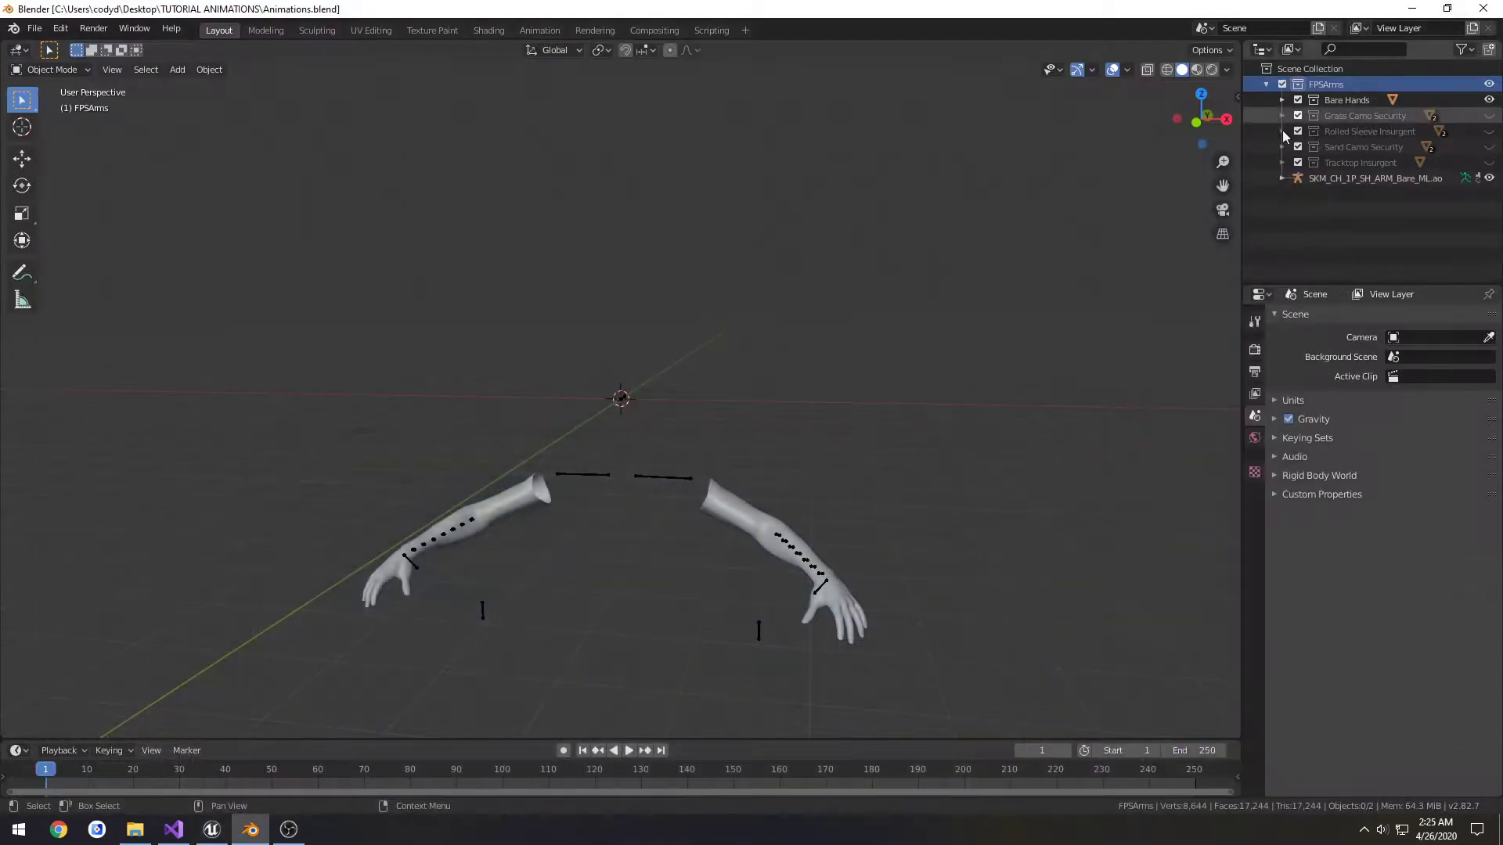
- Import SK_Mannequin_Arms.FBX from the desktop into the FPSArms scene
{"action": "left_click", "coordinate": [34, 28]}
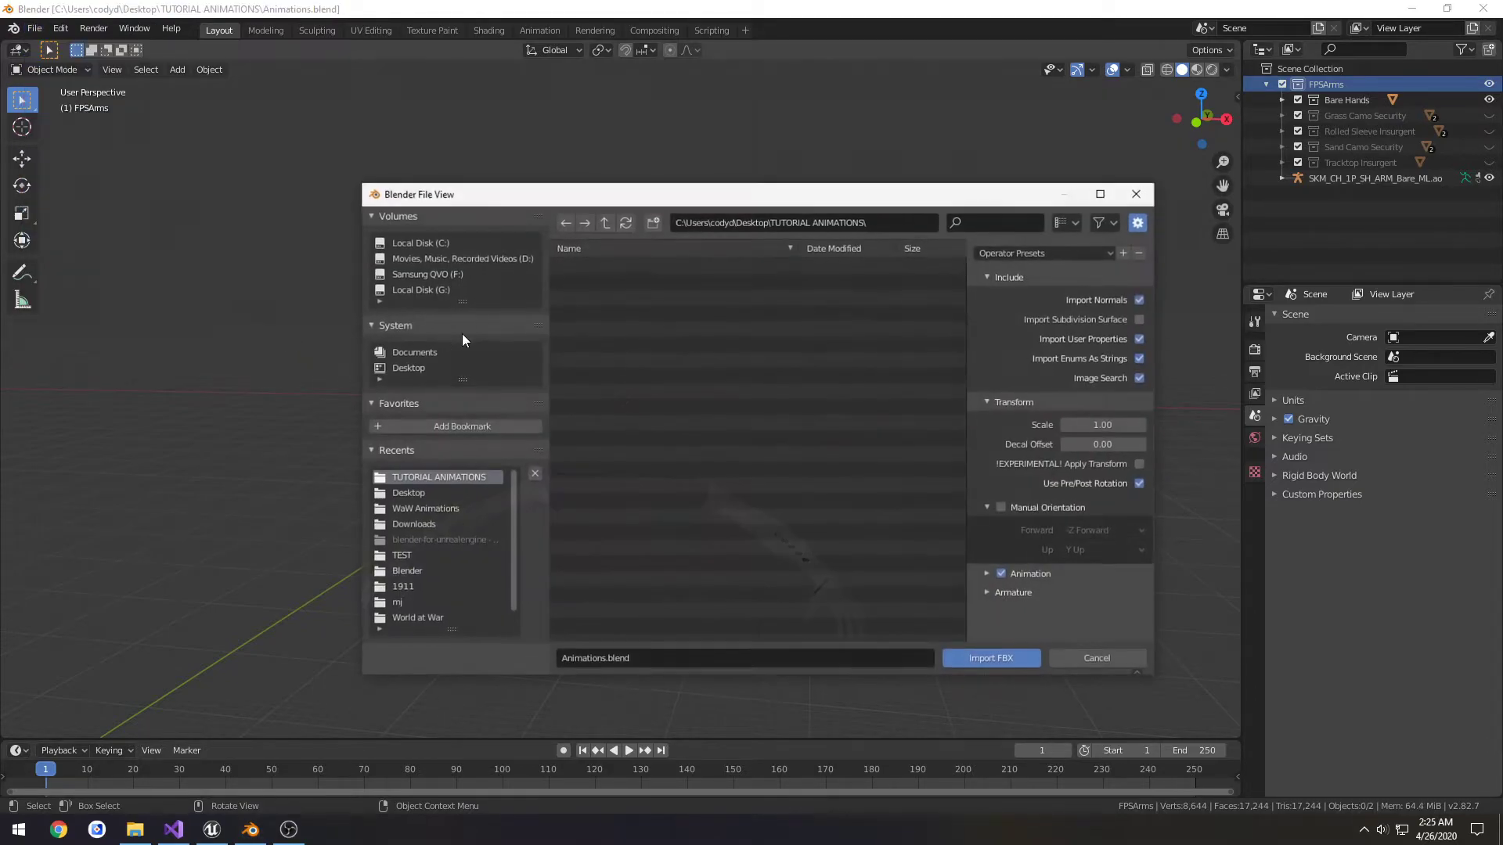
{"action": "left_click", "coordinate": [407, 492]}
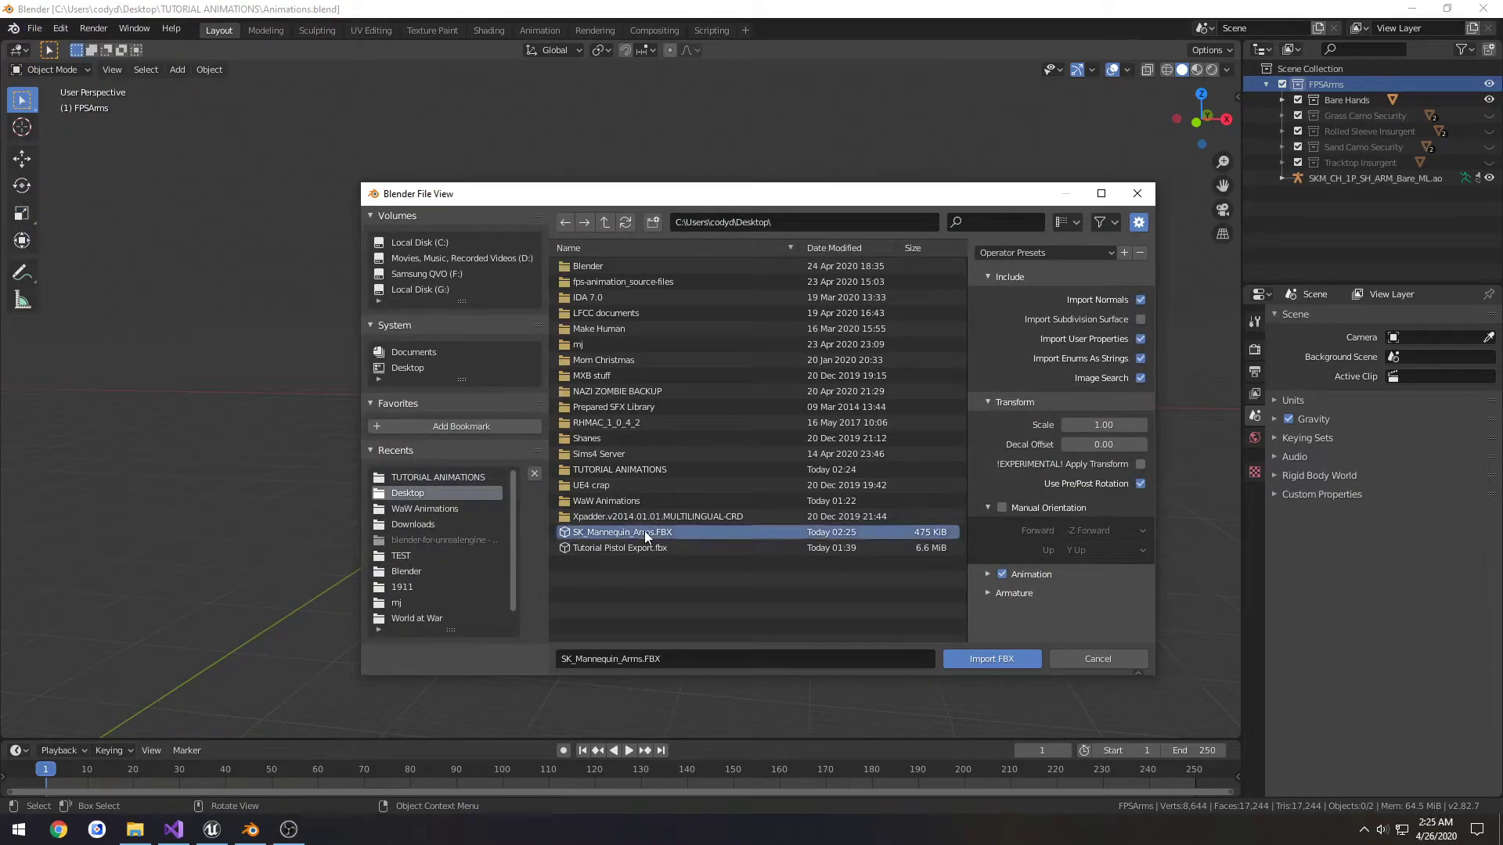
{"action": "left_click", "coordinate": [991, 659]}
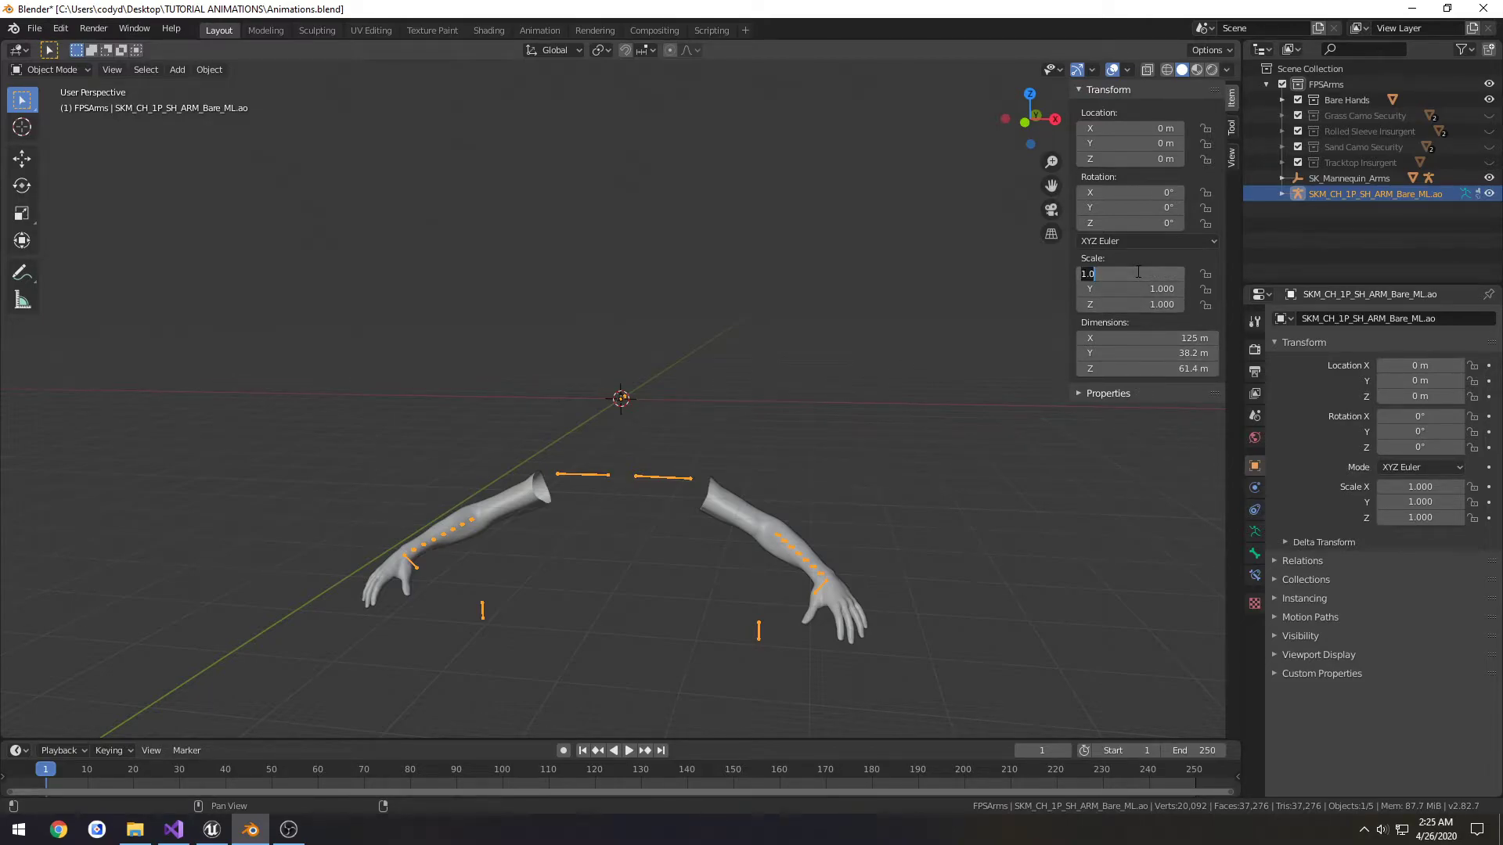
- Change the arm rig's scale from 0.010 to 0.012, apply it, and save Animations.blend
{"action": "type", "text": "0.010"}
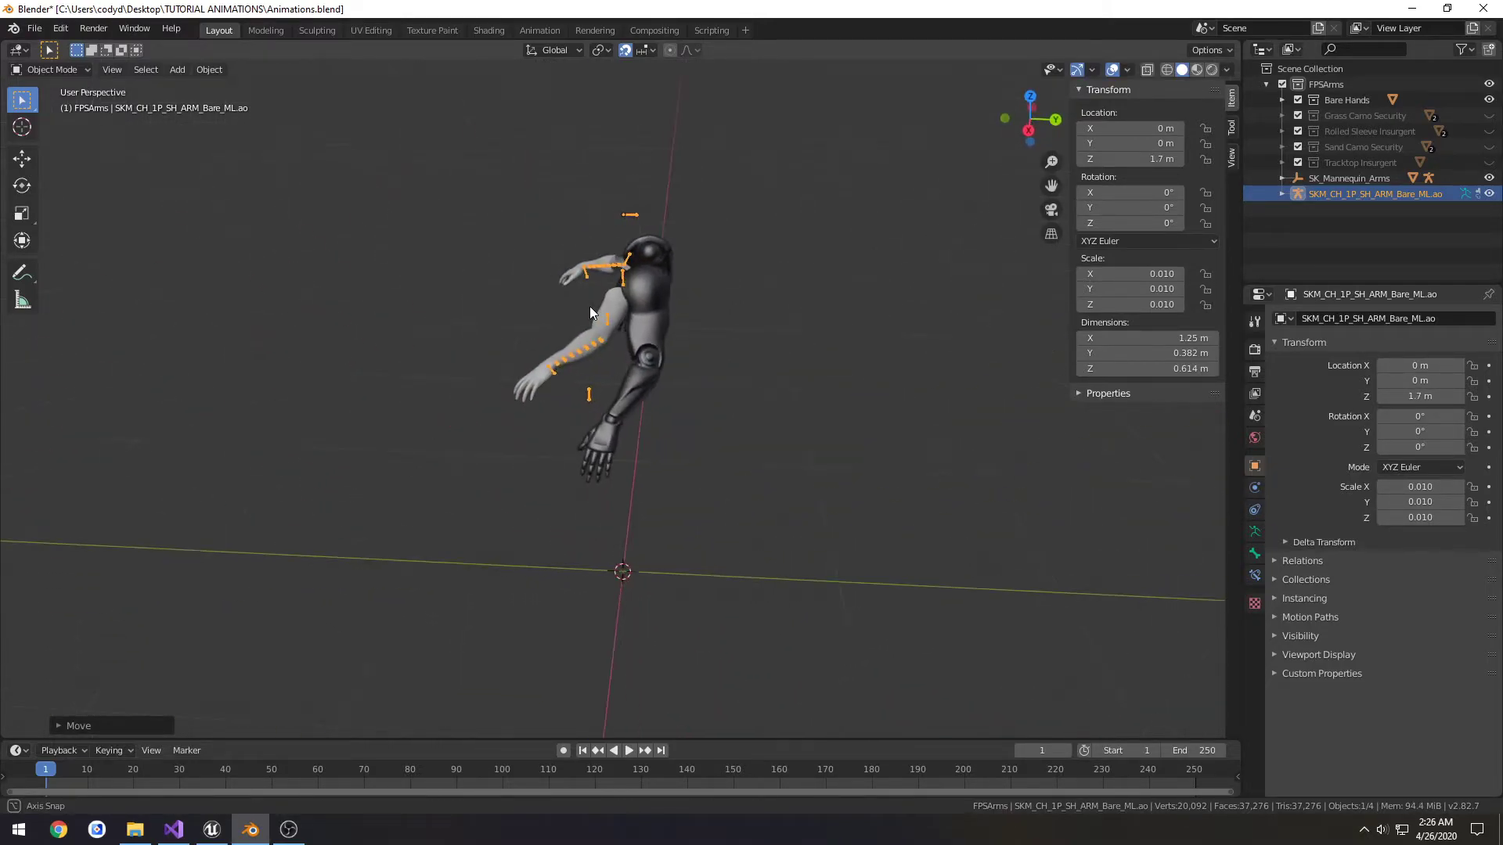
{"action": "left_click_drag", "start_coordinate": [594, 316], "coordinate": [670, 369]}
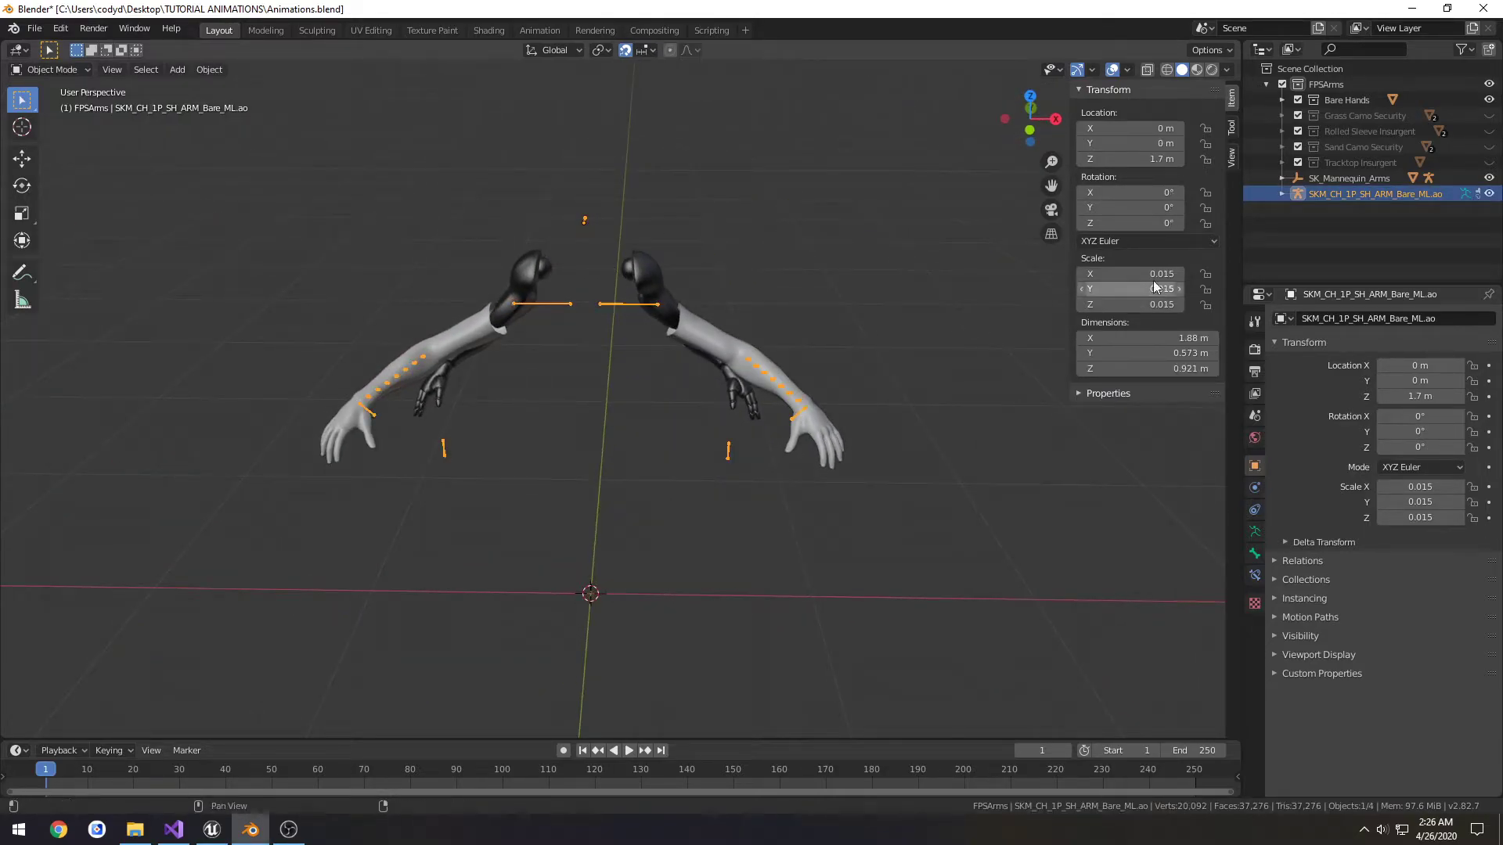
{"action": "double_click", "coordinate": [1131, 273]}
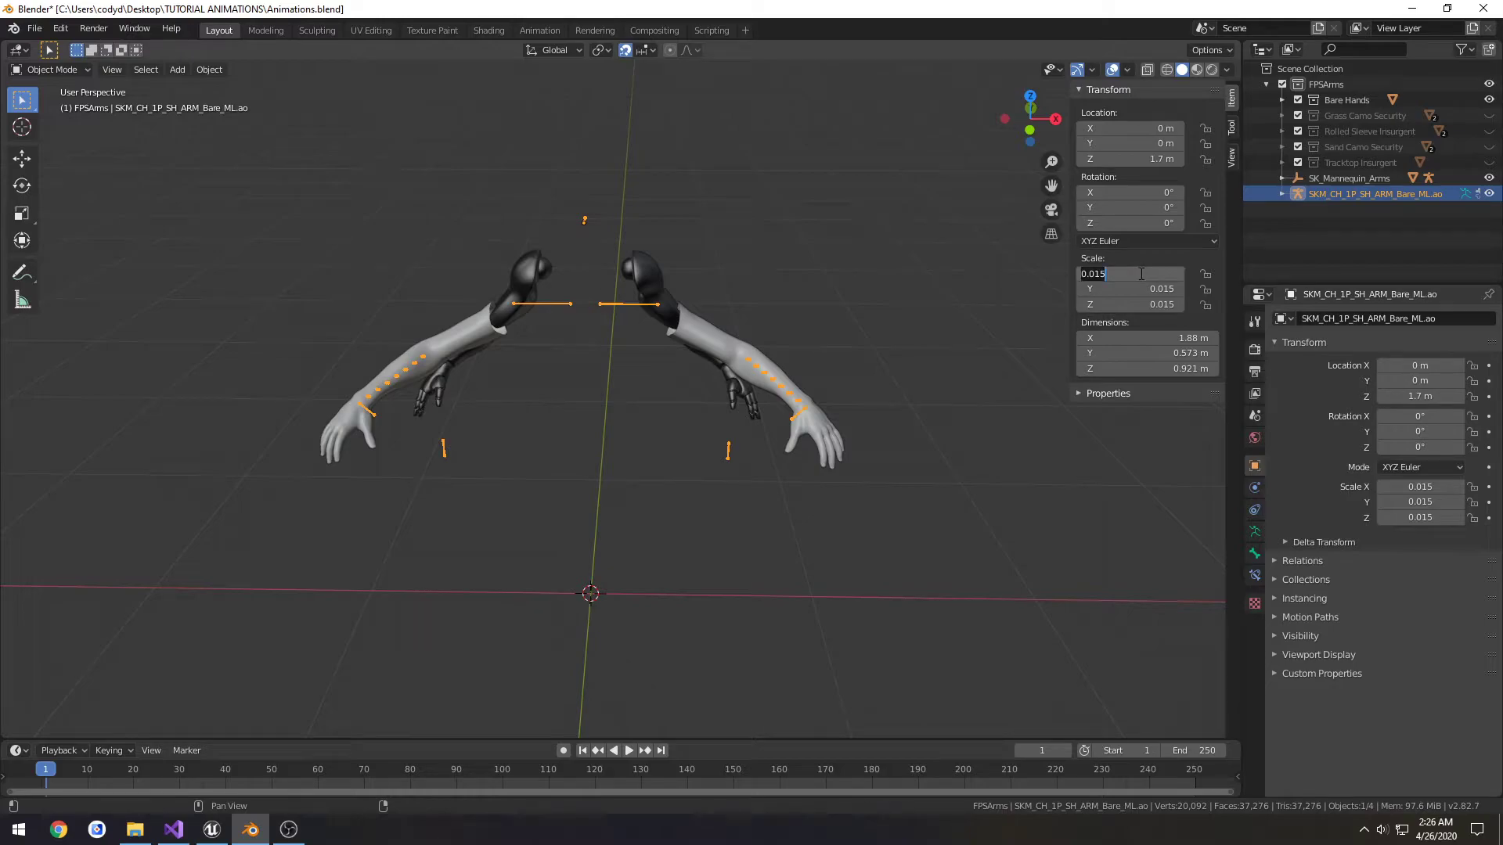
{"action": "type", "text": "0.012"}
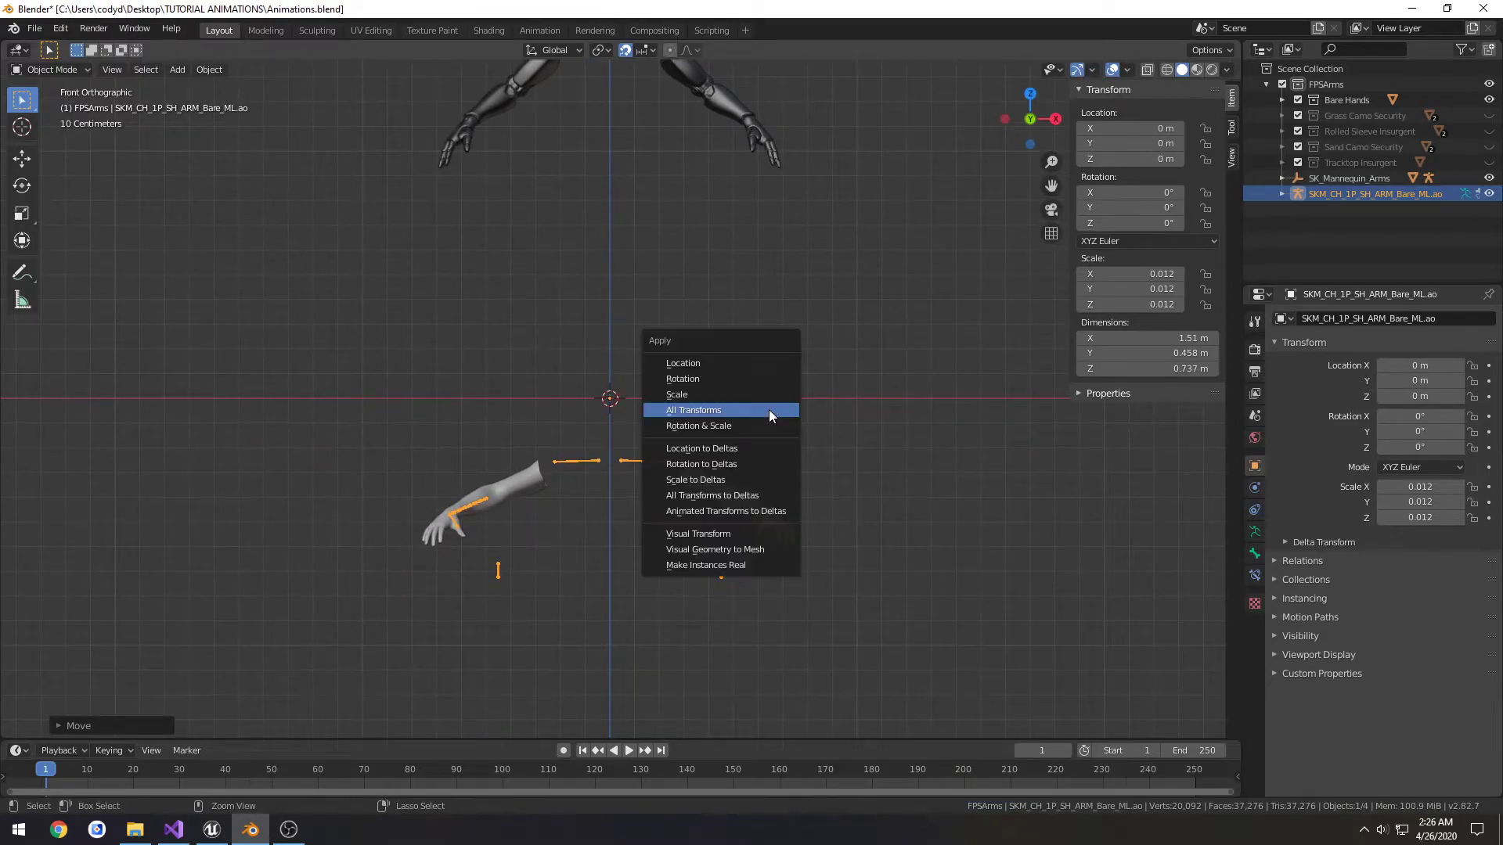
{"action": "mouse_move", "coordinate": [682, 394]}
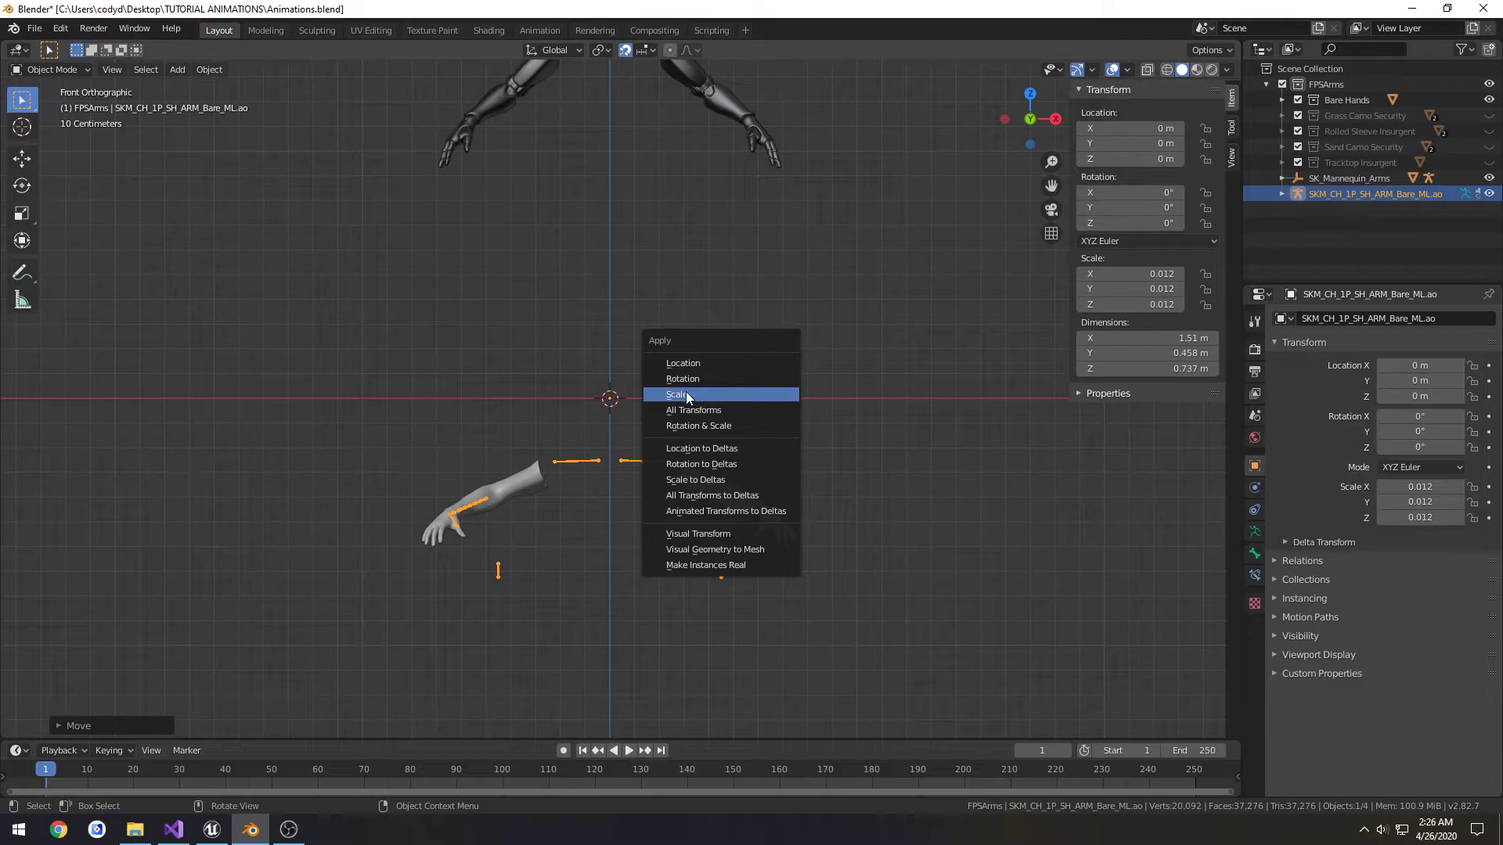
{"action": "left_click", "coordinate": [678, 393]}
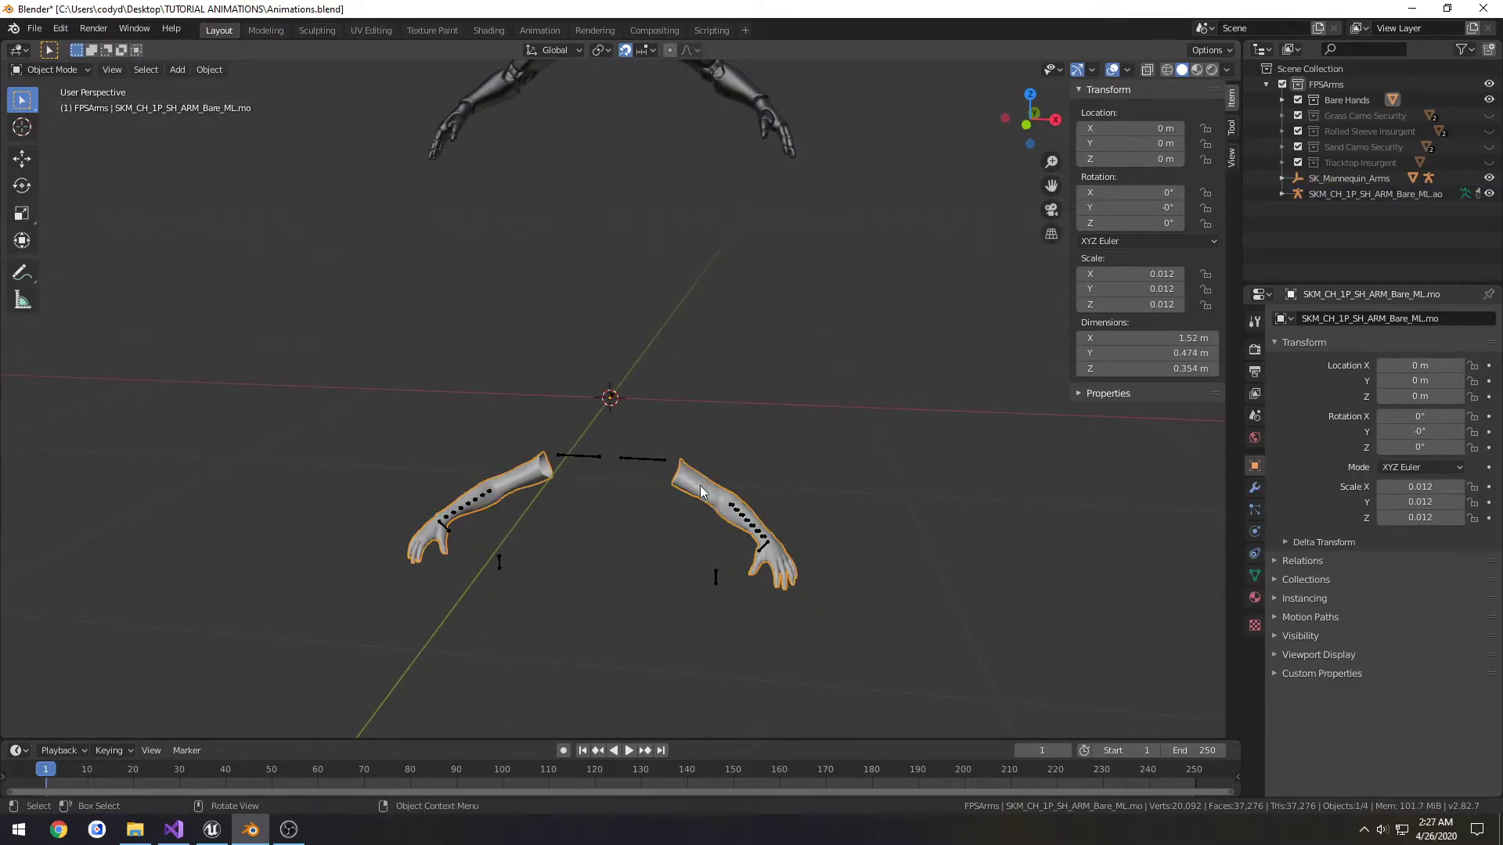
{"action": "left_click", "coordinate": [1374, 193]}
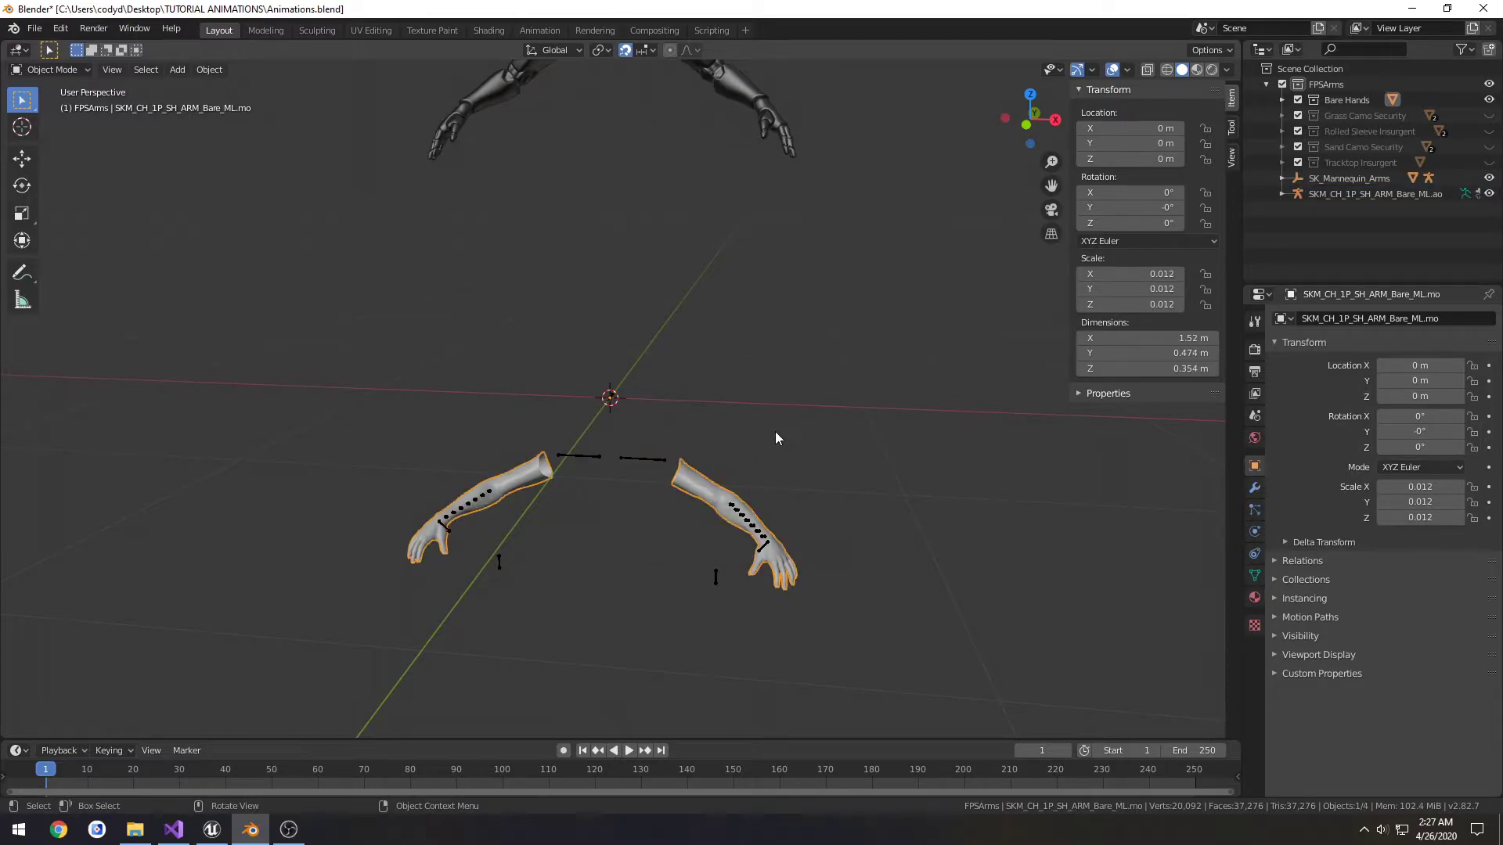
{"action": "key", "text": "ctrl+s"}
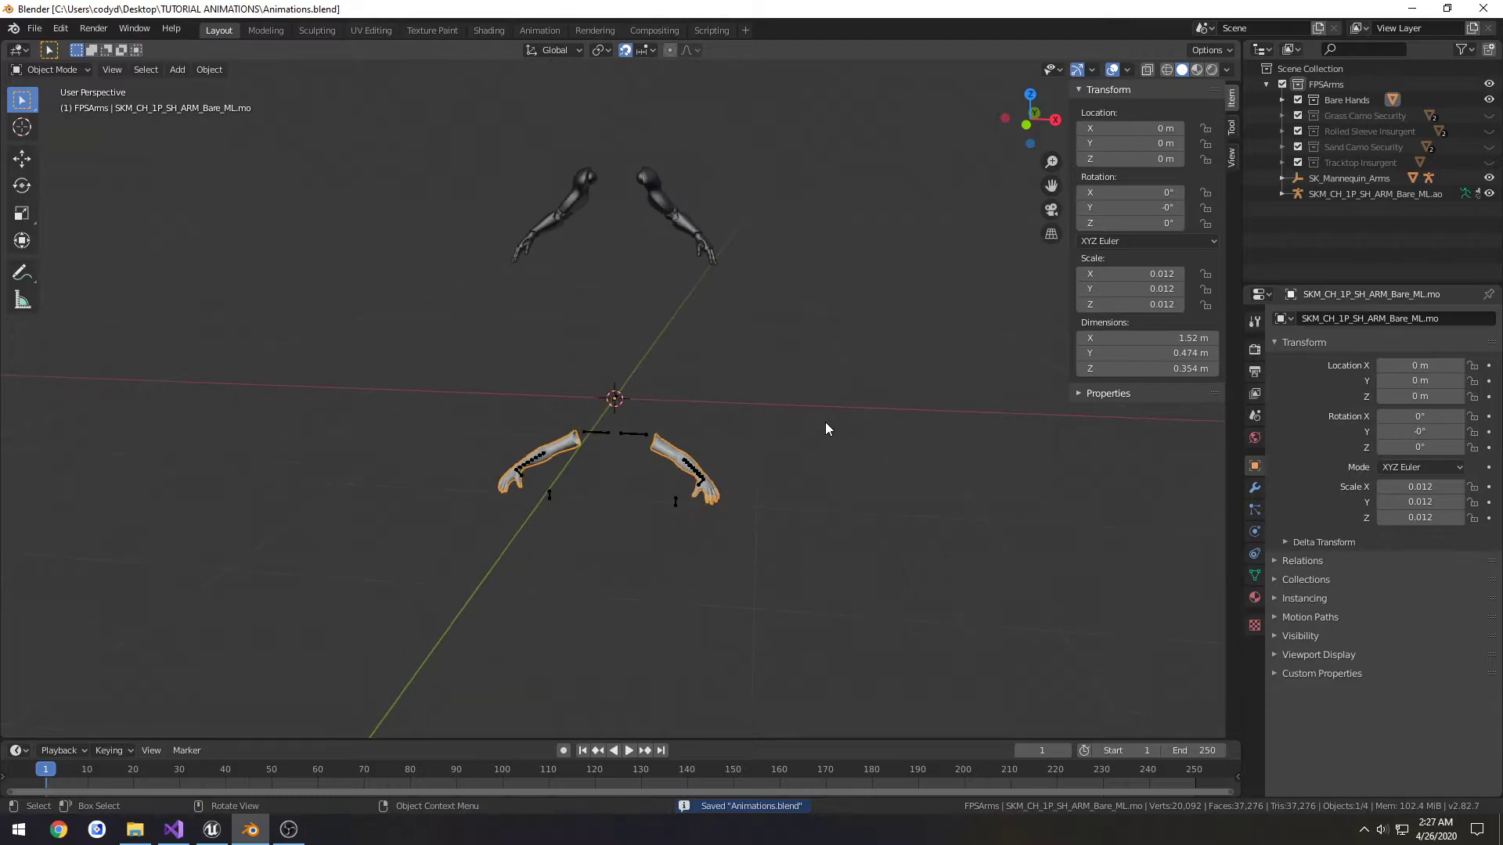
{"action": "mouse_move", "coordinate": [849, 390]}
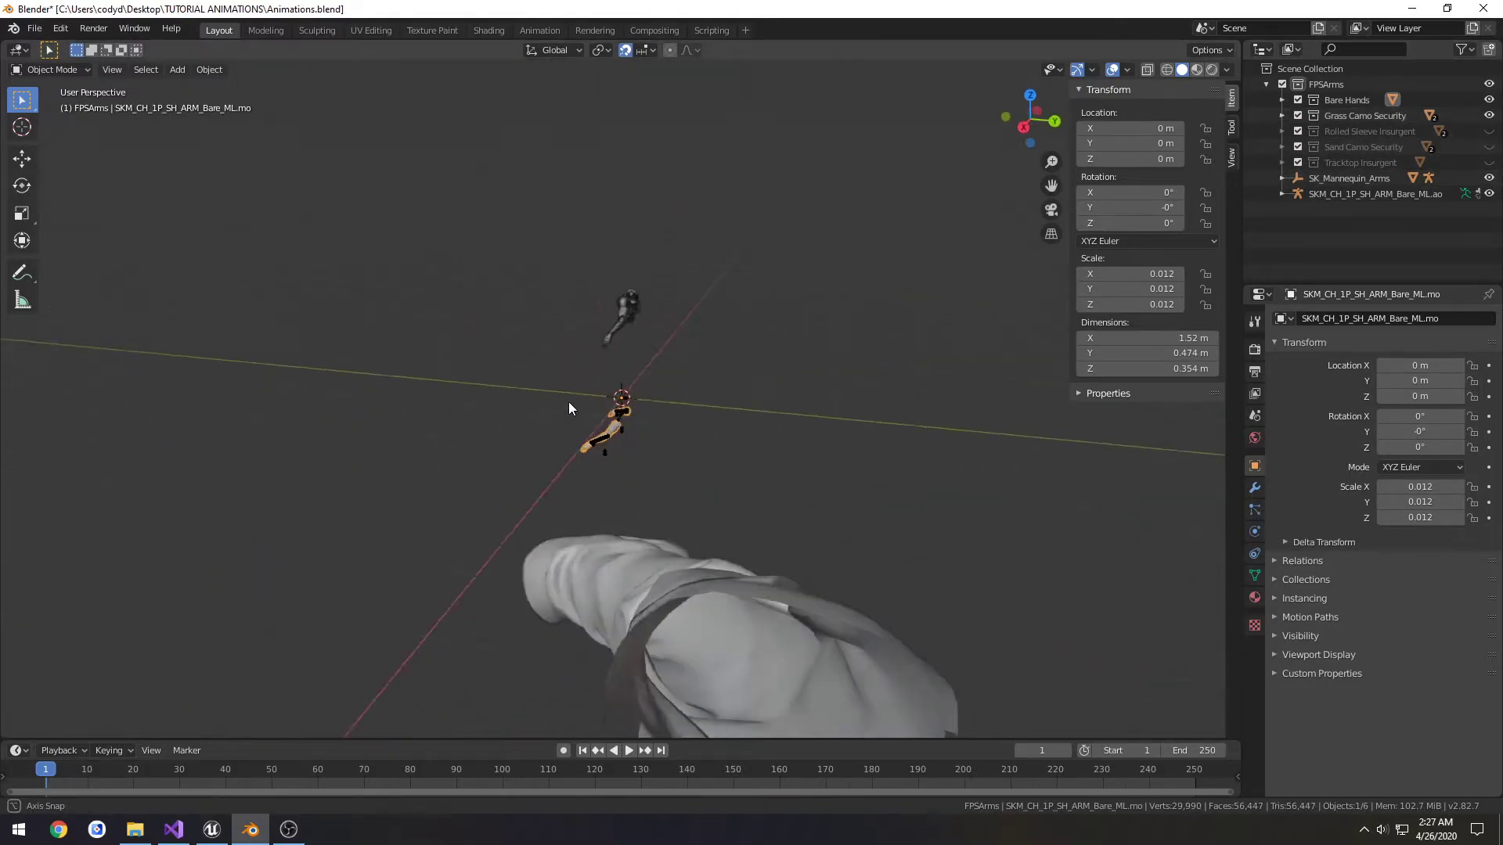
- Delete the imported SK_Mannequin_Arms objects from the scene
{"action": "left_click_drag", "start_coordinate": [571, 407], "coordinate": [708, 508]}
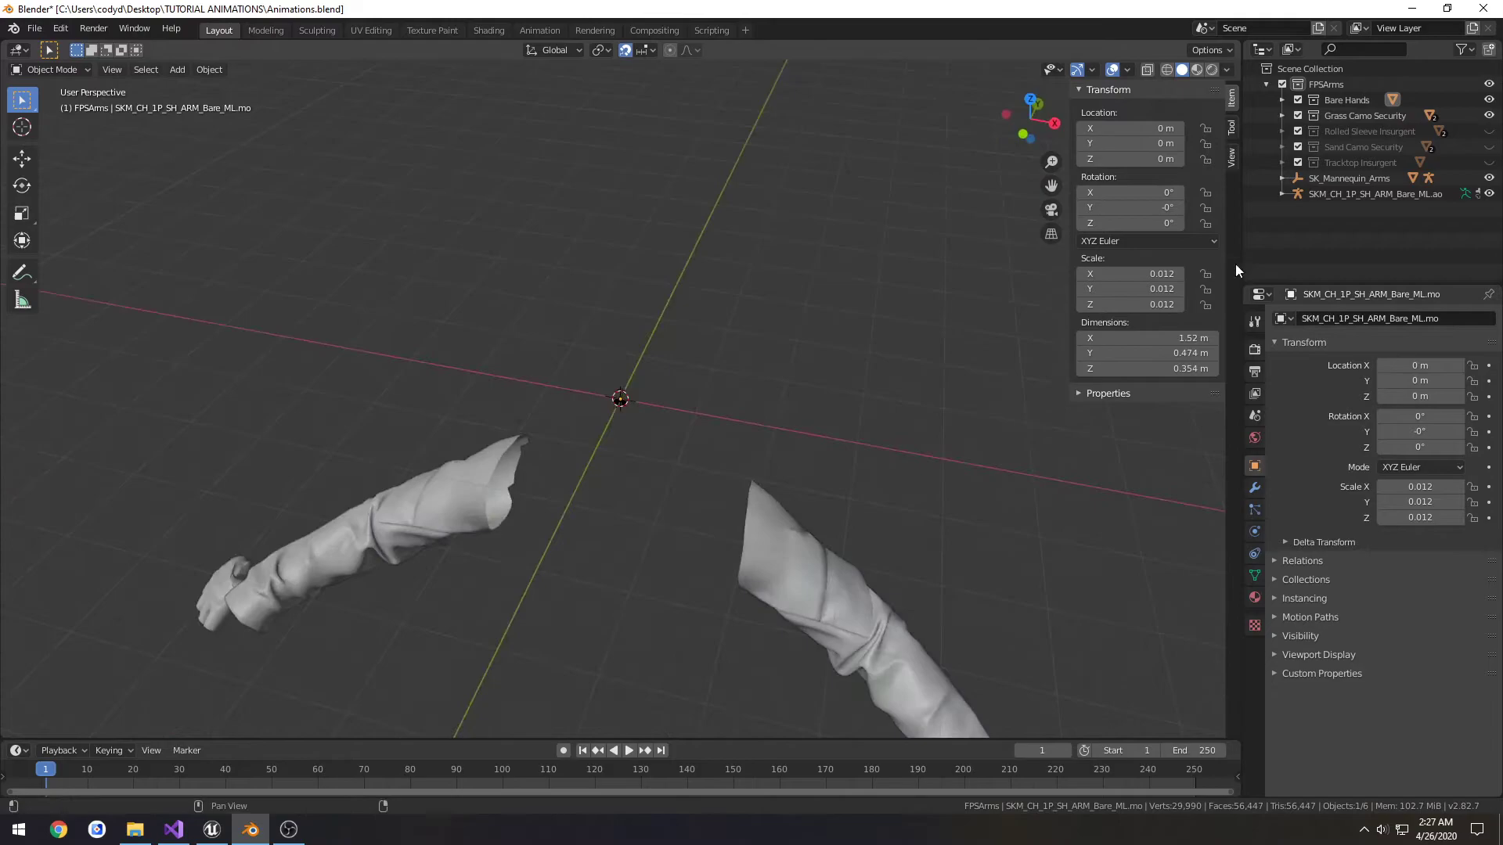
{"action": "scroll", "scroll_direction": "down", "scroll_amount": 3}
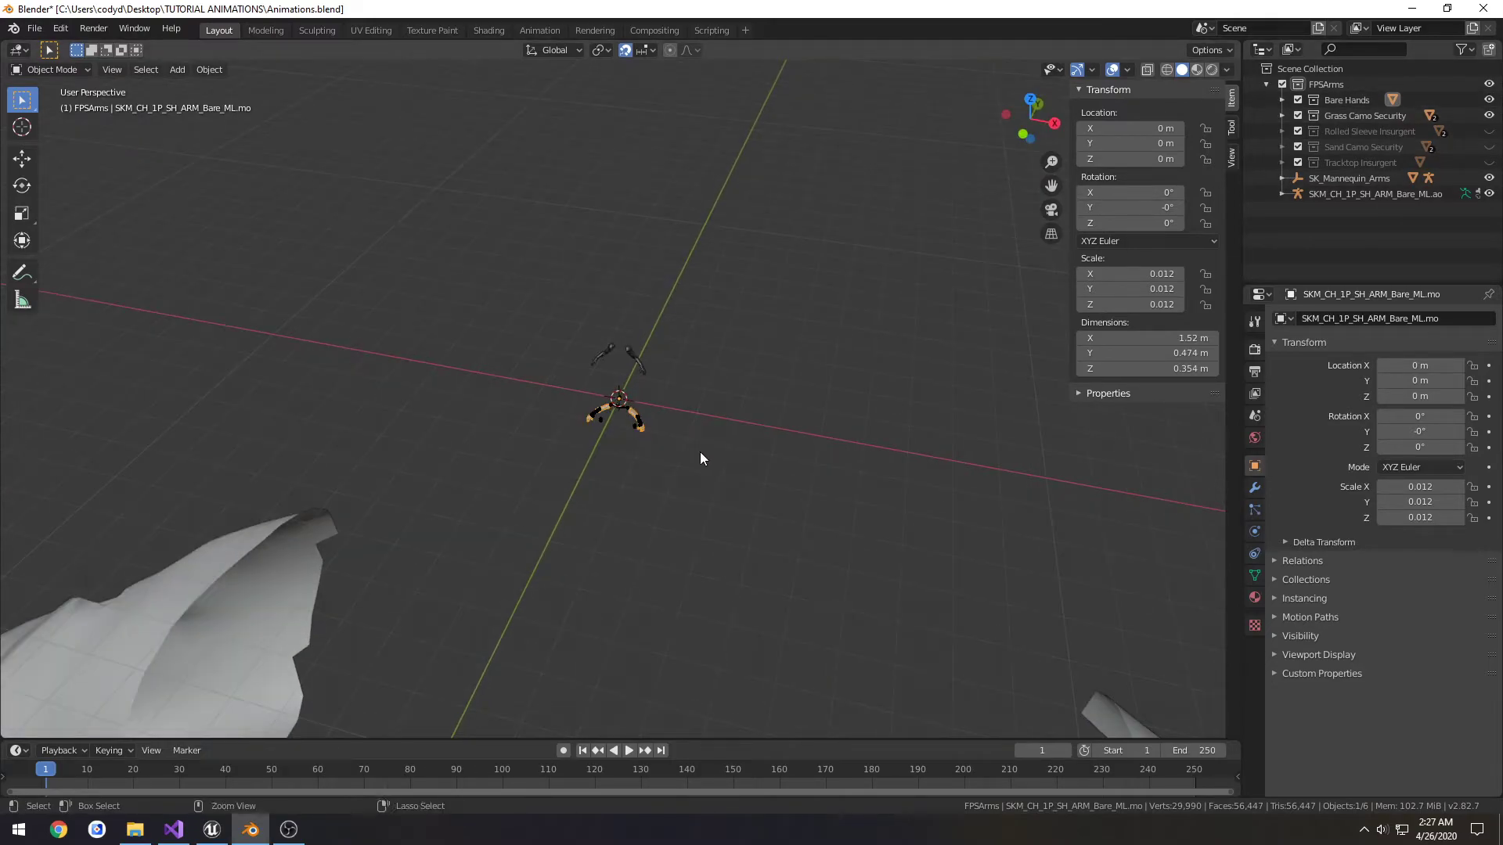
{"action": "left_click", "coordinate": [1372, 193]}
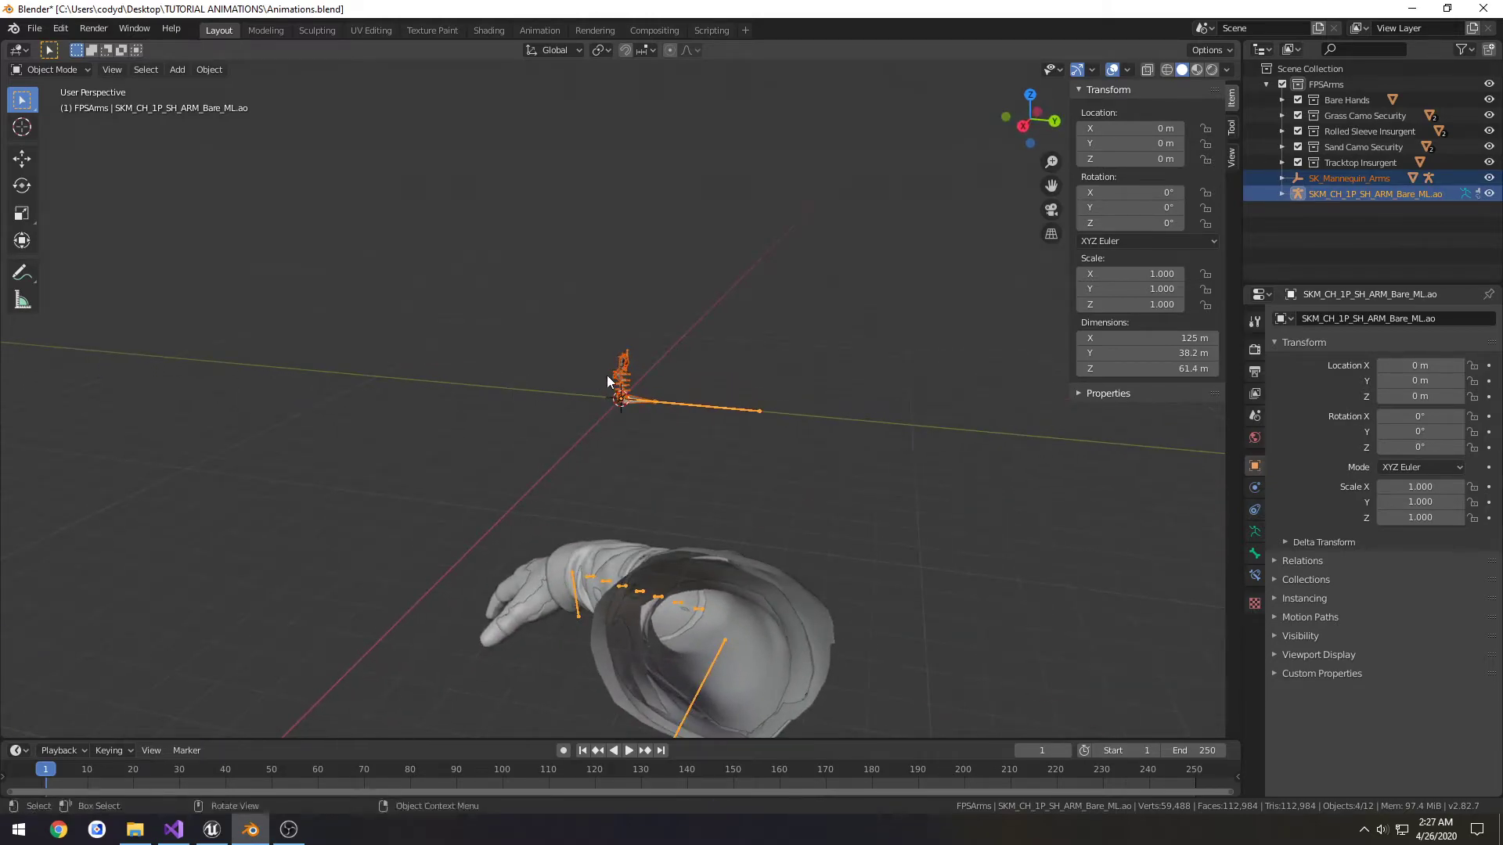
{"action": "key", "text": "x"}
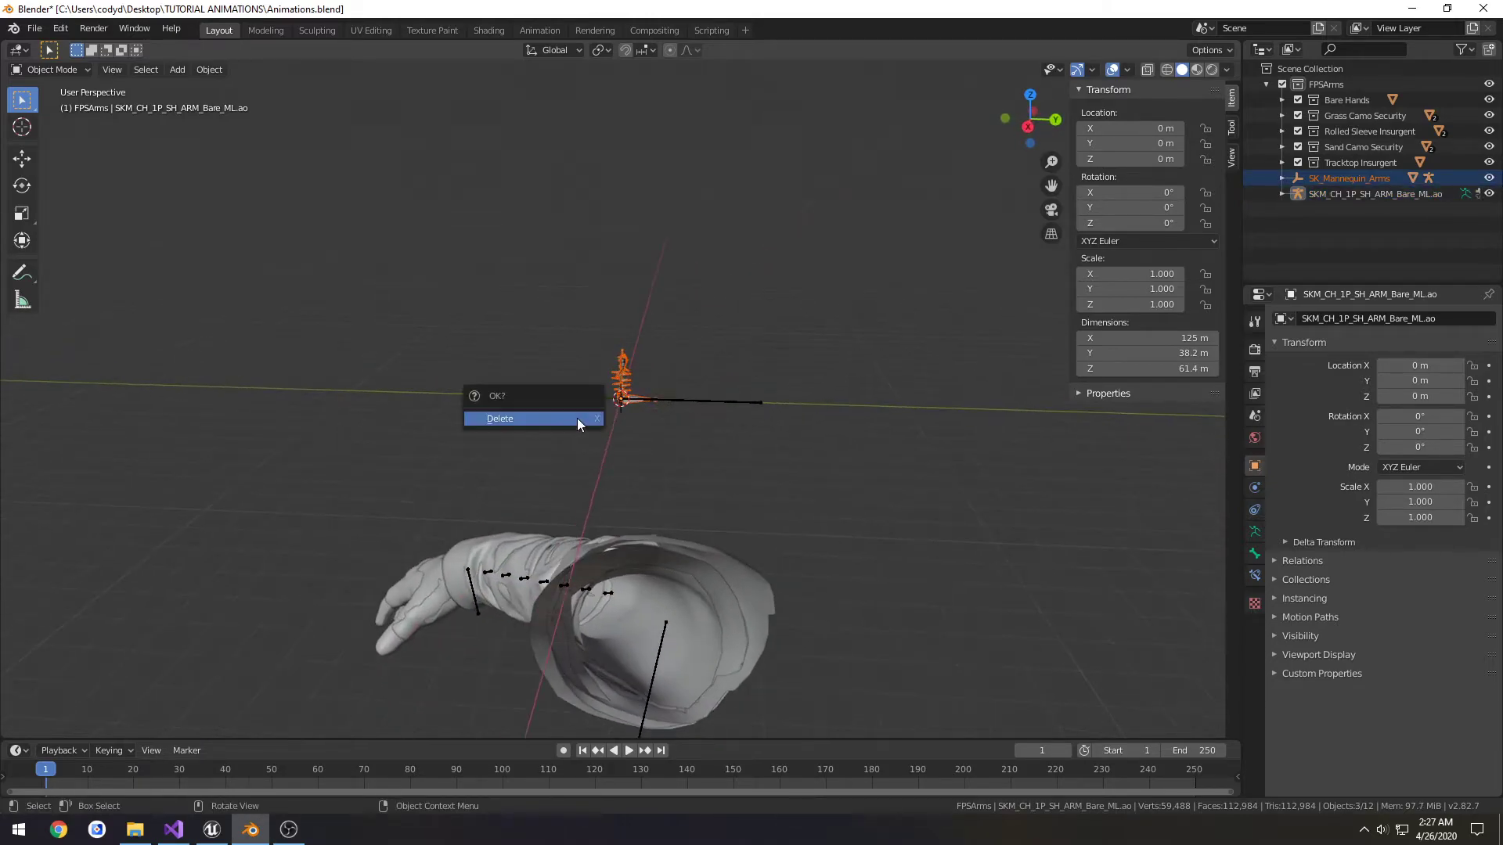
{"action": "left_click", "coordinate": [500, 418]}
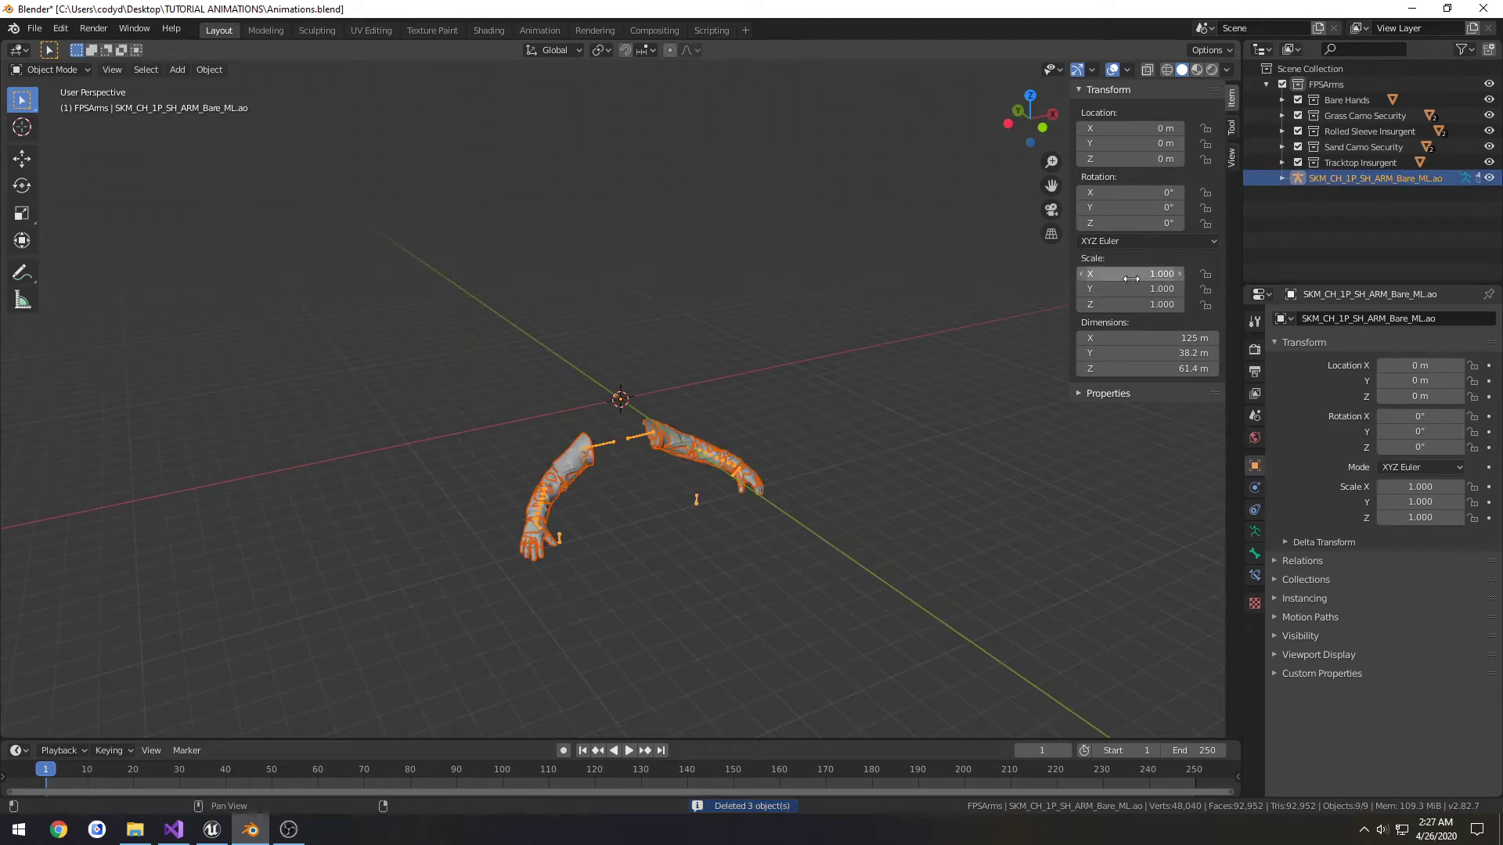
- Edit the rig's scale on all three axes and select the tactical shirt sleeves mesh
{"action": "left_click_drag", "start_coordinate": [1131, 274], "coordinate": [1131, 273]}
{"action": "type", "text": "0.012"}
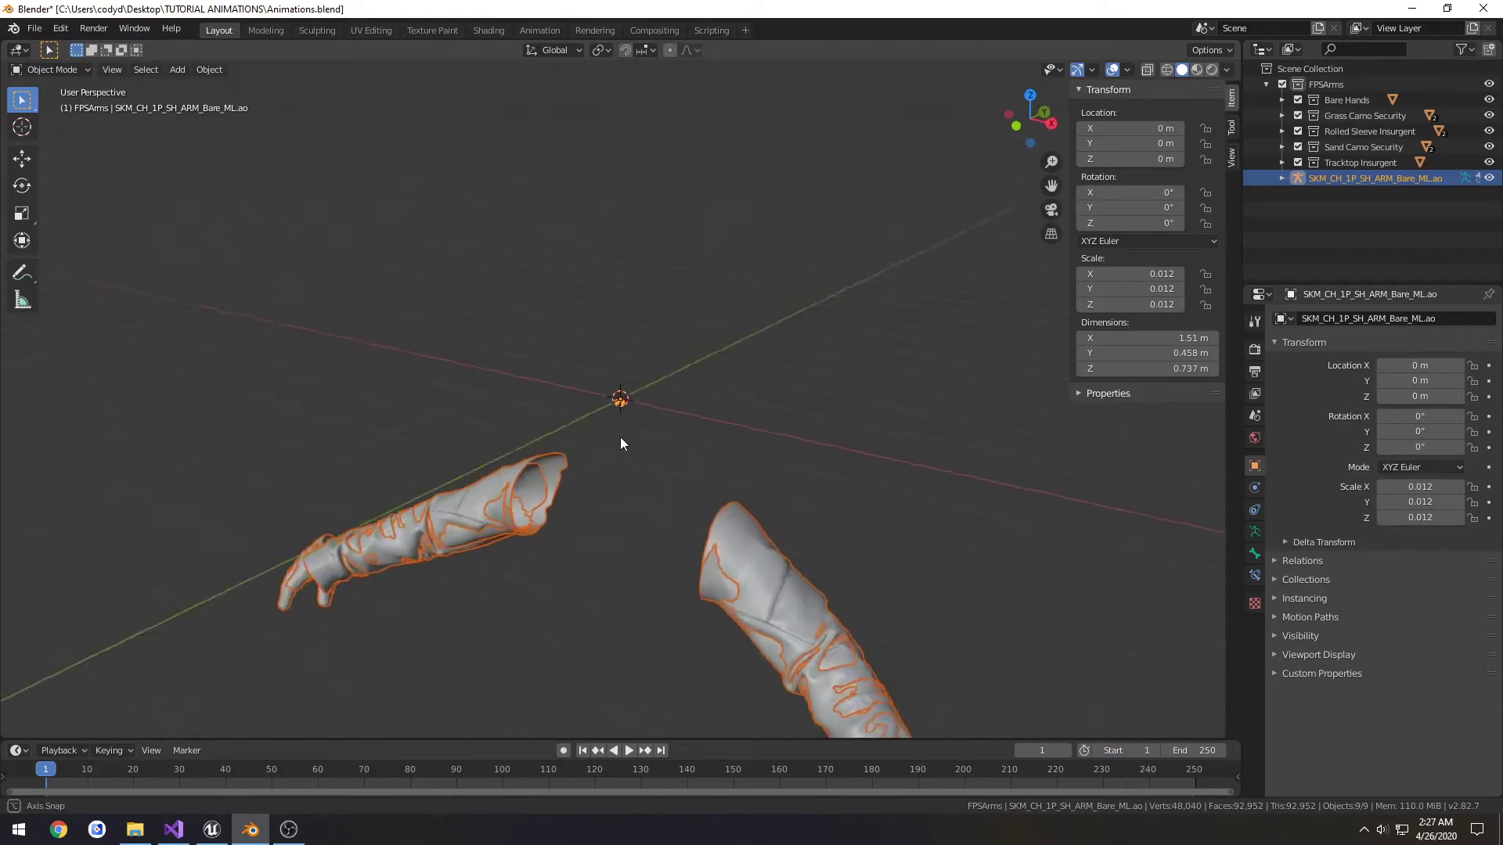
{"action": "left_click_drag", "start_coordinate": [620, 444], "coordinate": [728, 465]}
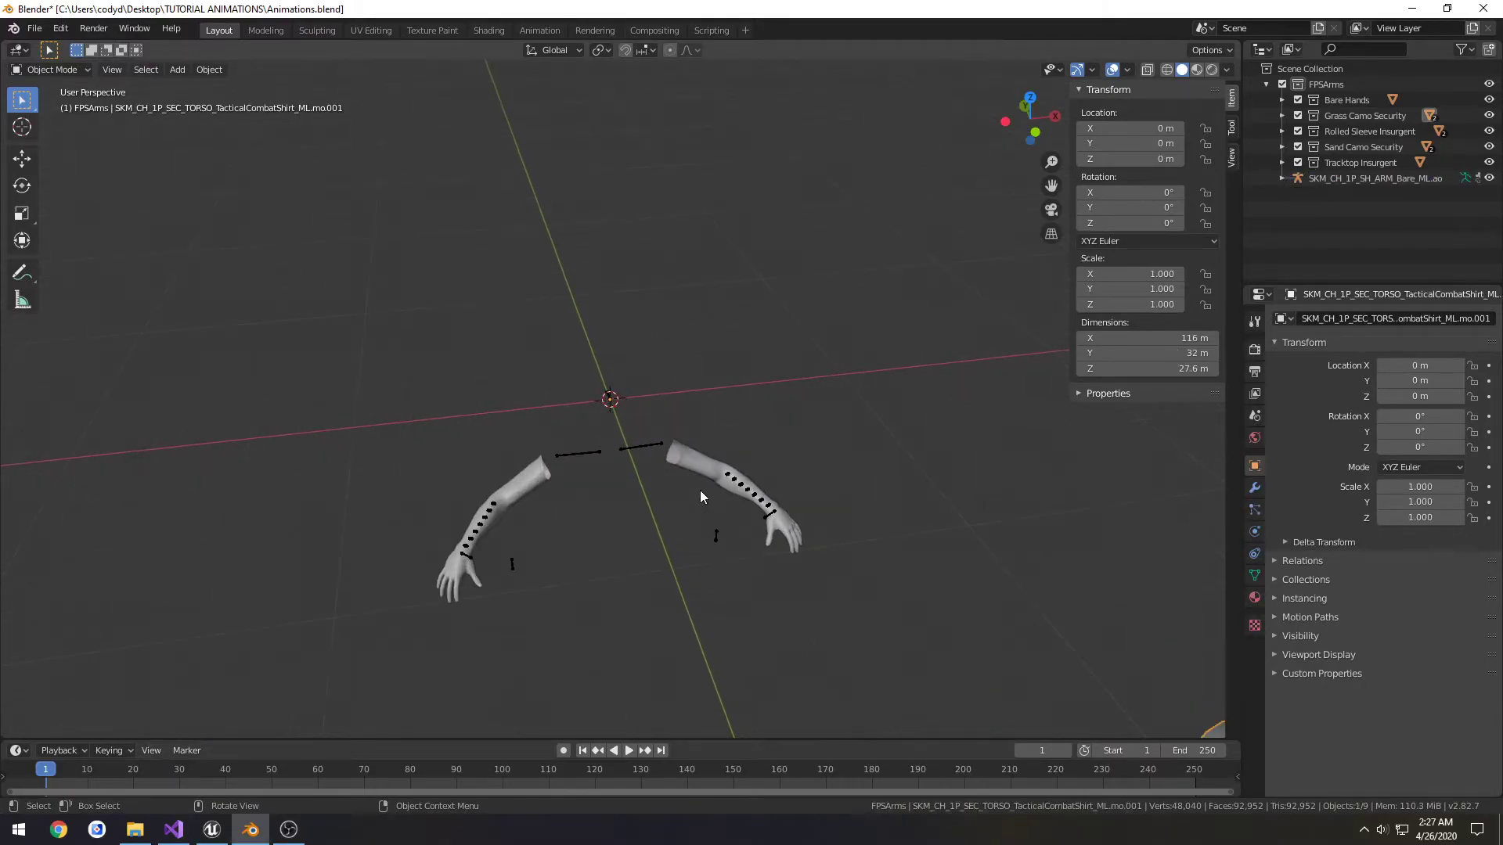
{"action": "left_click", "coordinate": [1375, 178]}
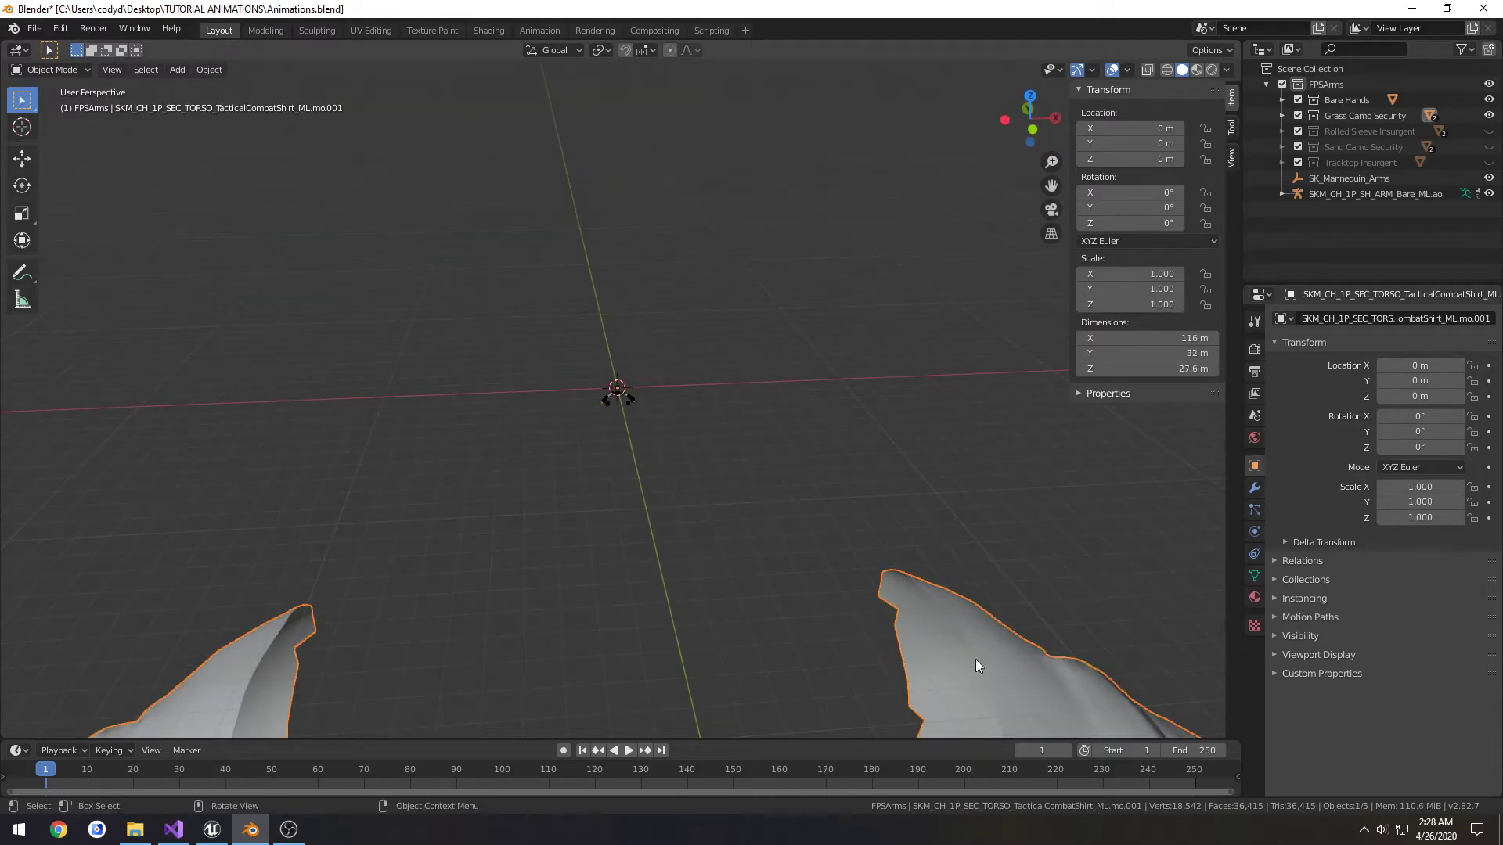
- Enter 0.012 in the TacticalCombatShirt mesh's Scale X, Y and Z fields
{"action": "type", "text": "0.012"}
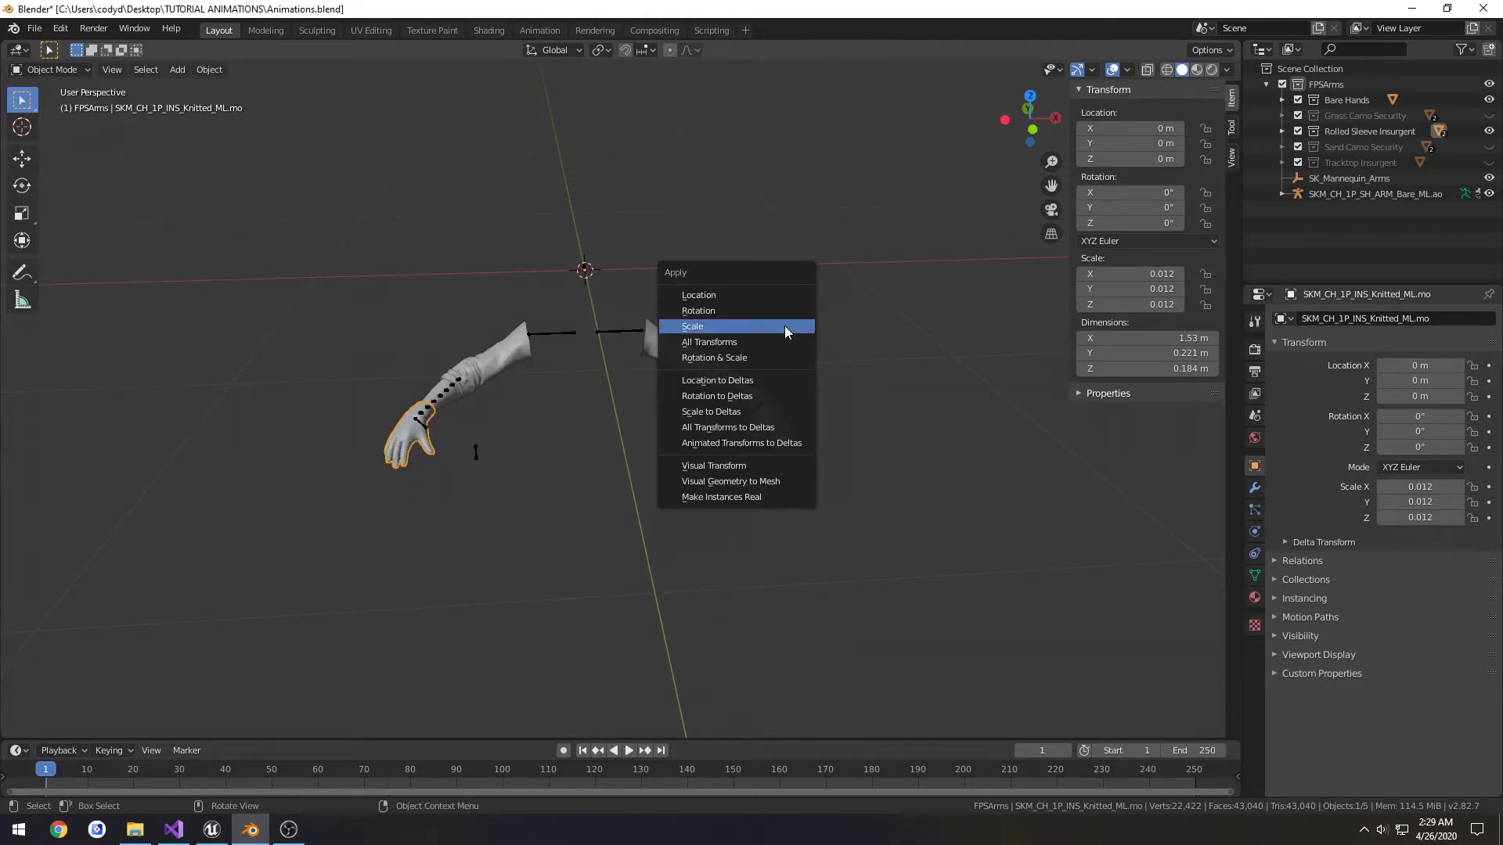
- Apply the scale to the knitted glove and tactical shirt meshes
{"action": "left_click", "coordinate": [692, 326]}
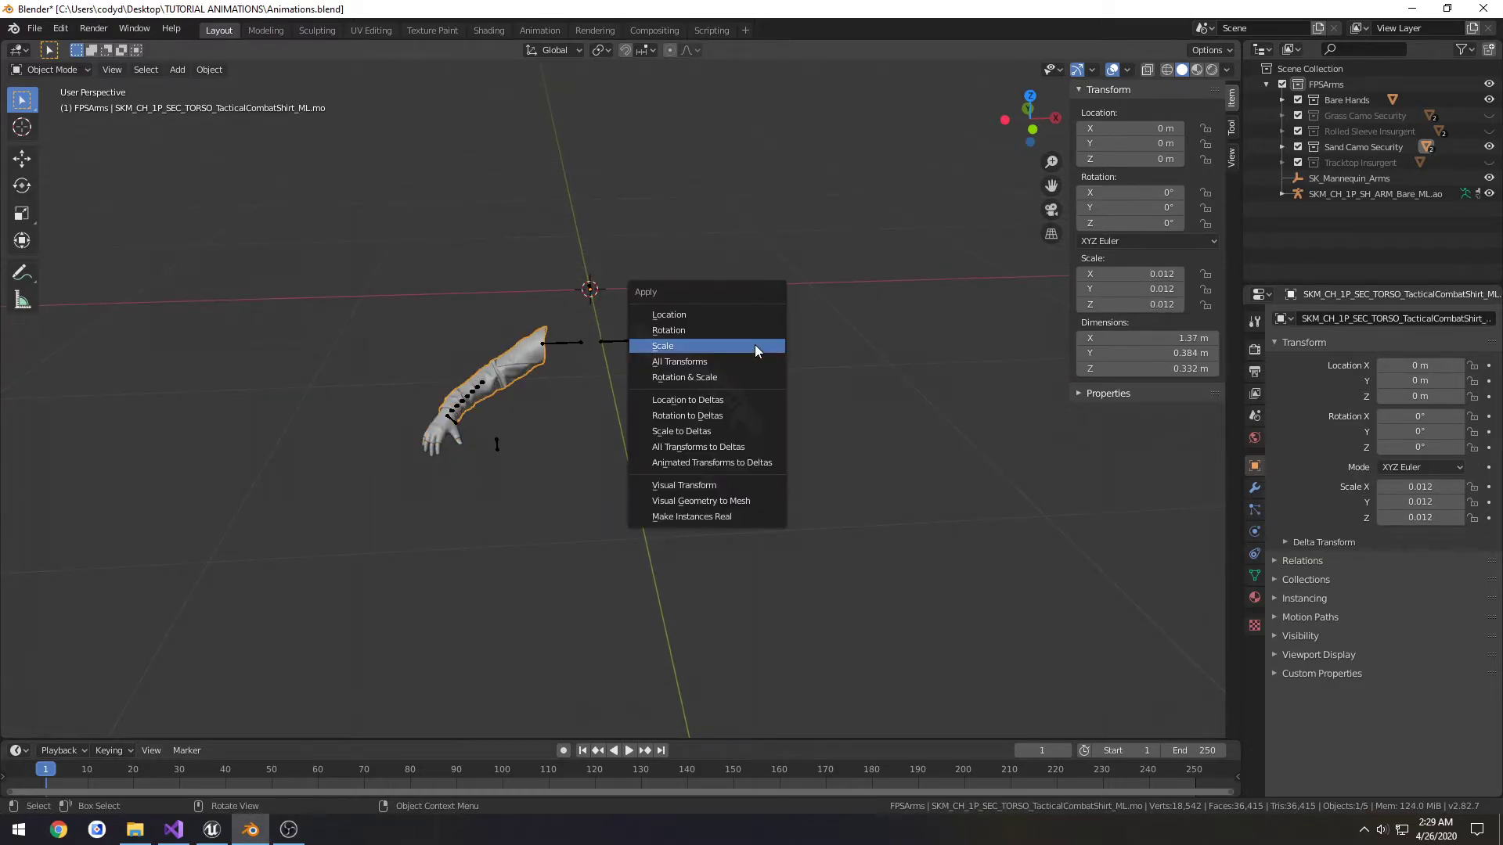
{"action": "left_click", "coordinate": [662, 346]}
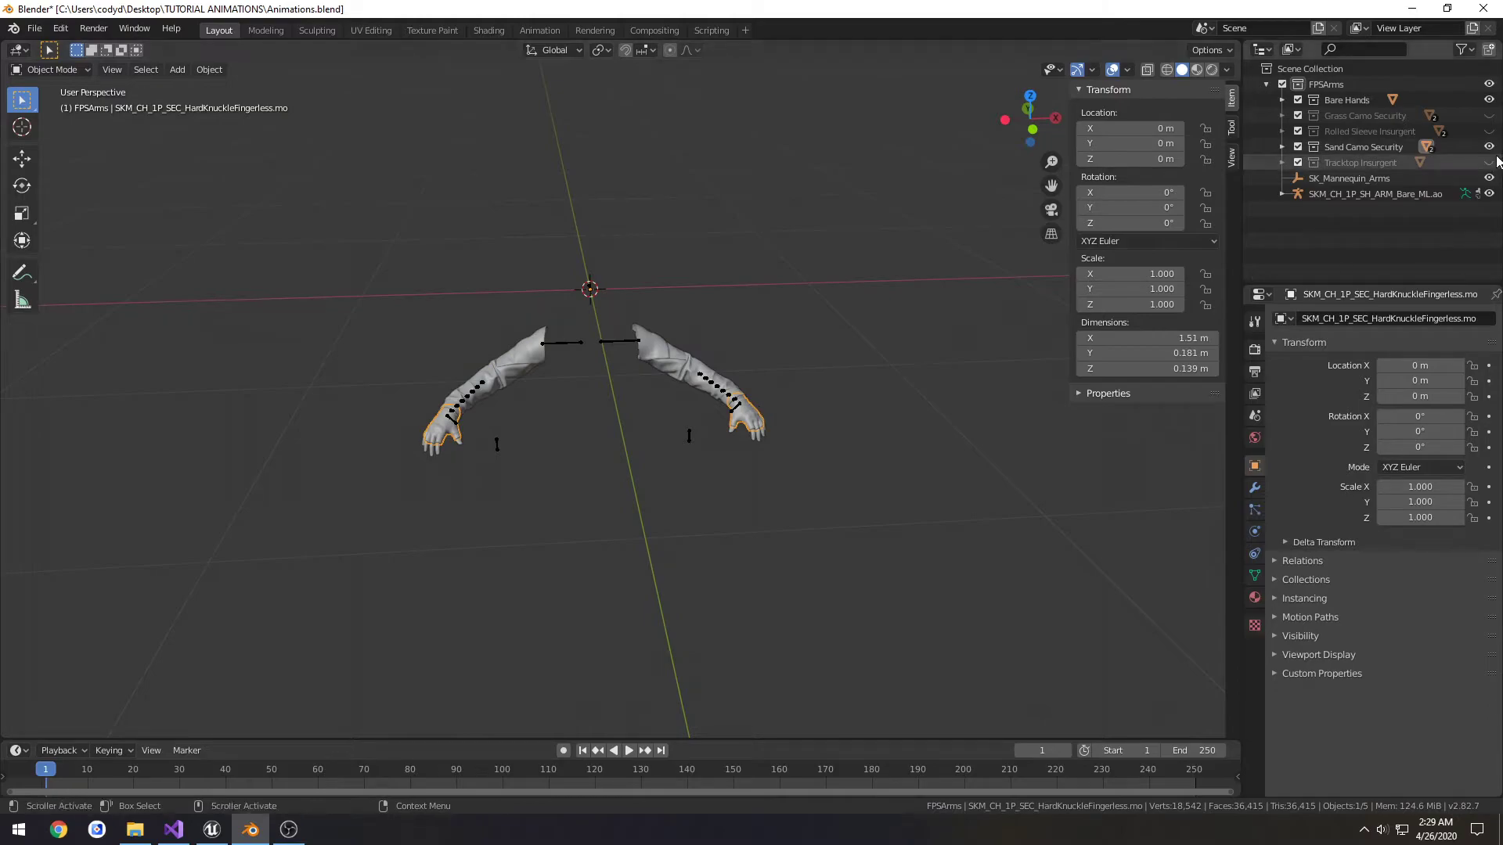
{"action": "left_click", "coordinate": [1489, 162]}
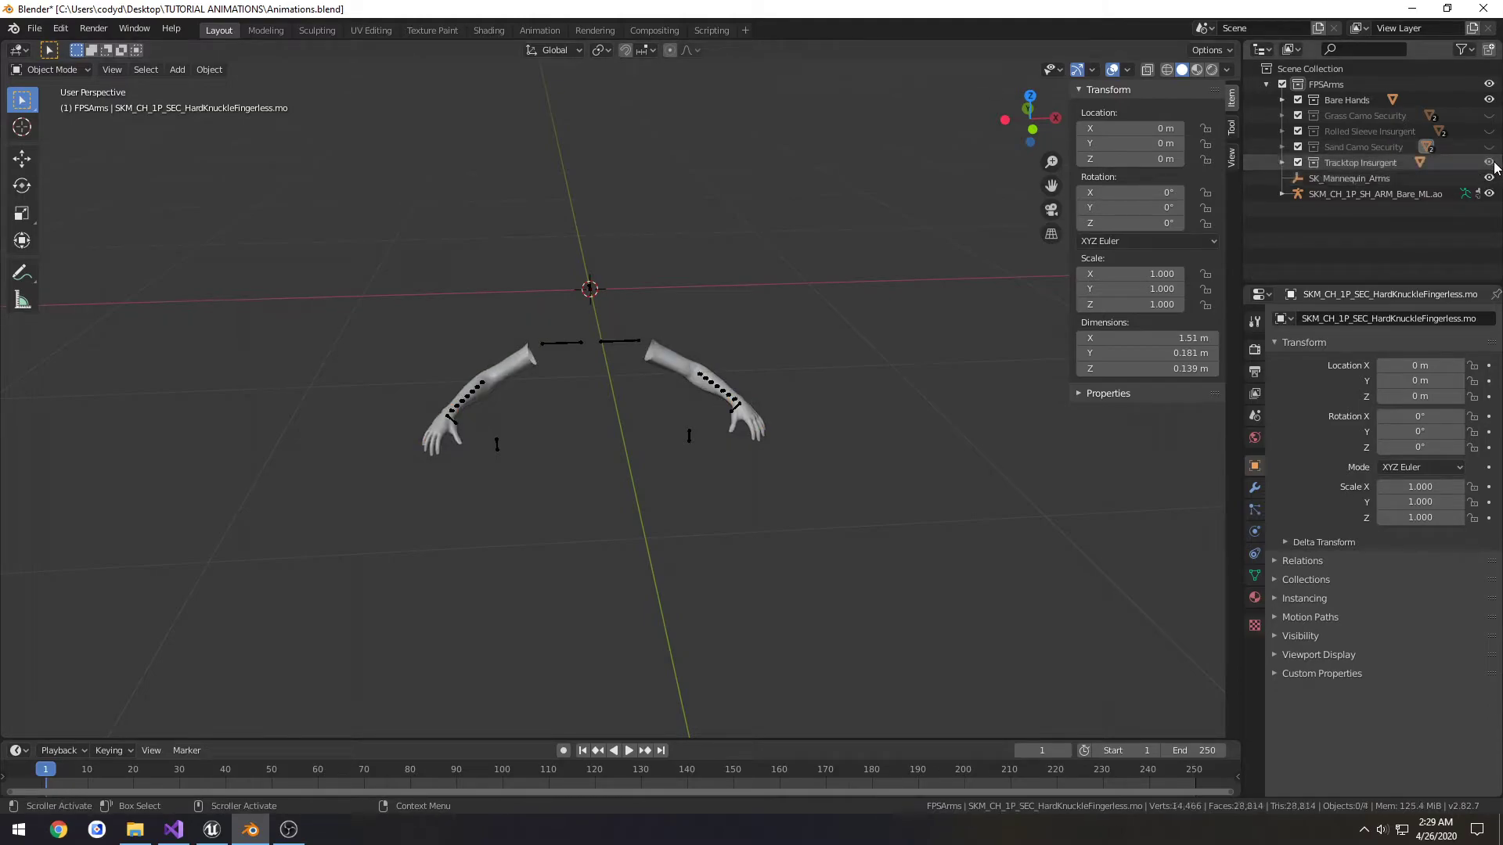
- Delete SK_Mannequin_Arms and set the Tracktop mesh's X scale to 0.012
{"action": "right_click", "coordinate": [1352, 179]}
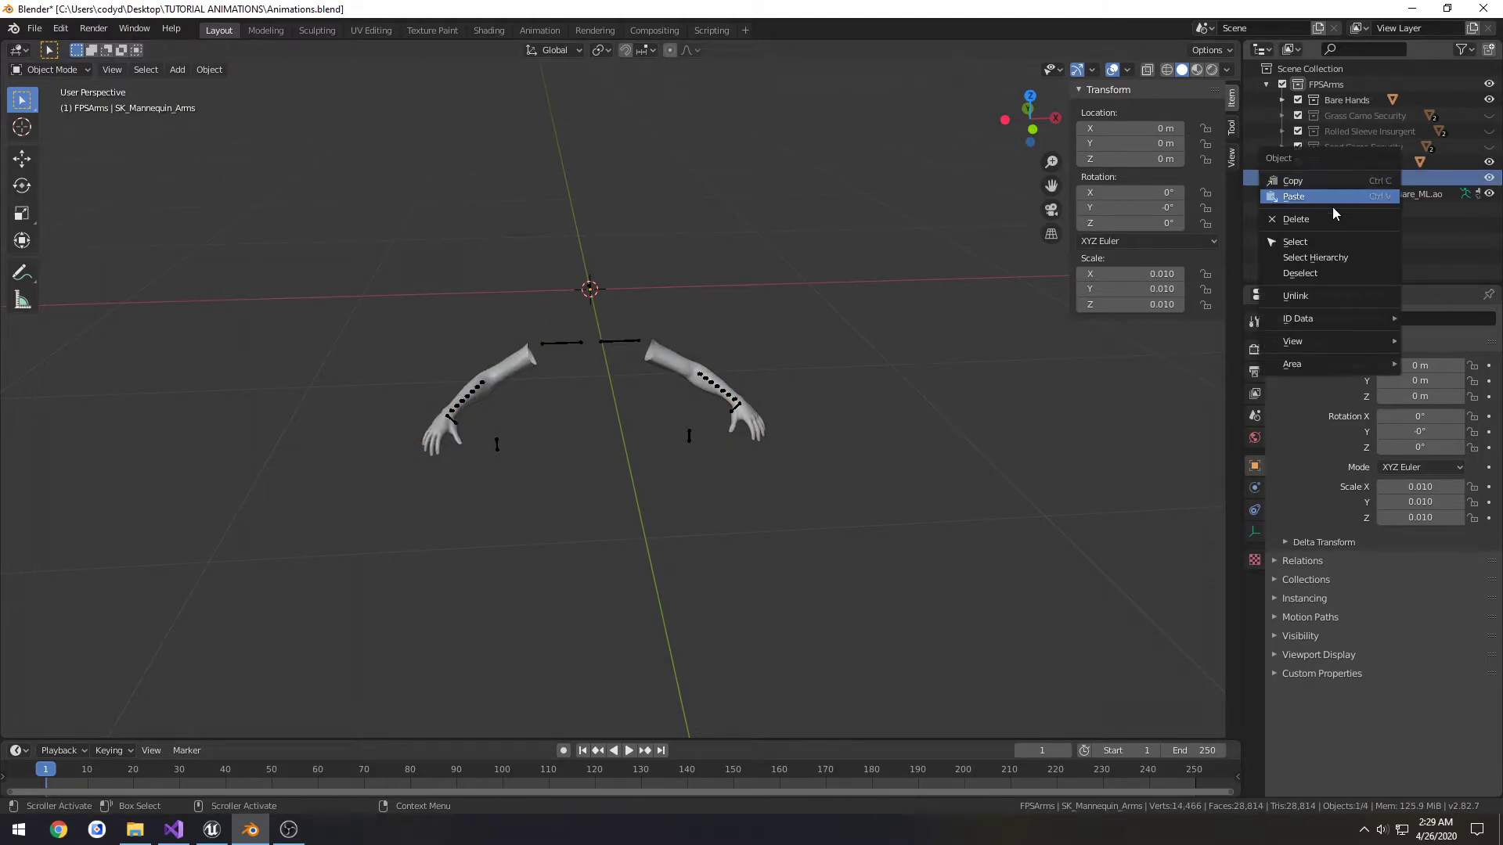
{"action": "left_click", "coordinate": [1295, 219]}
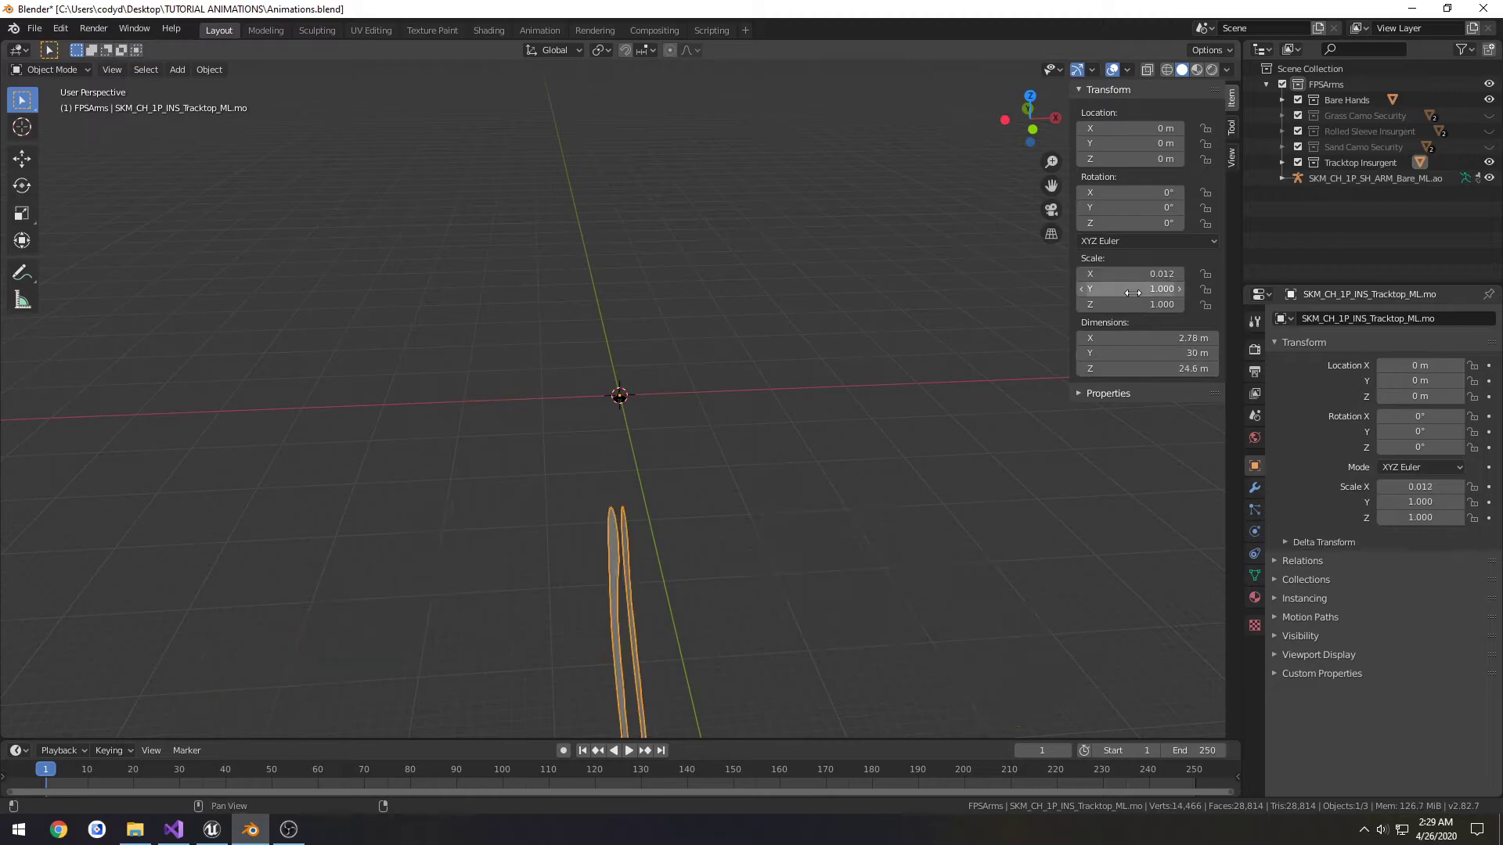
{"action": "type", "text": "0.012"}
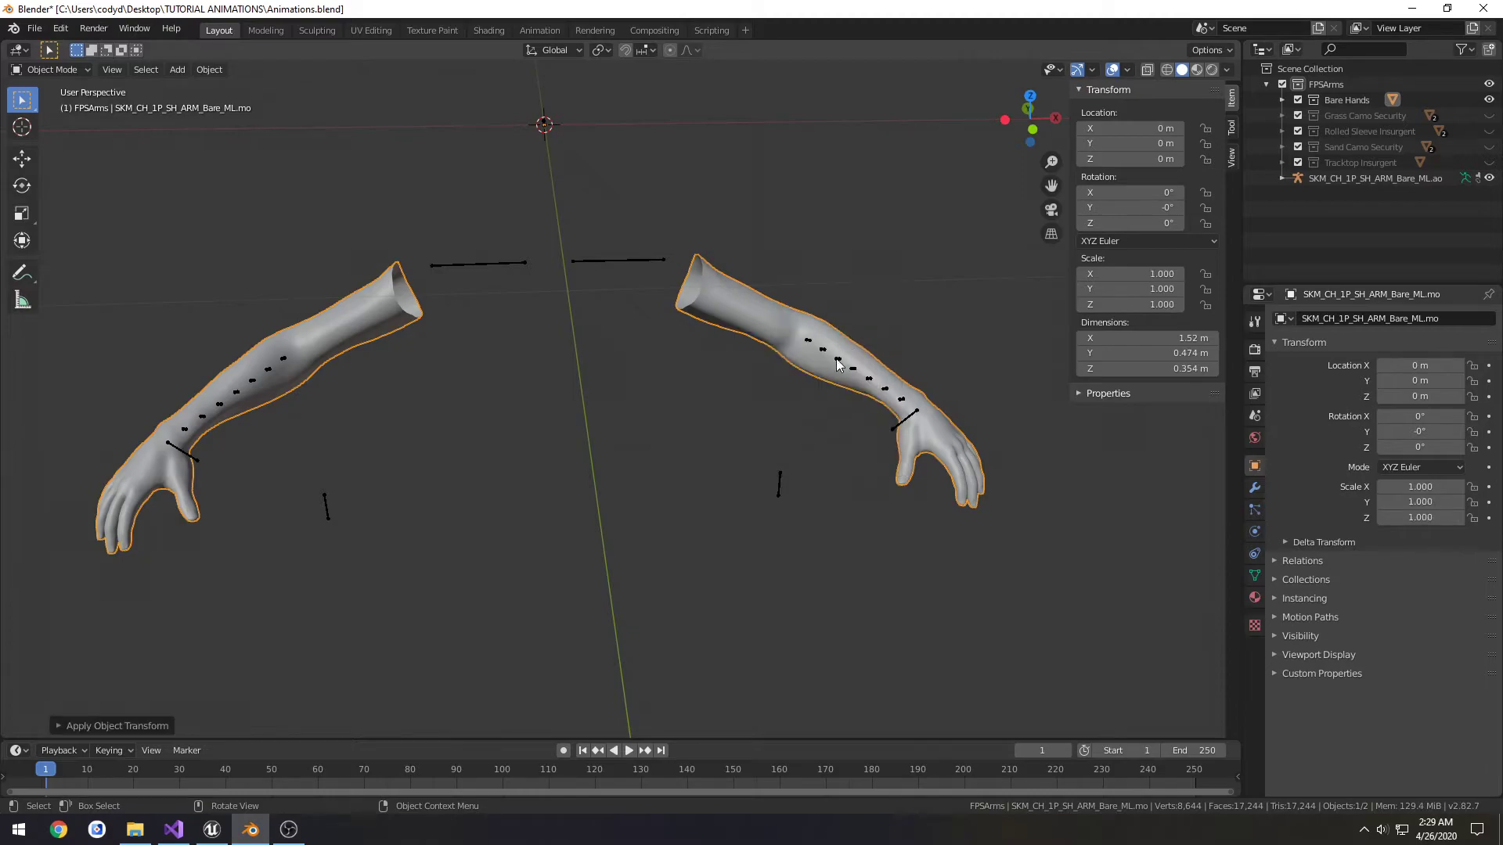
- Apply SKM_CH_1P_SH_ARM_Bare_ML.mo's scale to 1.000 and select the Bare_ML.ao armature
{"action": "left_click", "coordinate": [1375, 178]}
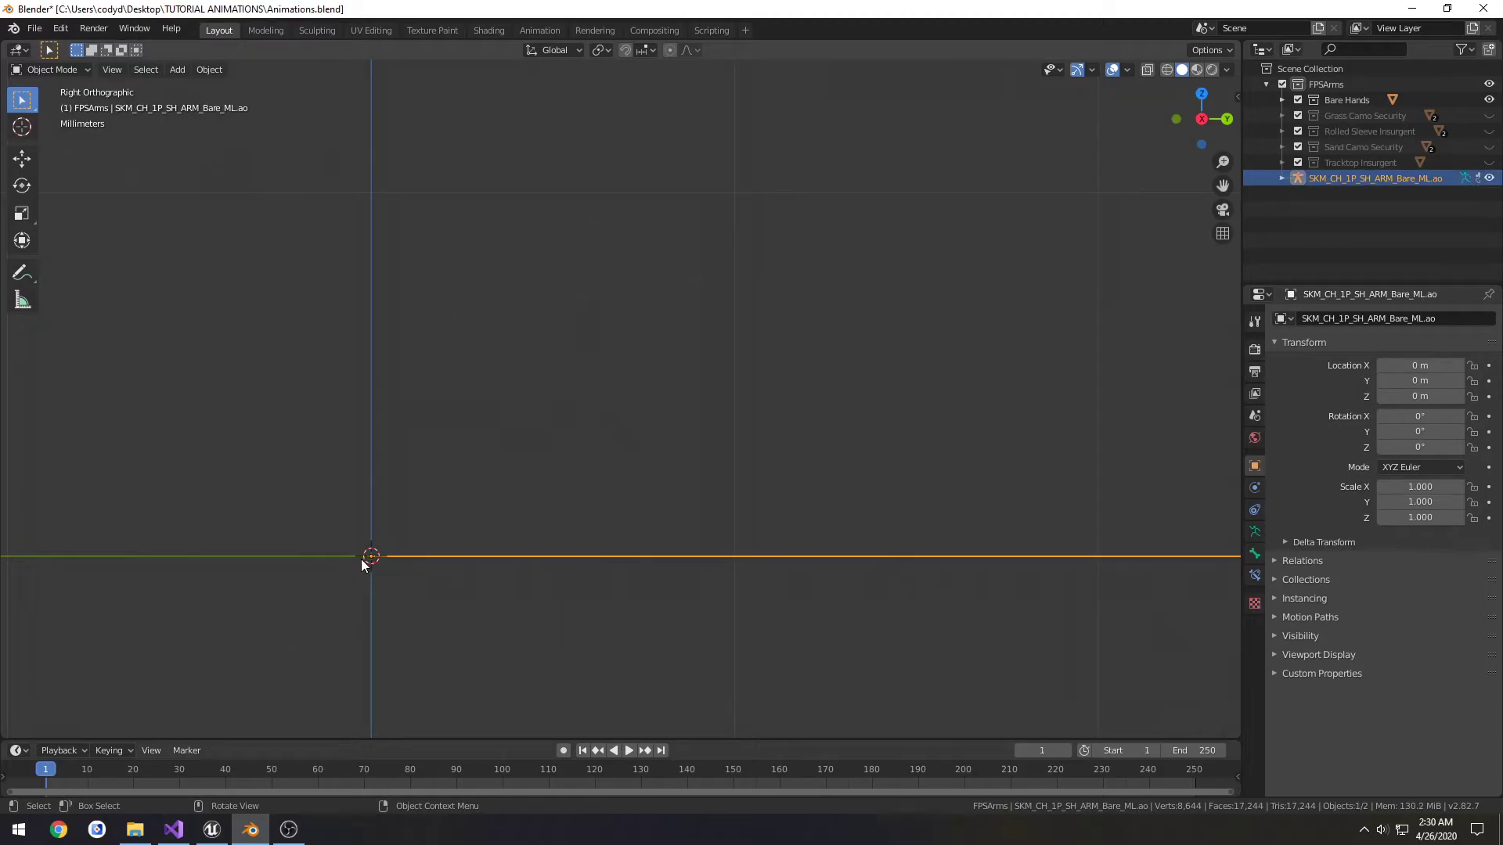
{"action": "left_click", "coordinate": [1282, 179]}
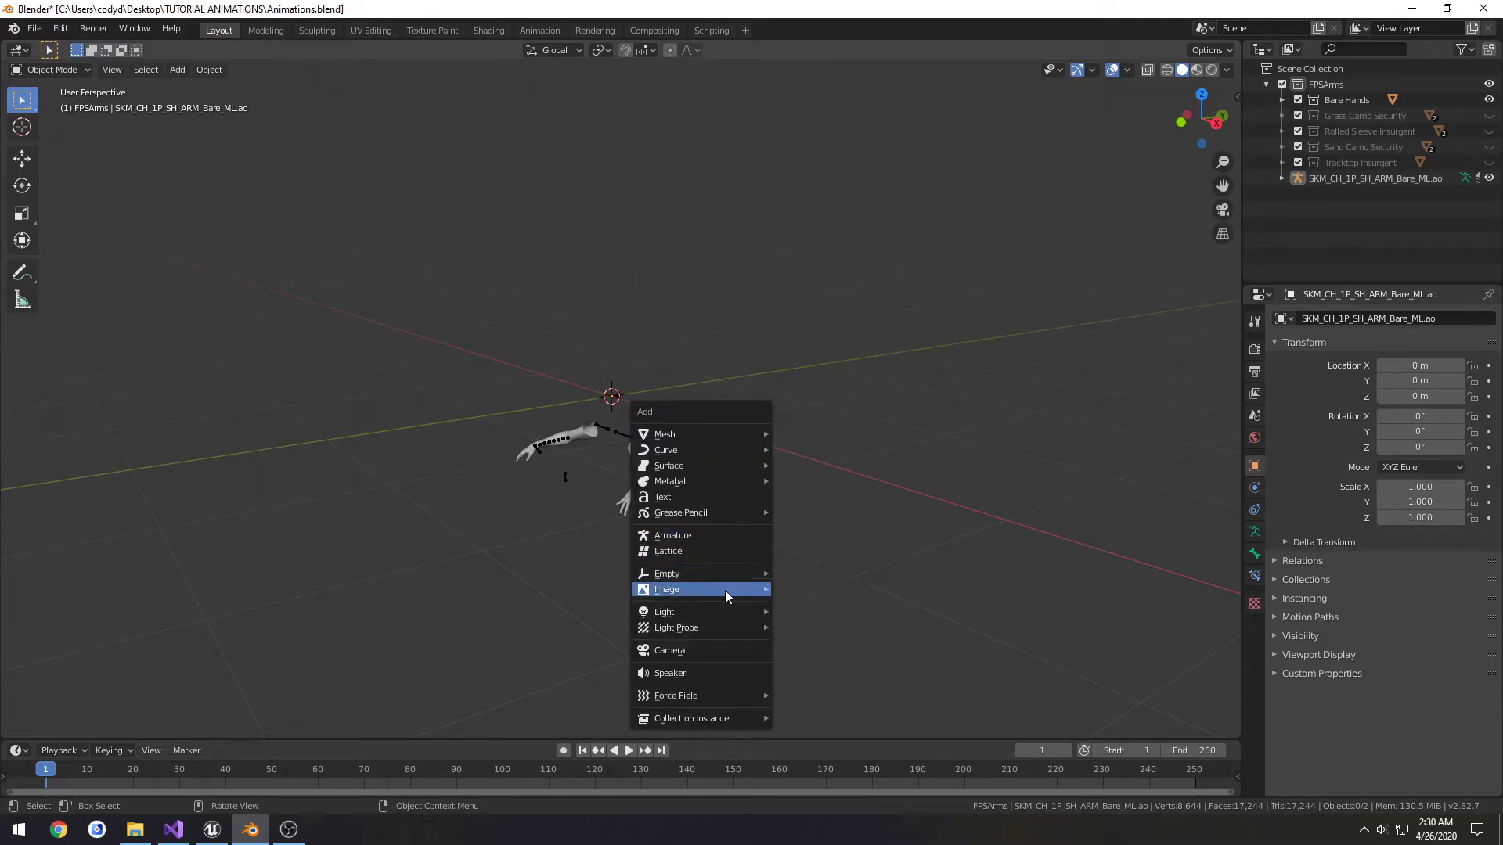
- Add a camera and give it a Copy Transforms constraint
{"action": "left_click", "coordinate": [669, 650]}
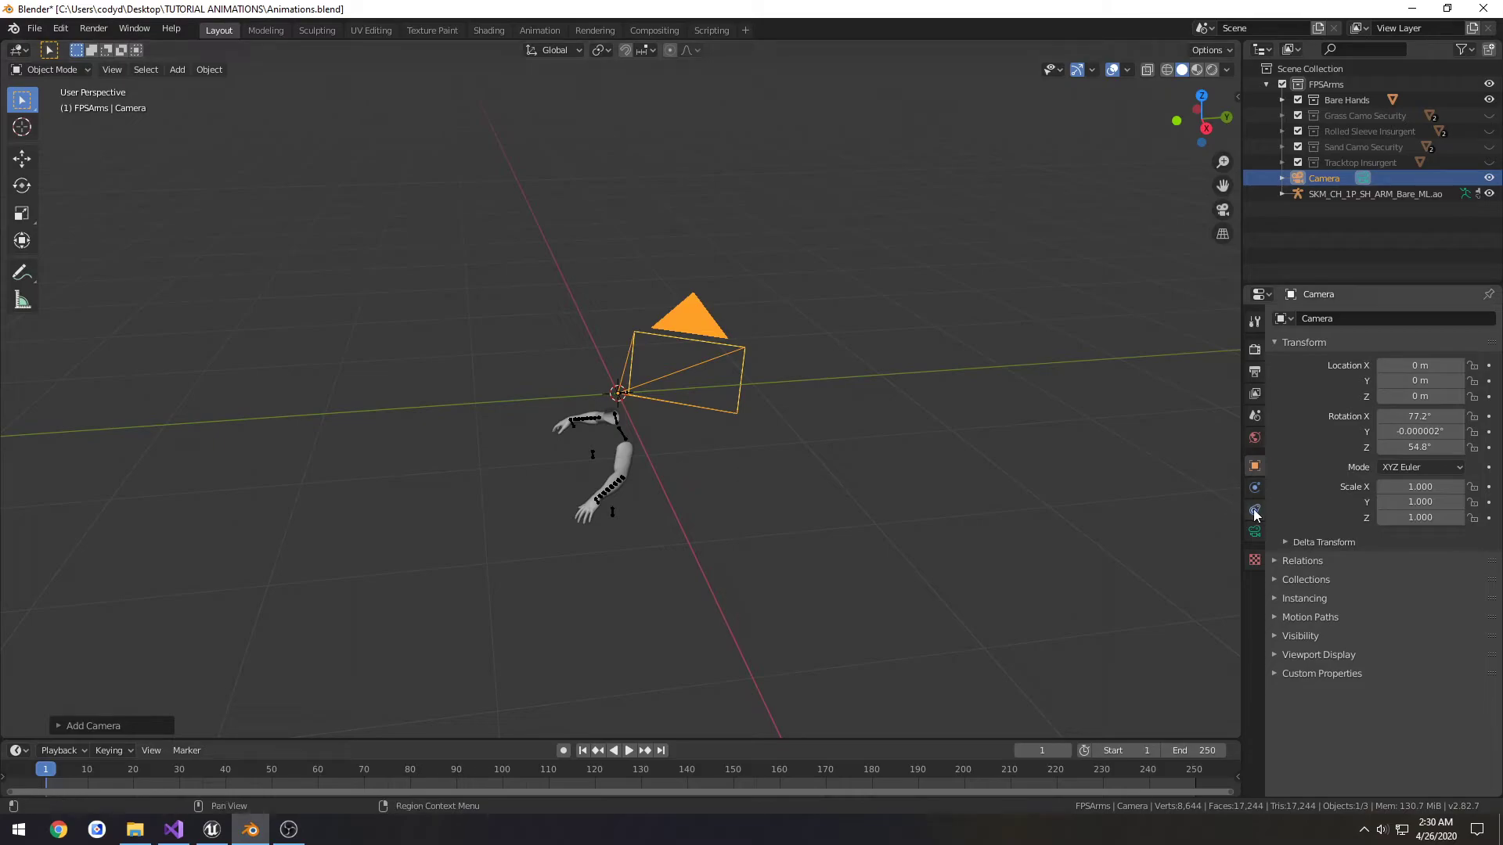
{"action": "left_click", "coordinate": [1254, 511]}
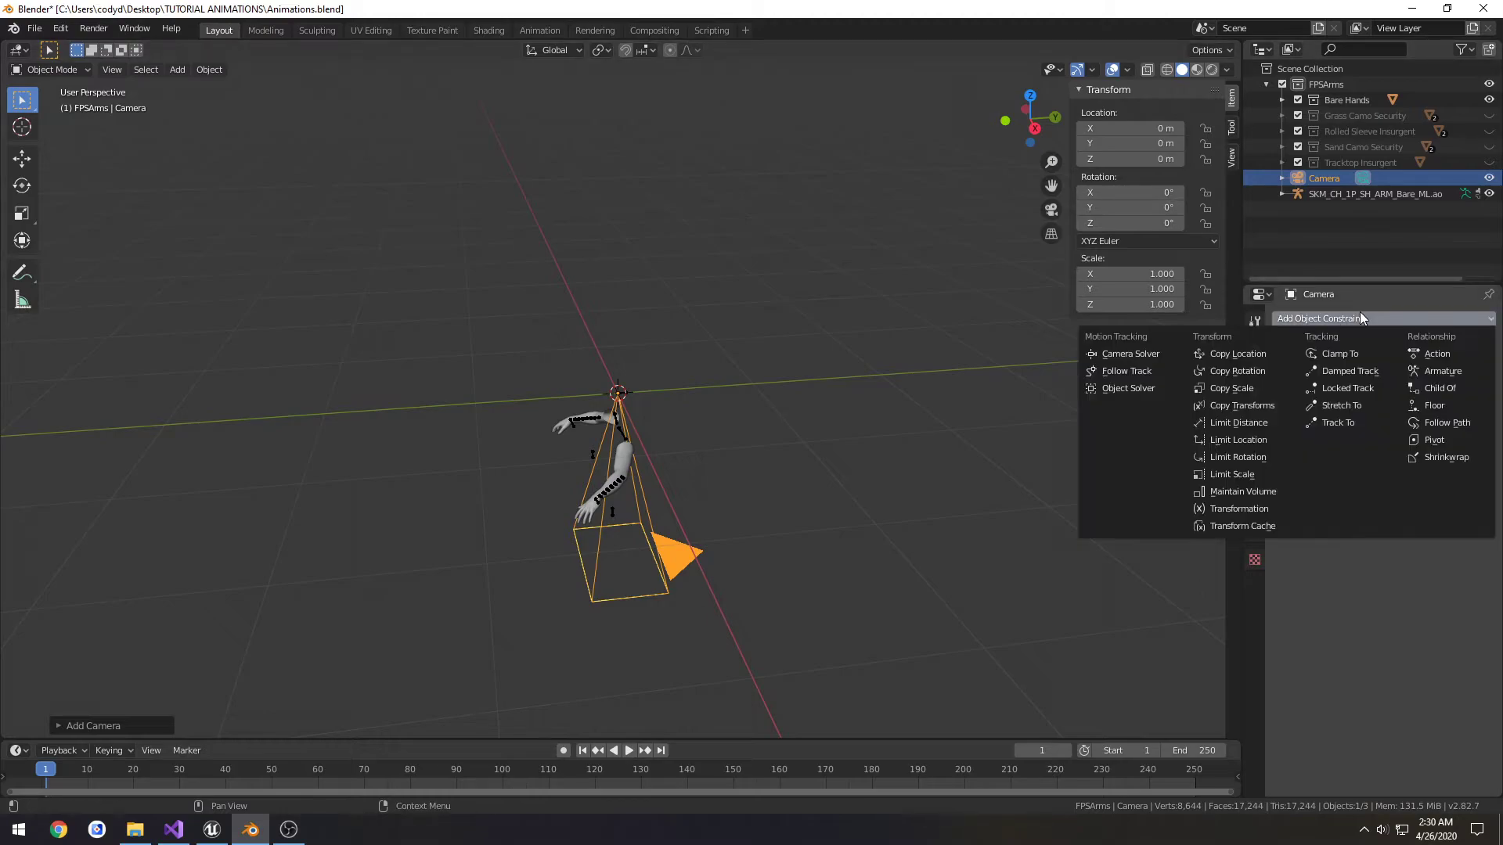
{"action": "mouse_move", "coordinate": [1238, 371]}
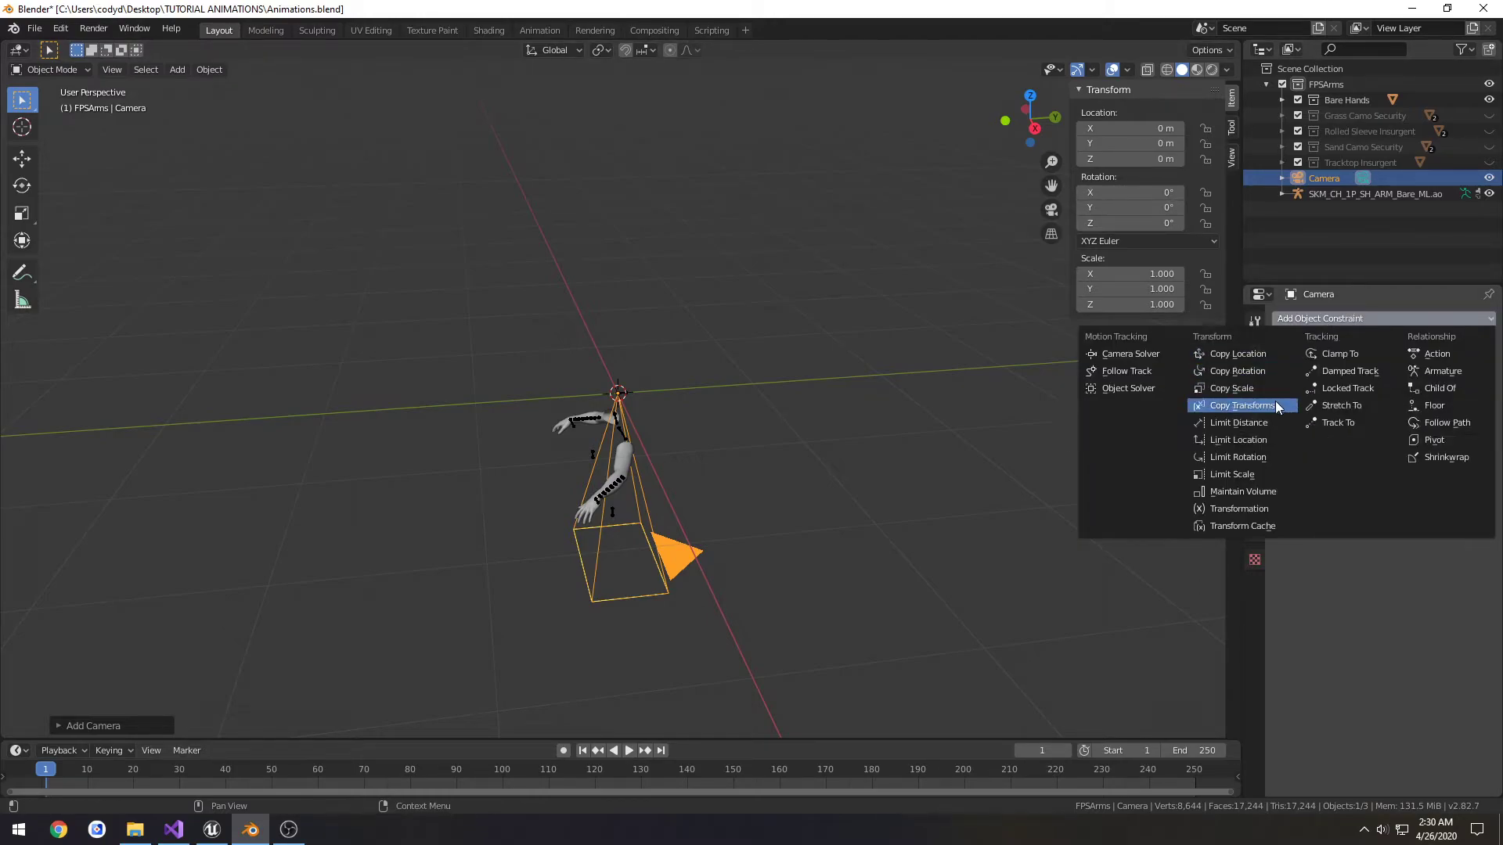
{"action": "left_click", "coordinate": [1242, 404]}
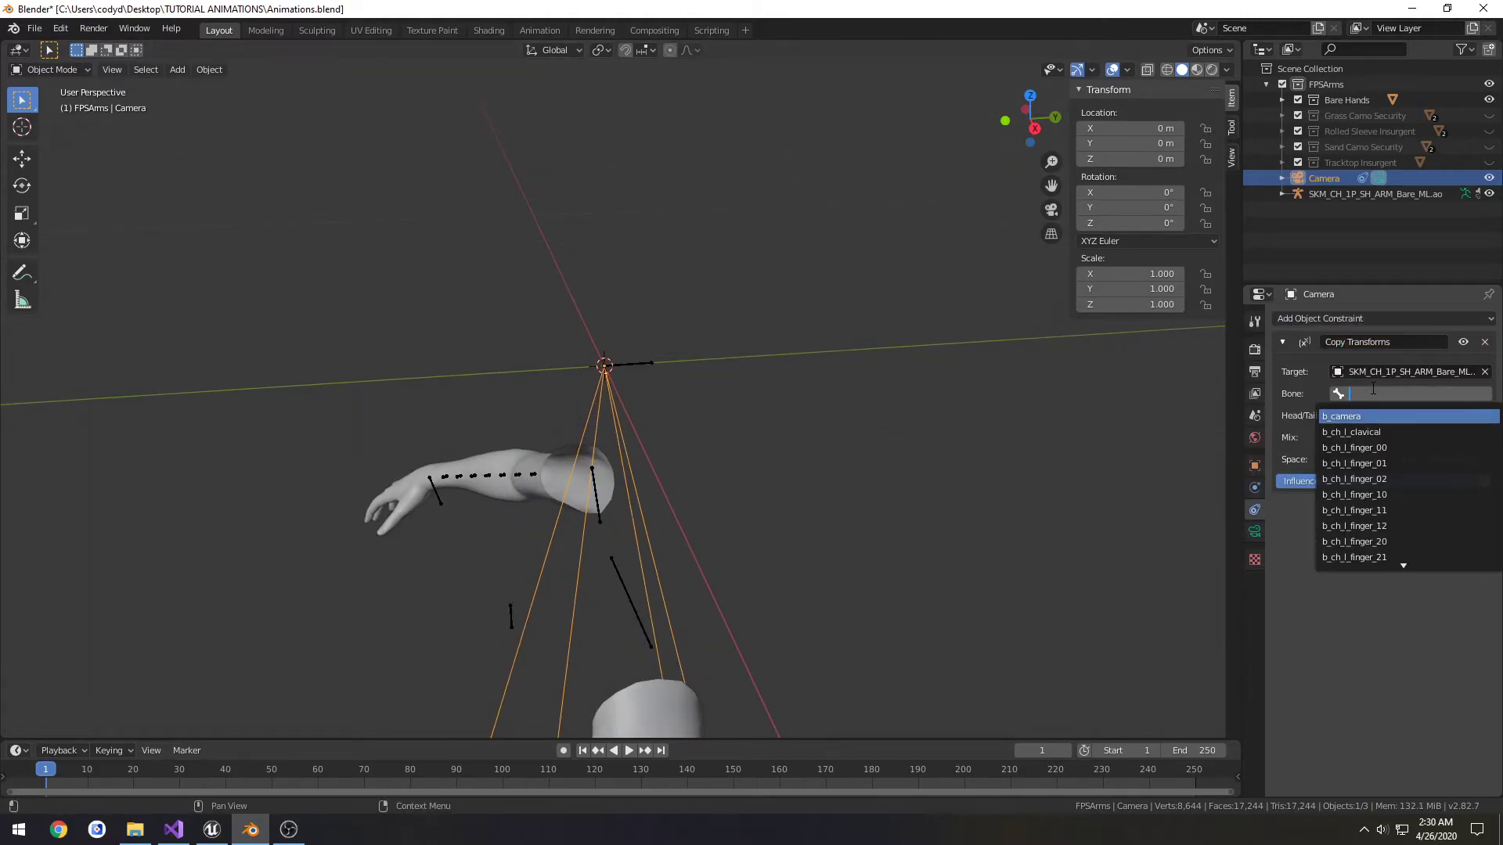
- Set the constraint bone to b_root, then replace it with a Copy Location constraint
{"action": "left_click", "coordinate": [1341, 416]}
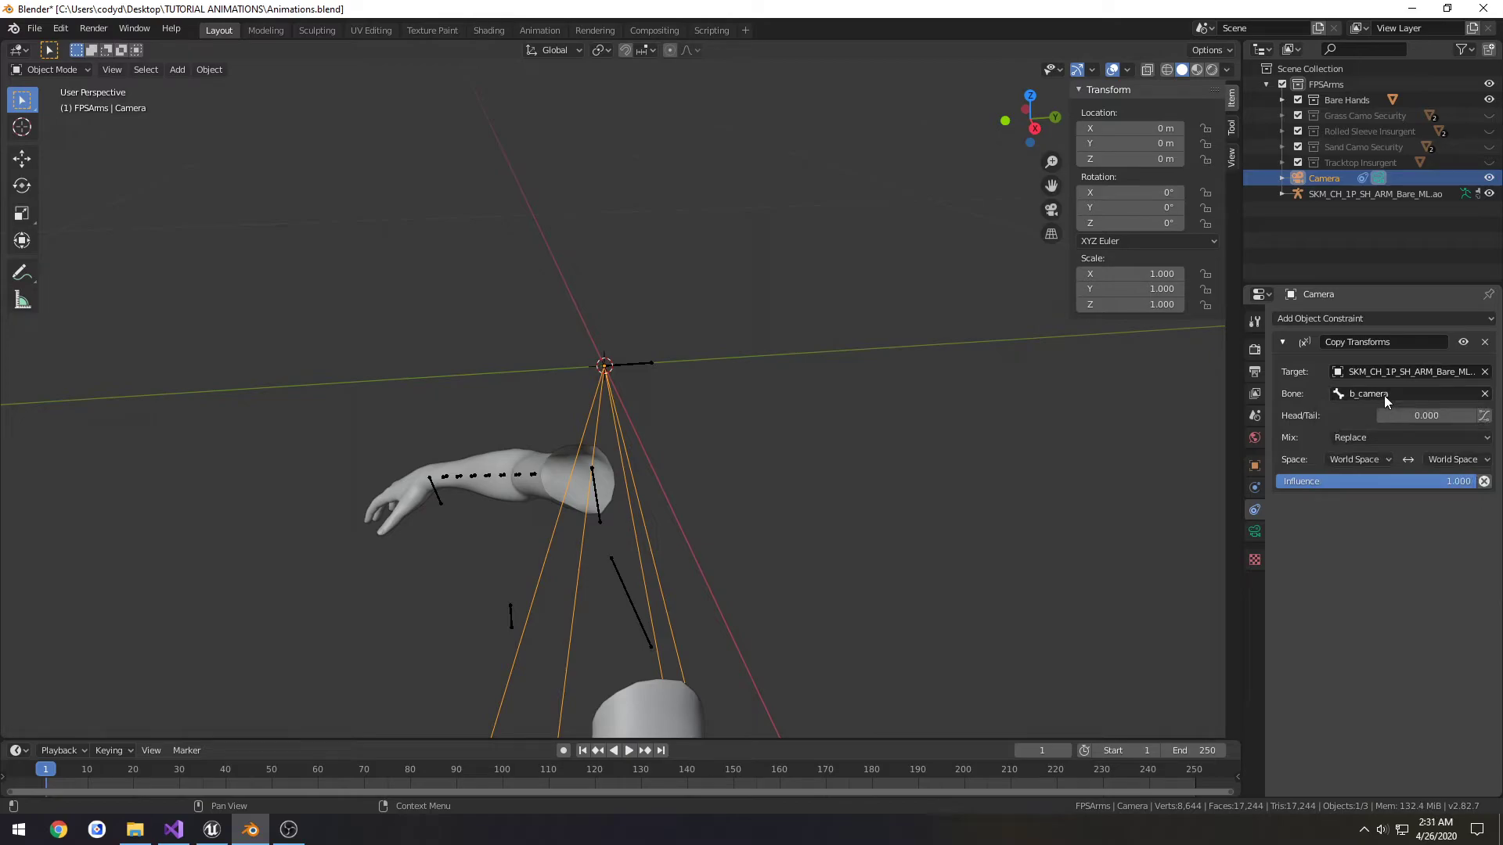
{"action": "left_click", "coordinate": [1400, 393]}
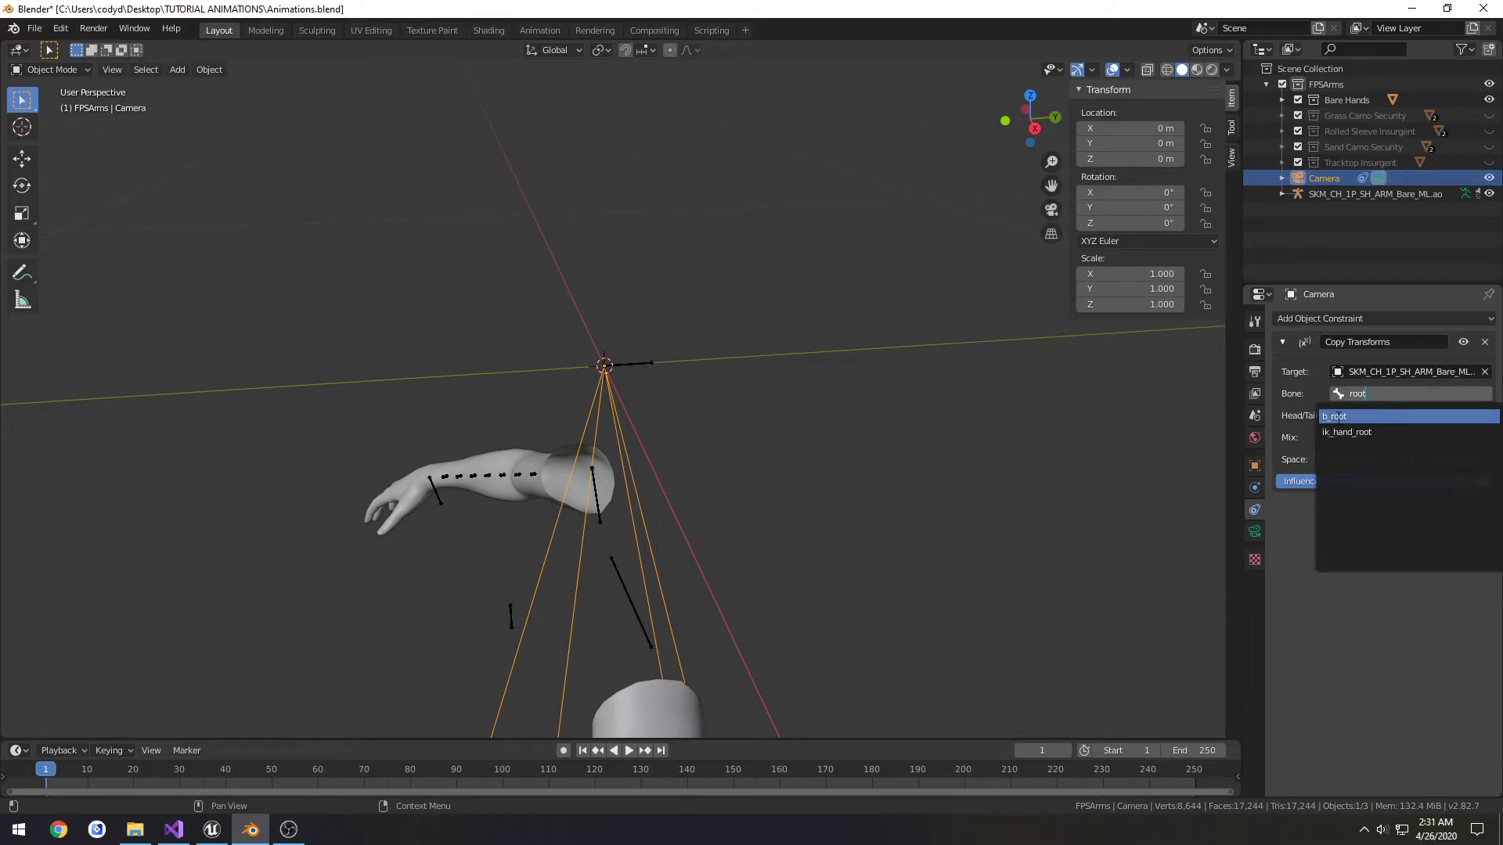
{"action": "left_click", "coordinate": [1334, 414]}
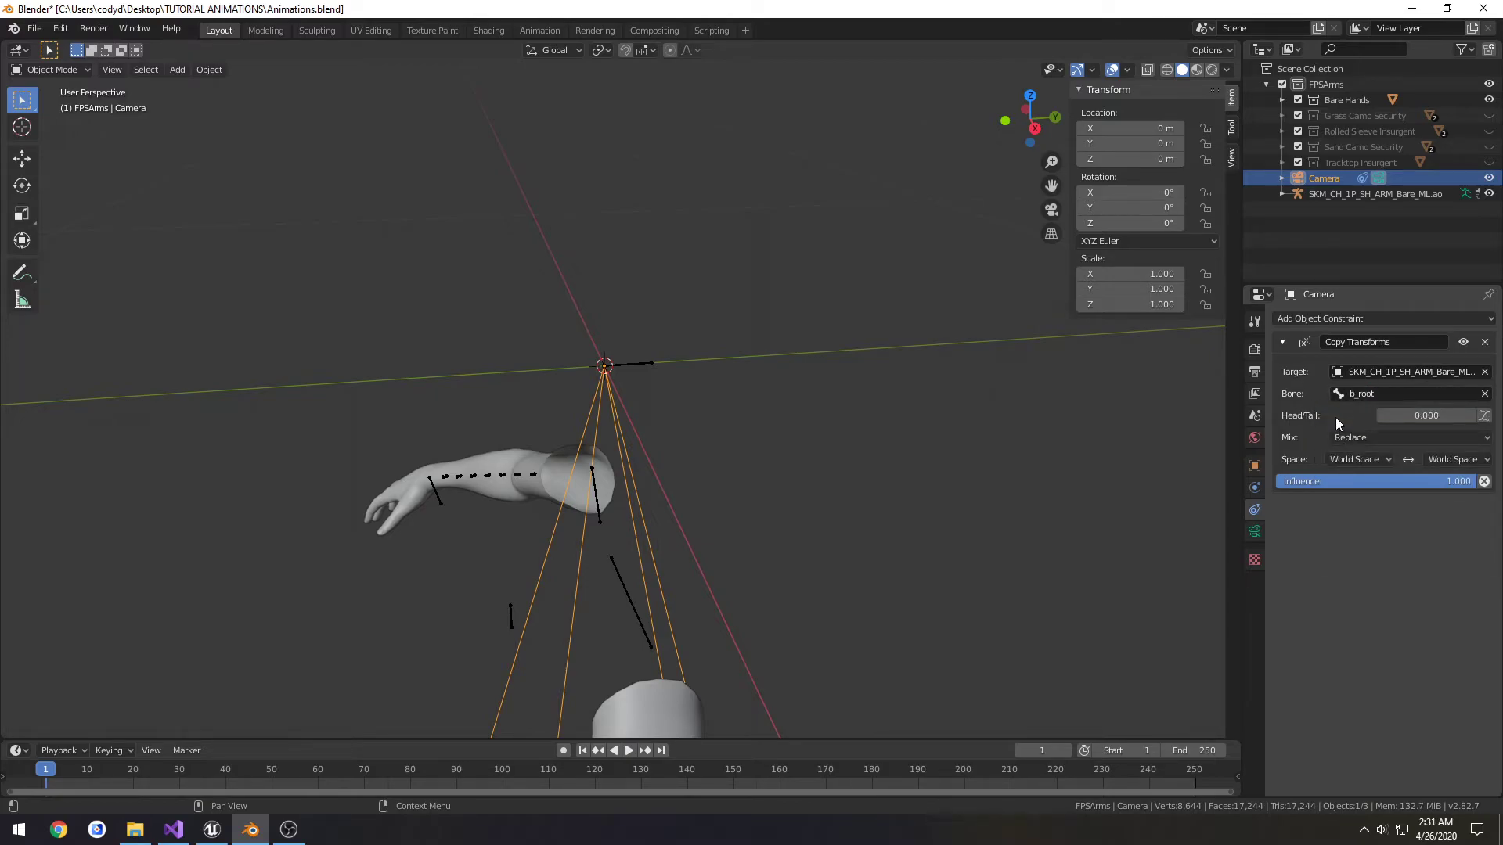
{"action": "left_click", "coordinate": [1484, 342]}
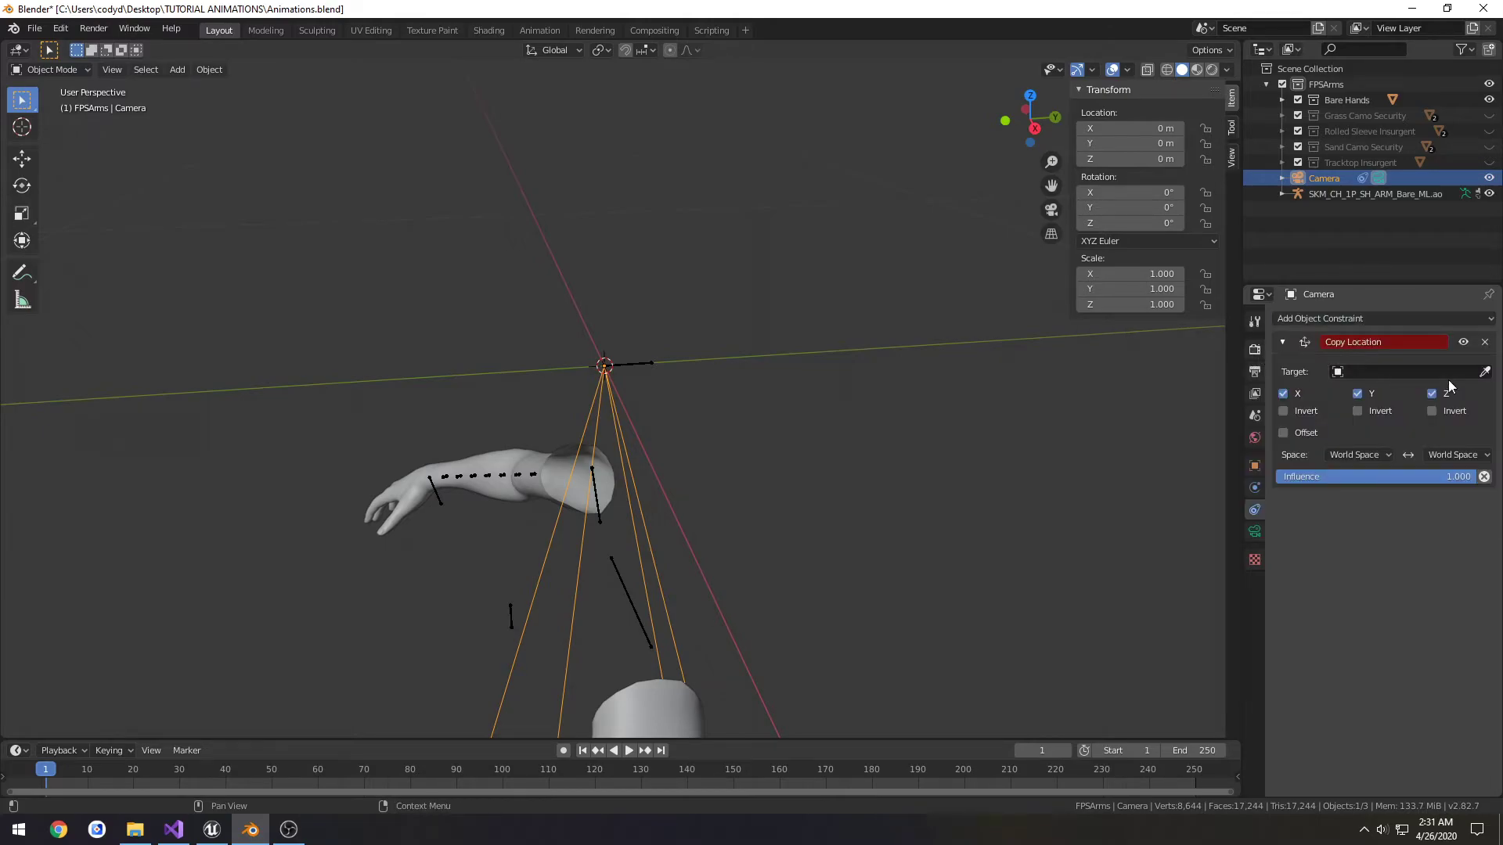
- Target the arm armature in Copy Location and give the camera a 90° field of view
{"action": "left_click", "coordinate": [1404, 372]}
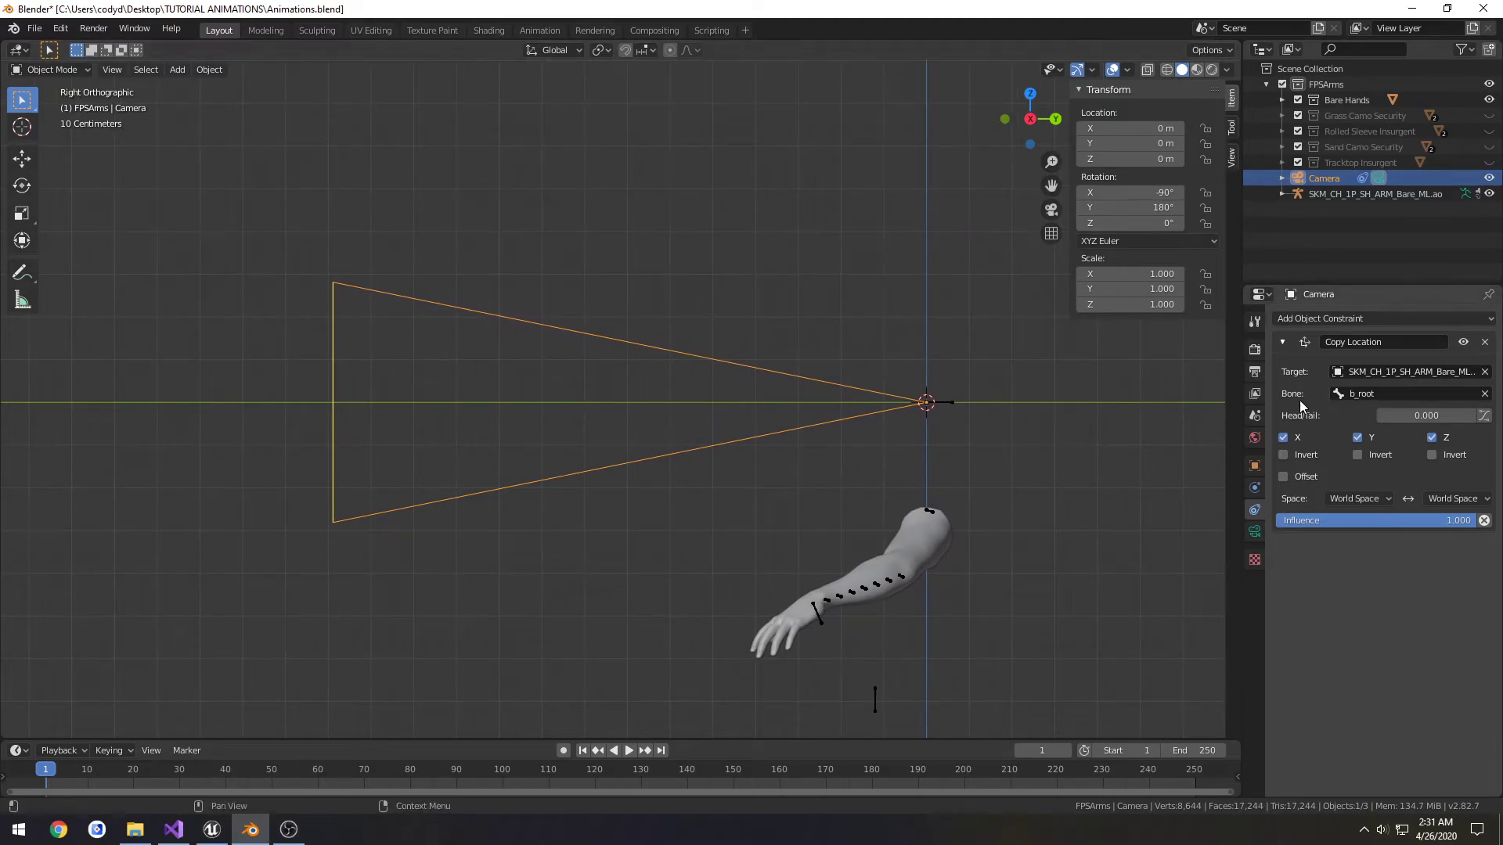
{"action": "left_click", "coordinate": [1254, 533]}
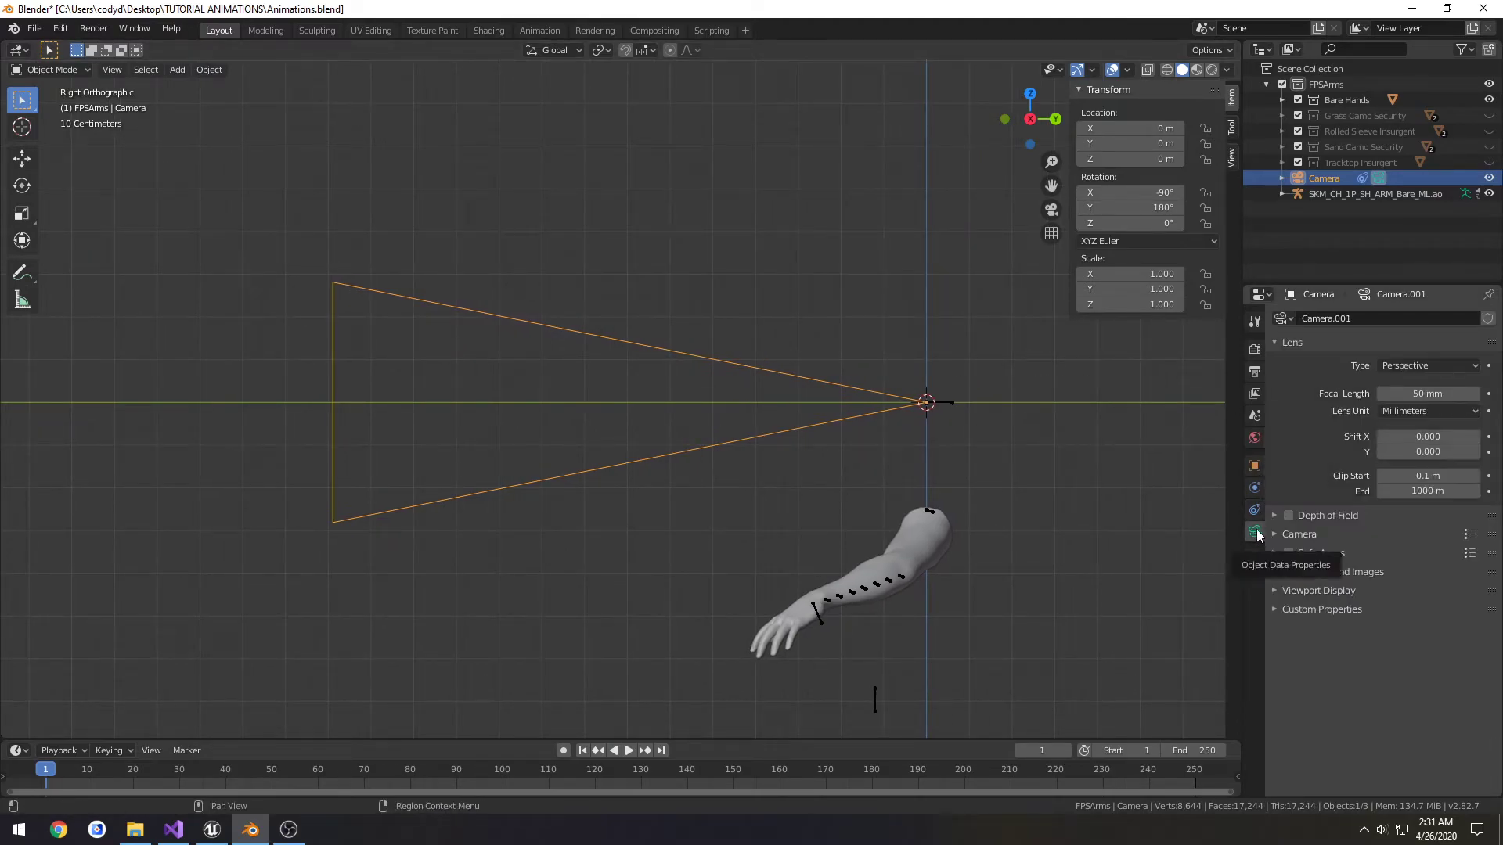
{"action": "left_click", "coordinate": [1427, 410]}
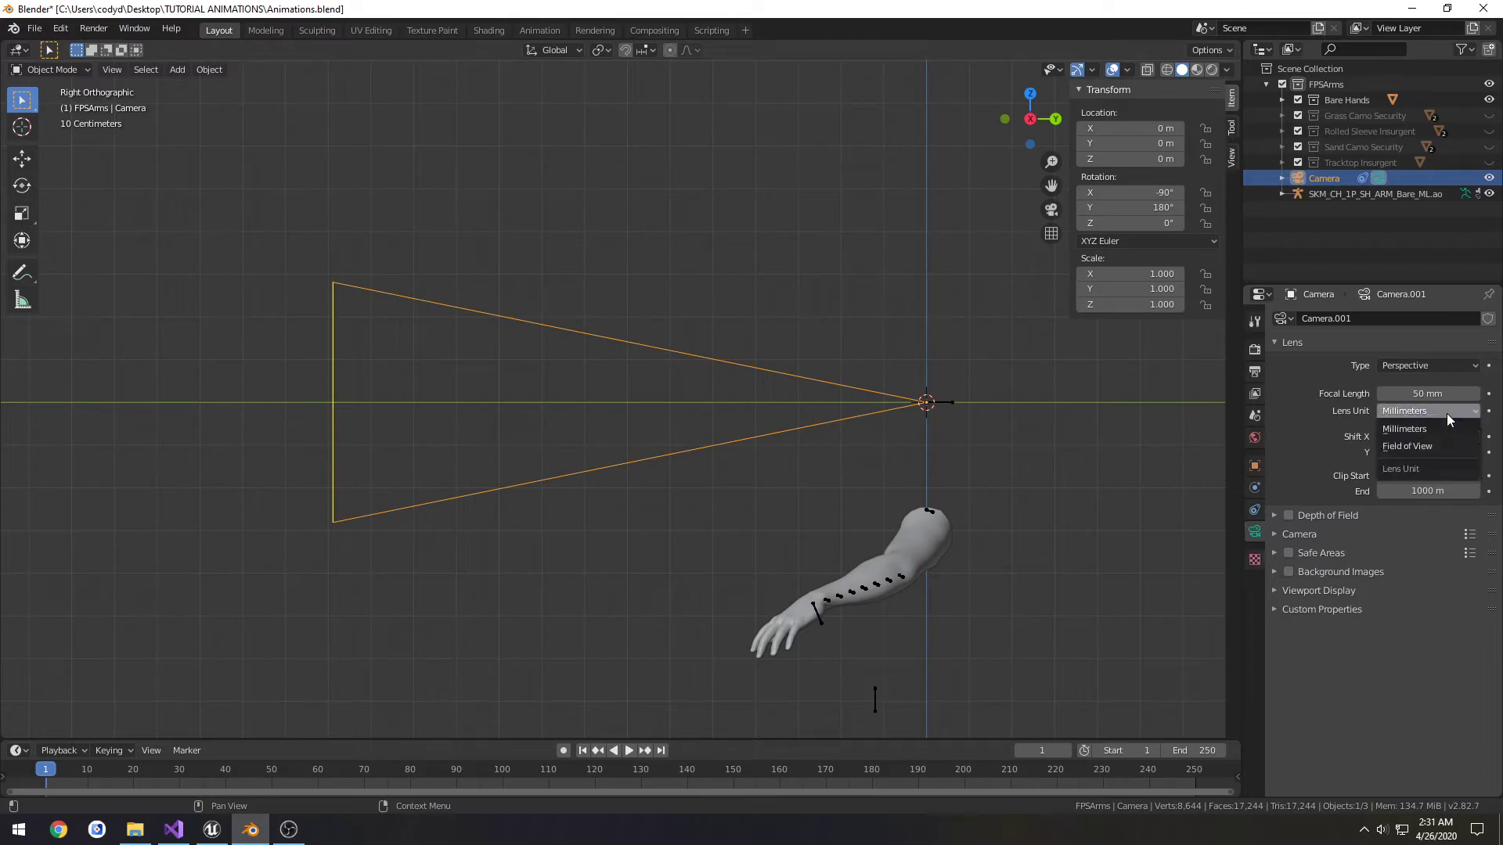
{"action": "left_click", "coordinate": [1406, 446]}
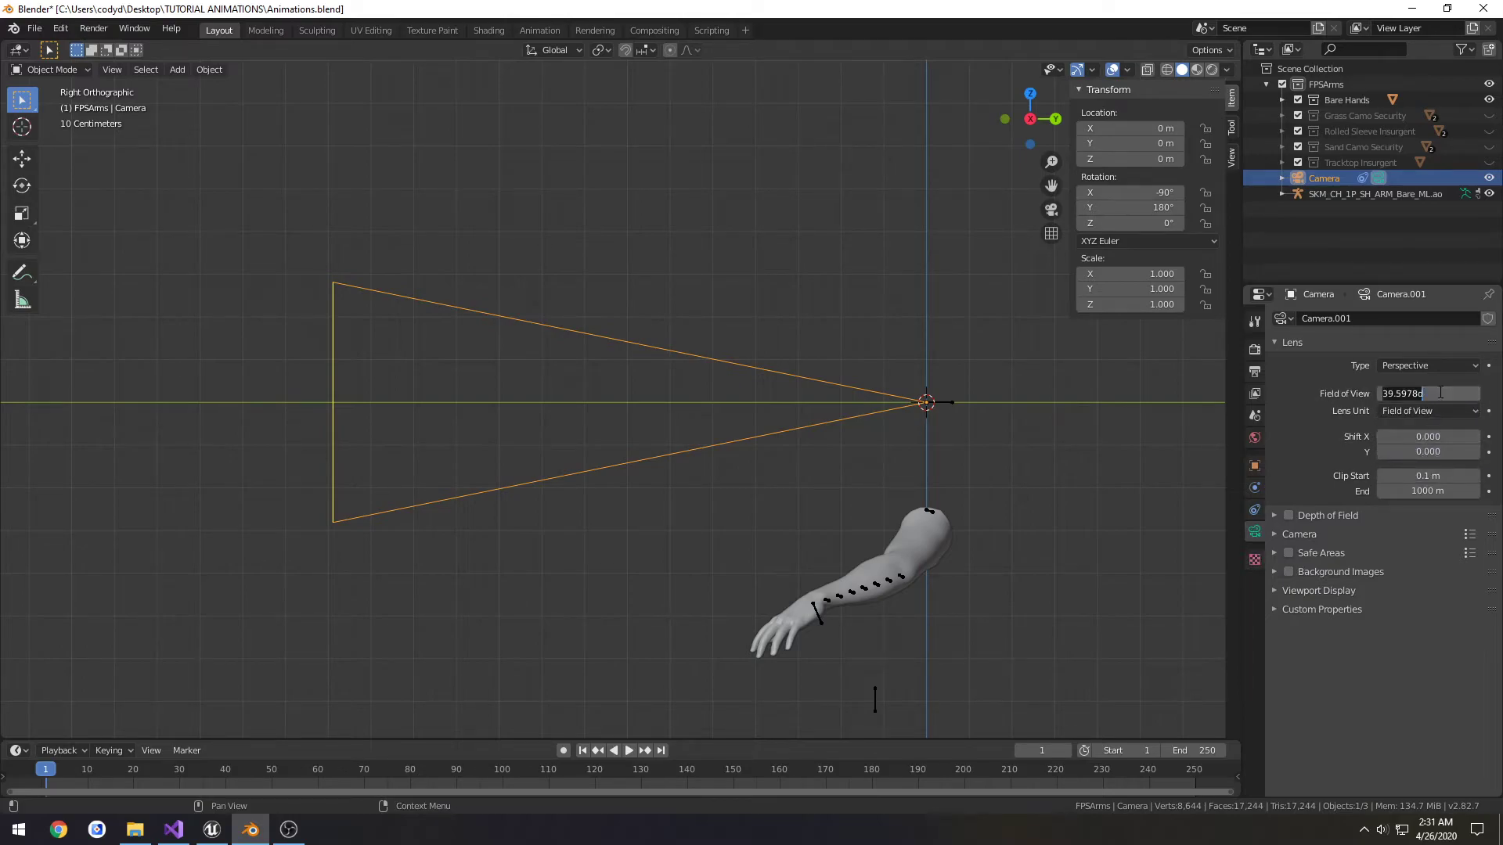
{"action": "type", "text": "90°"}
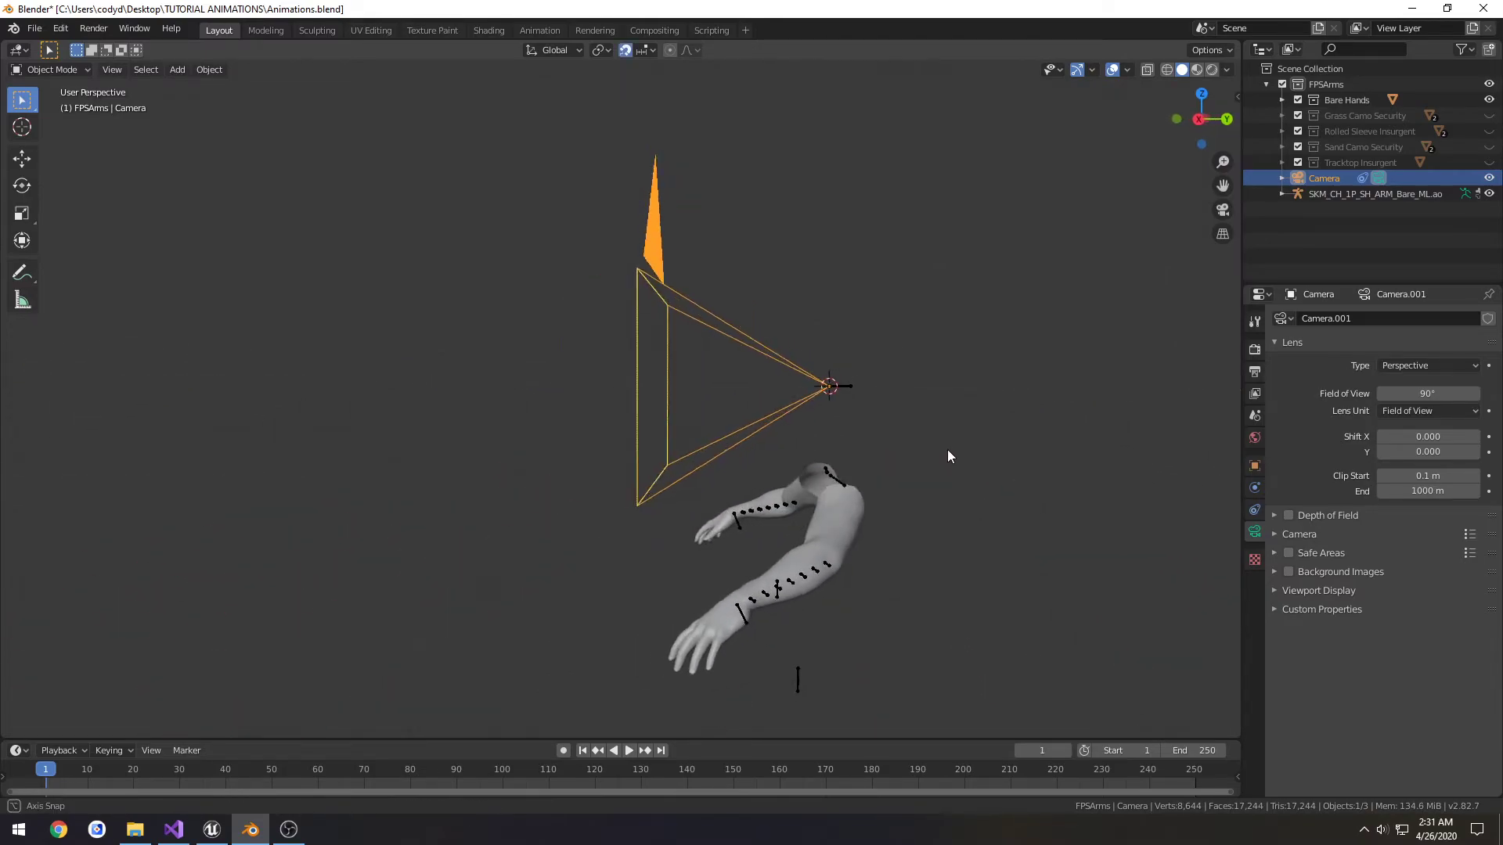
- Enable snapping for move, rotate and scale, and save Animations.blend
{"action": "key", "text": "s"}
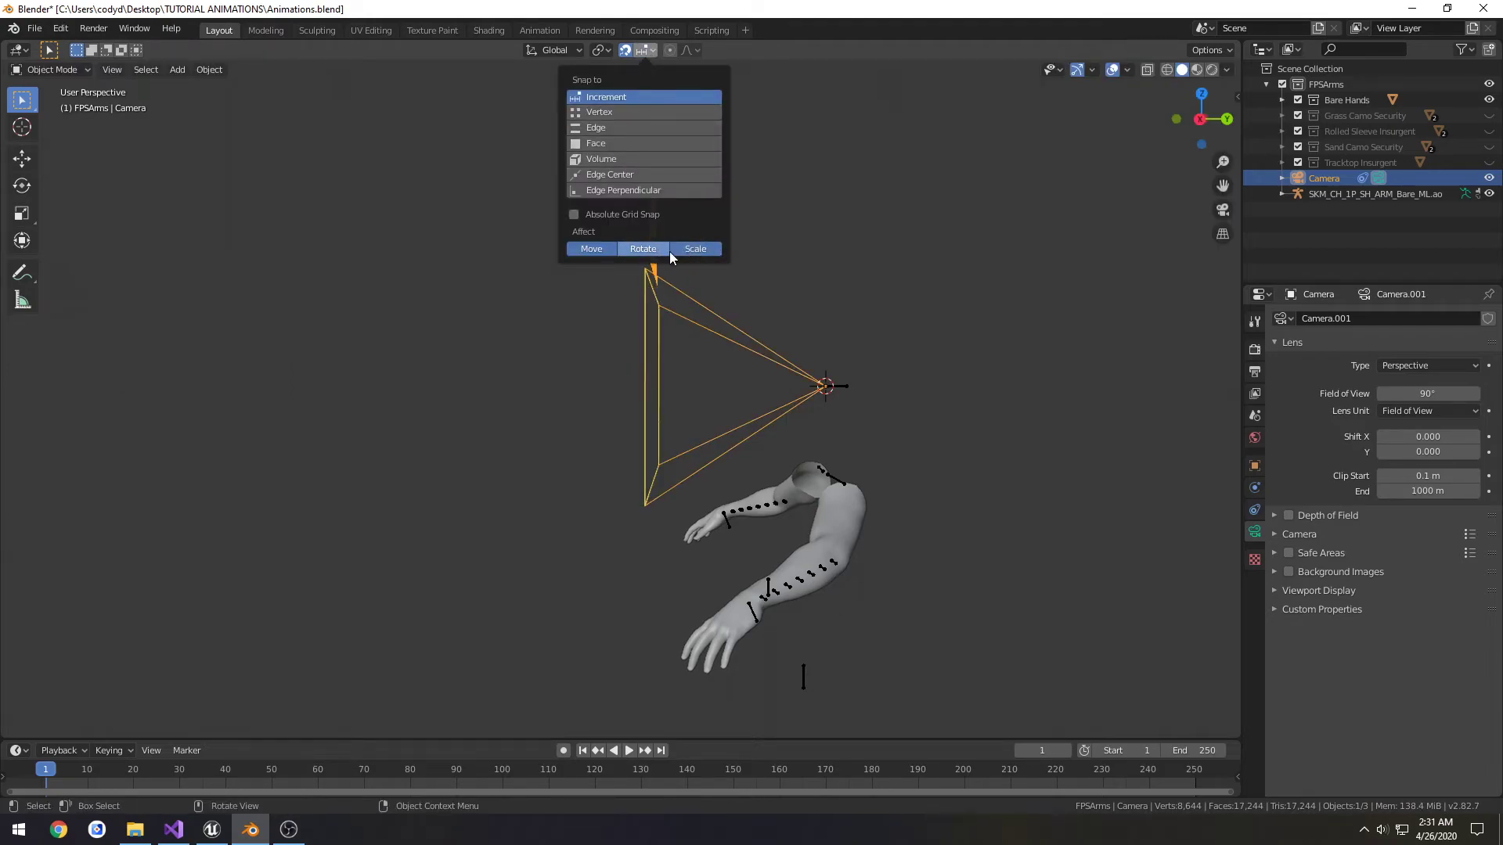
{"action": "key", "text": "s"}
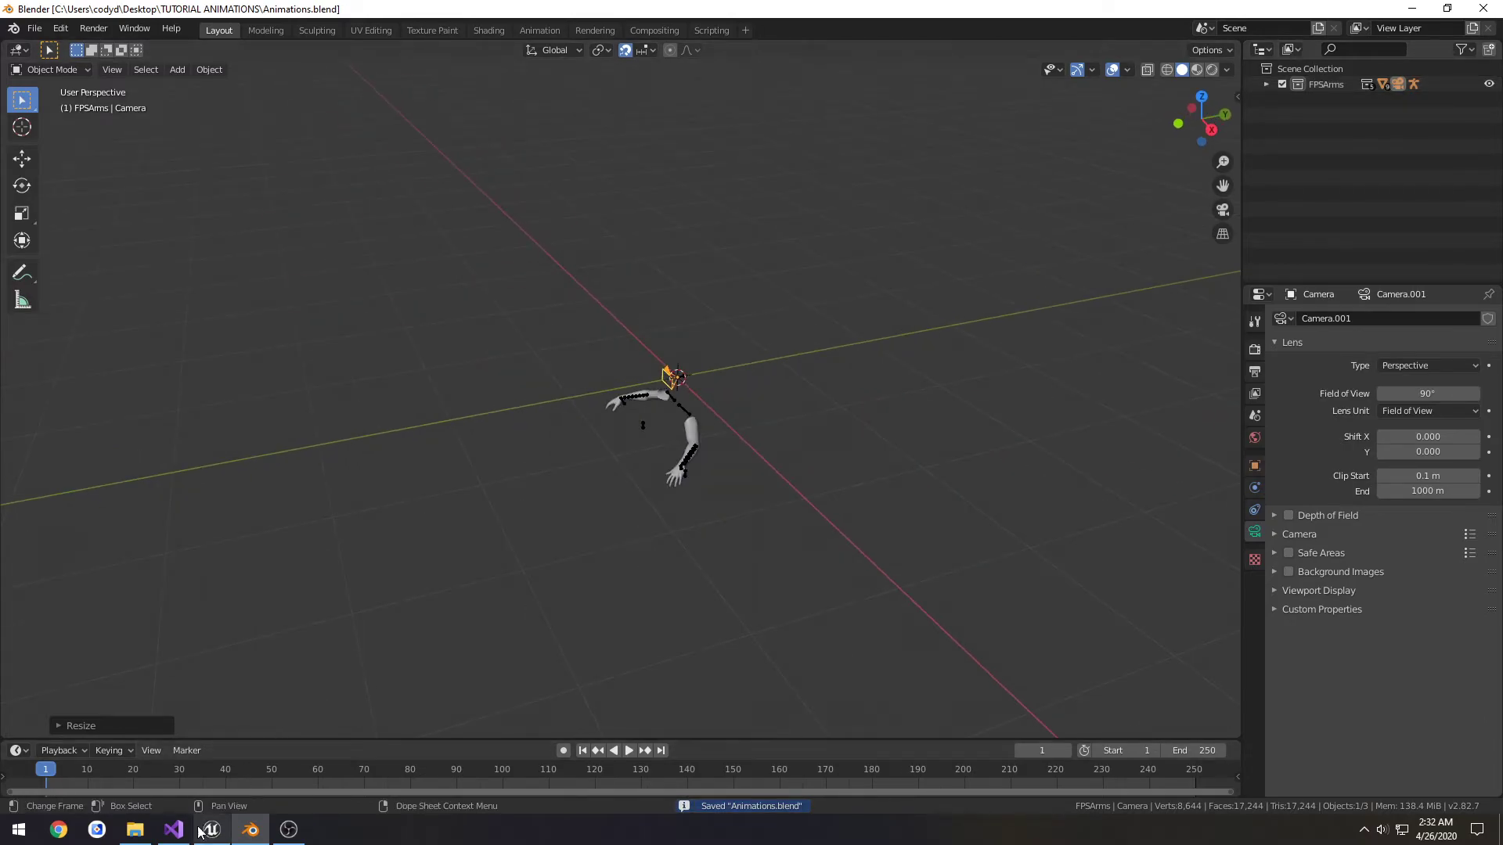
- Drag 1911FinalBlend into Blender and append its 1911HighPoly collection
{"action": "left_click", "coordinate": [134, 829]}
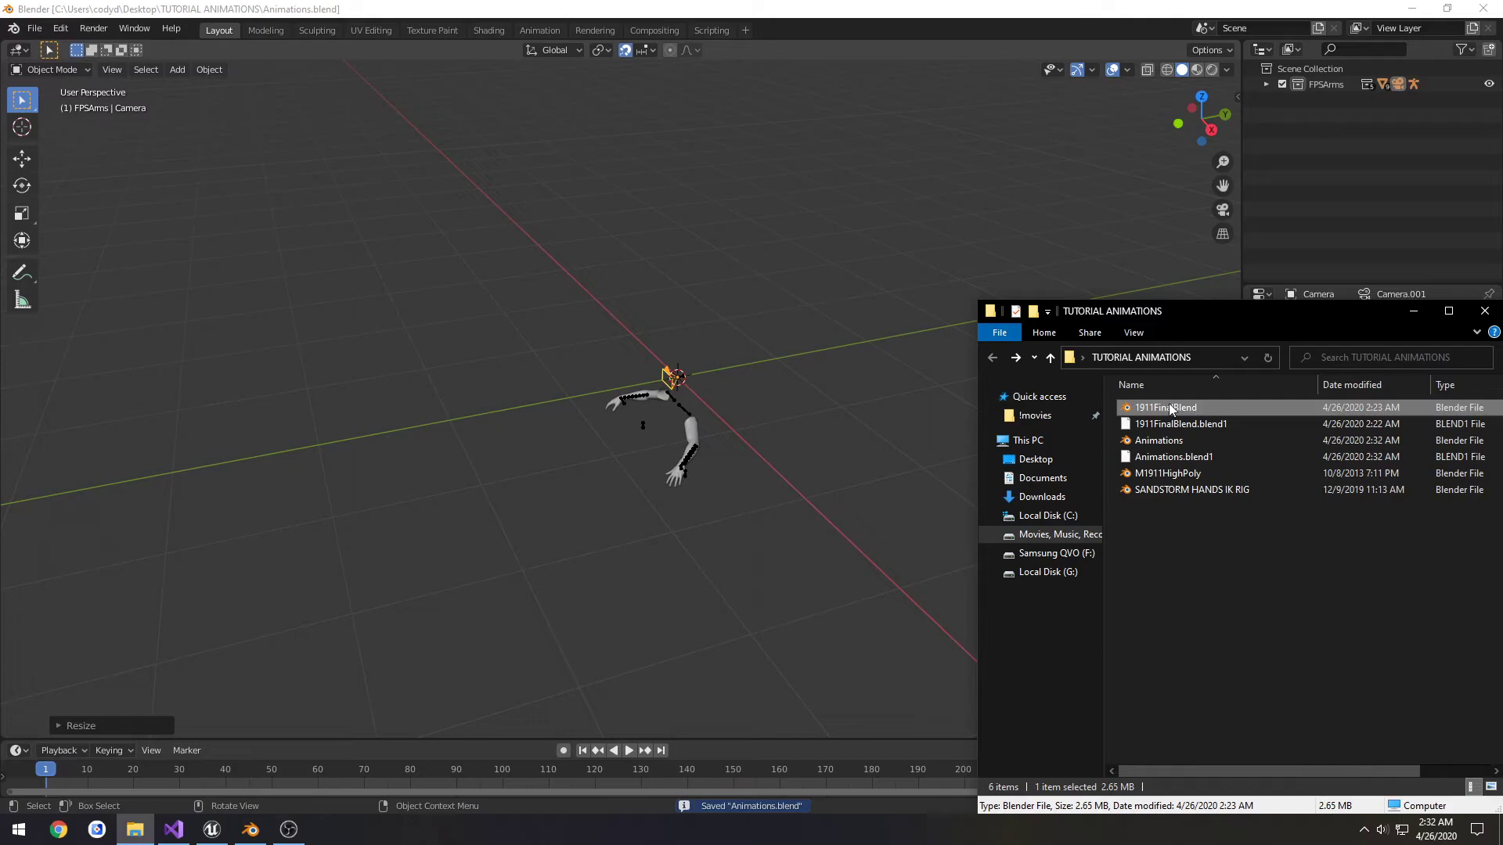
{"action": "mouse_move", "coordinate": [1205, 408]}
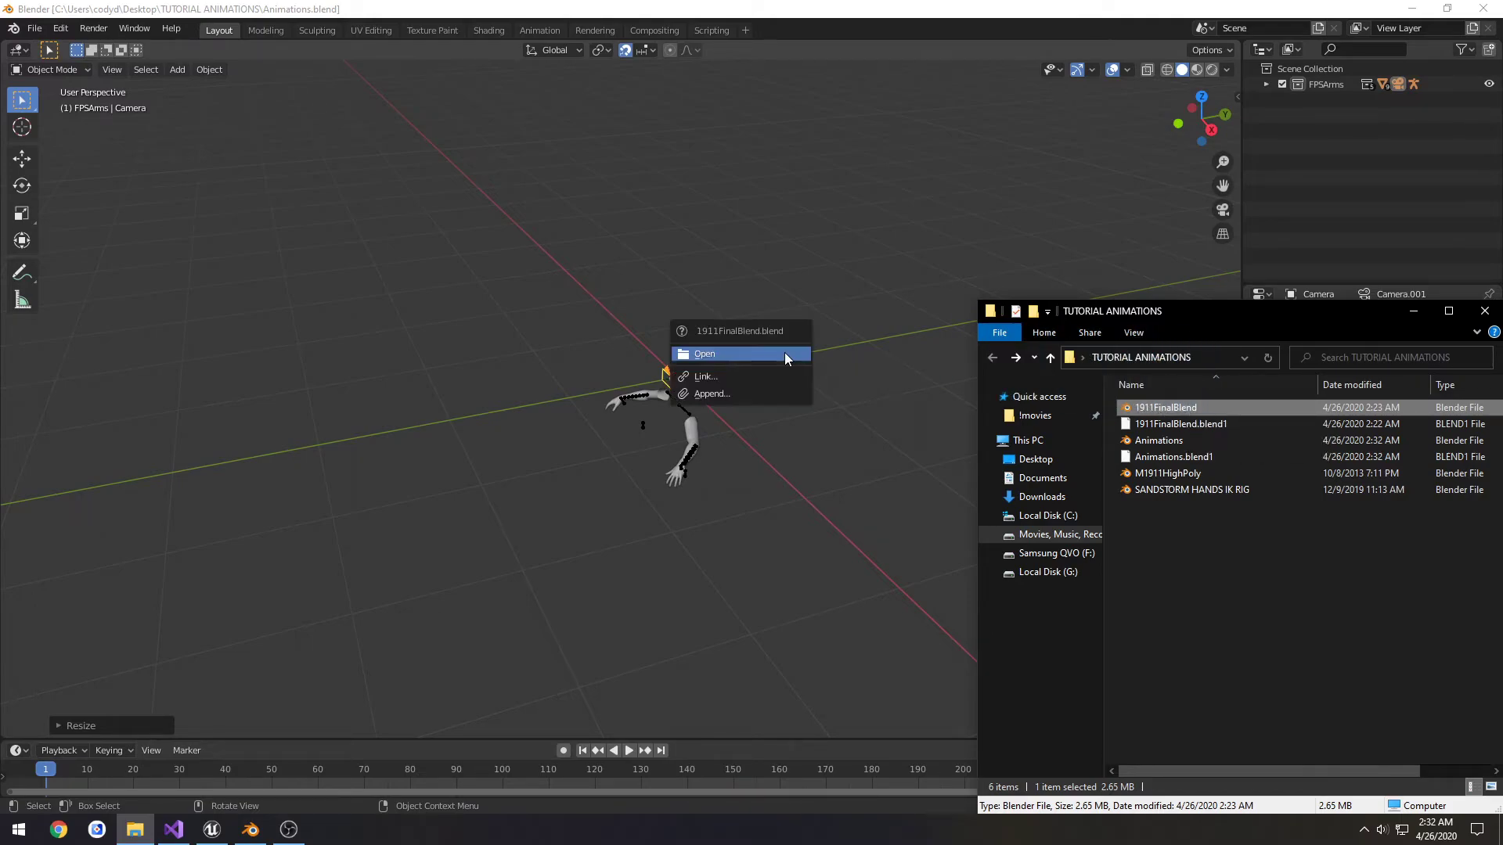
{"action": "left_click", "coordinate": [712, 393]}
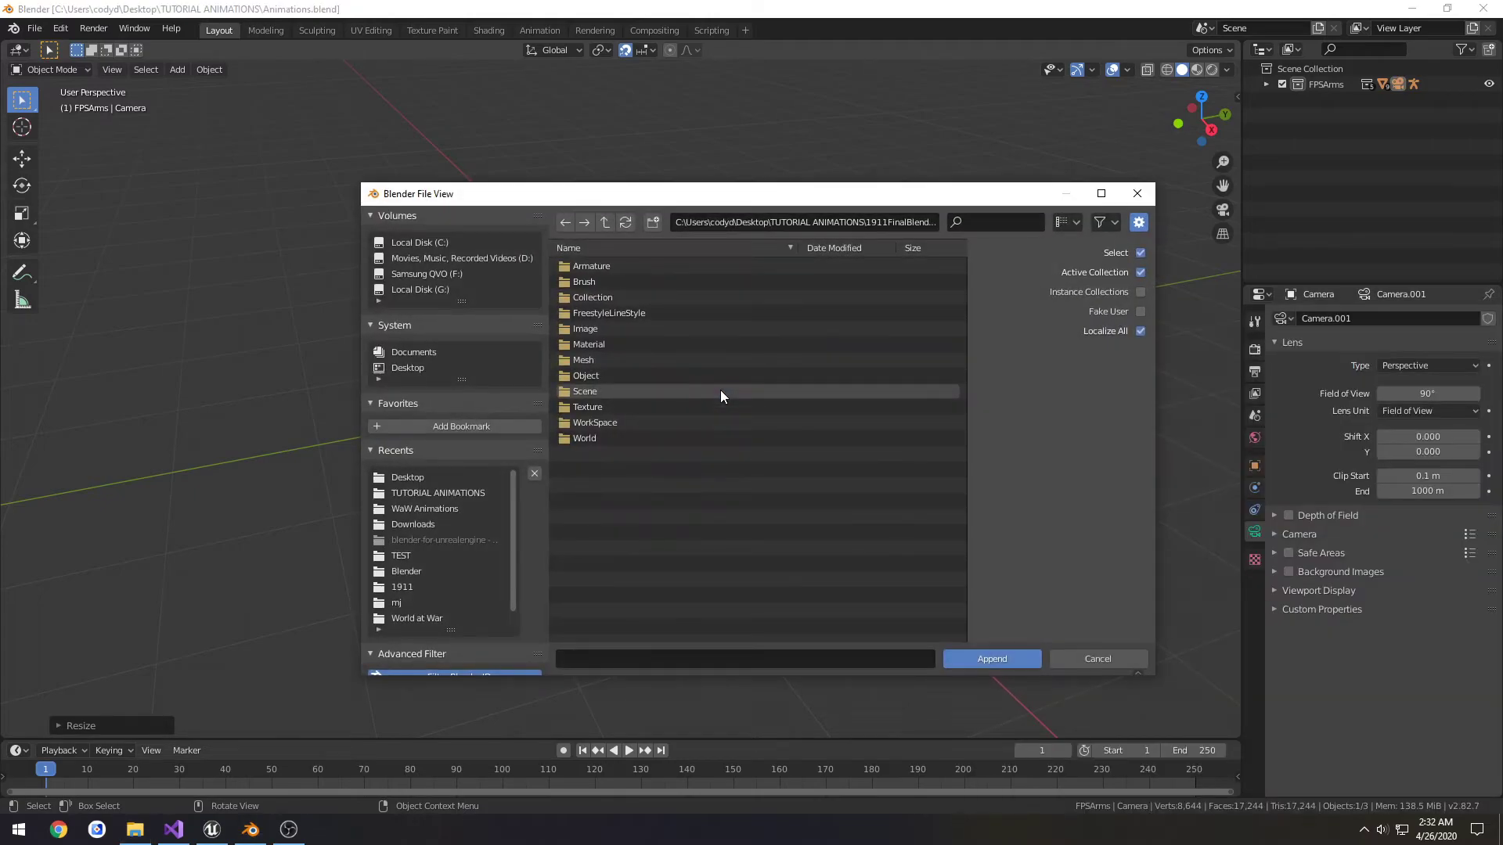
{"action": "double_click", "coordinate": [592, 298]}
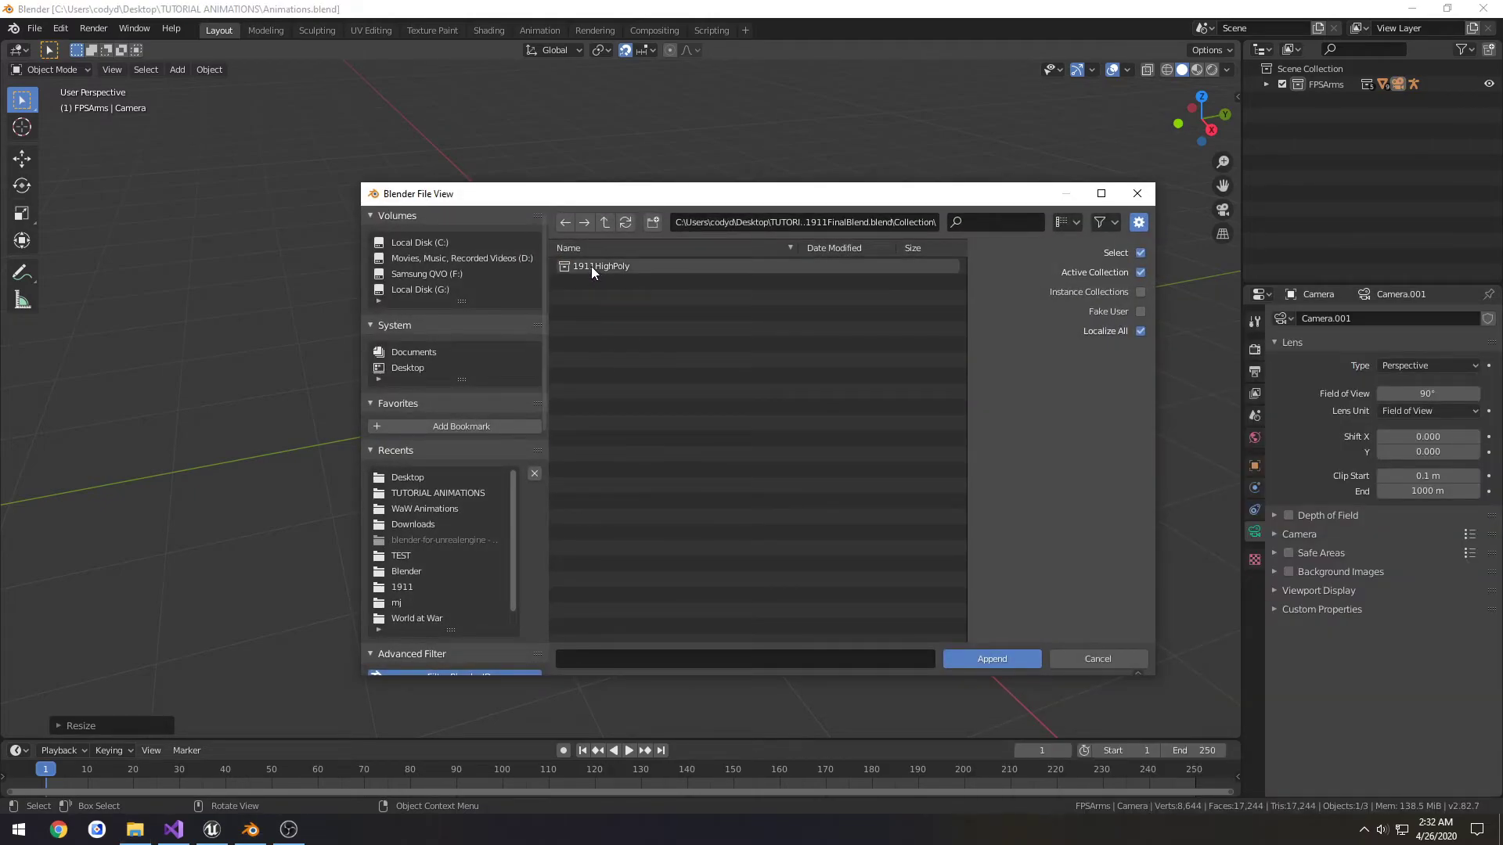
{"action": "left_click", "coordinate": [991, 658]}
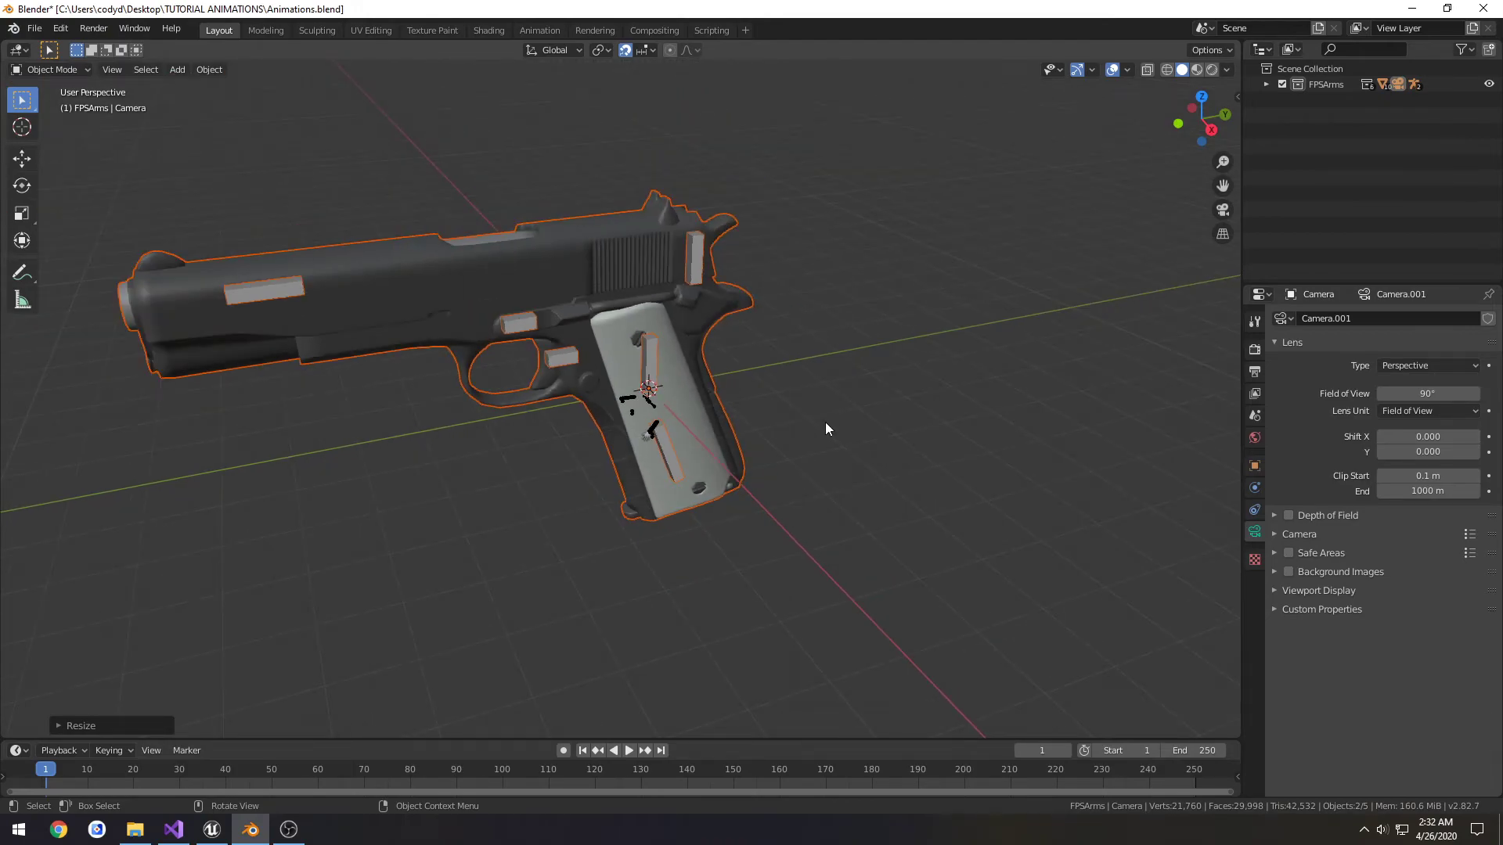
{"action": "mouse_move", "coordinate": [651, 360]}
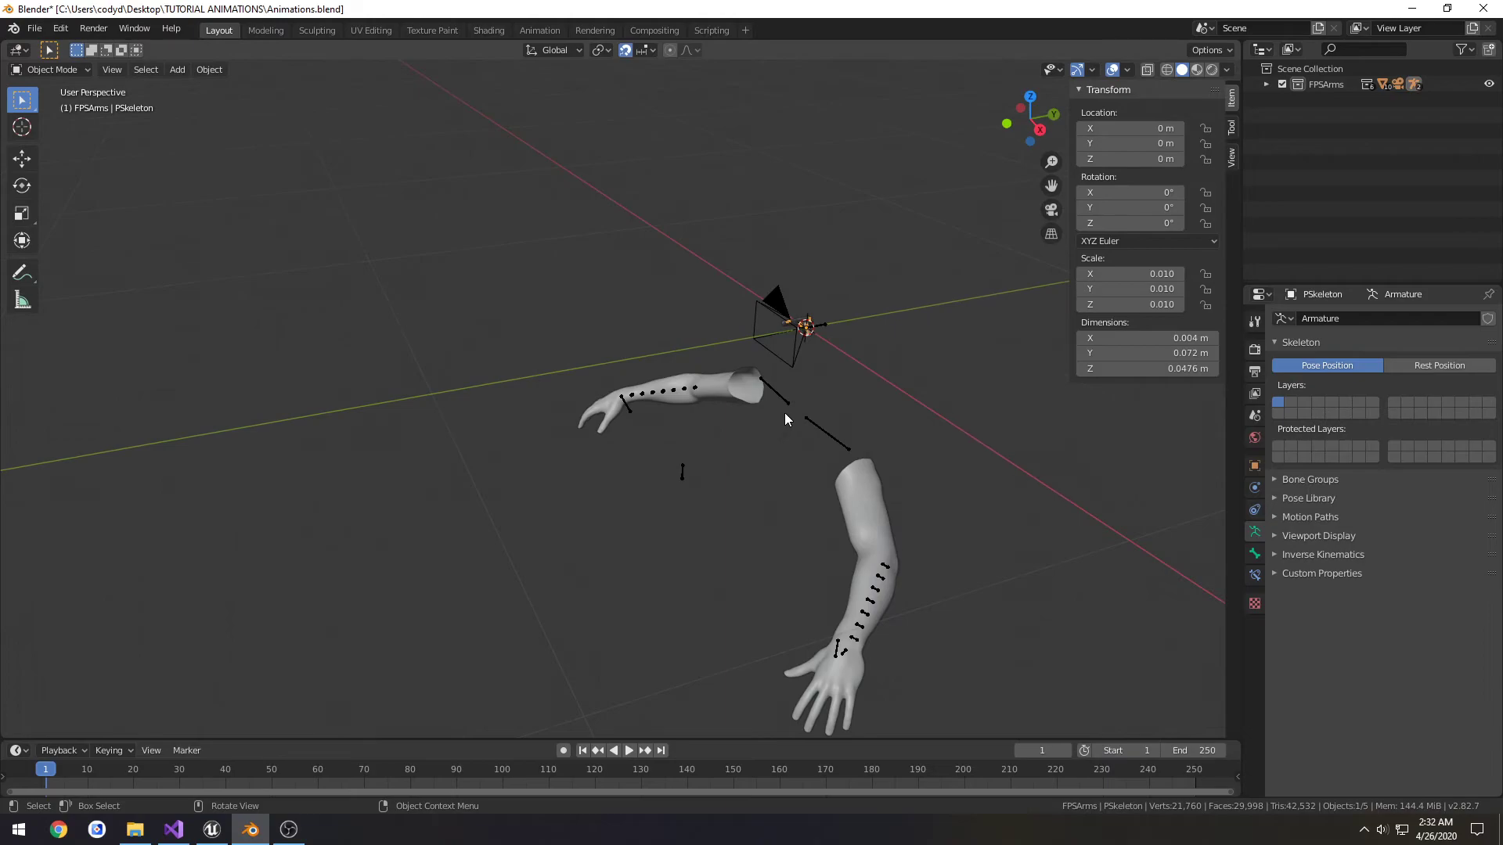
- Move the pistol rig toward the hand and set its scale to 0.015
{"action": "key", "text": "KP_3"}
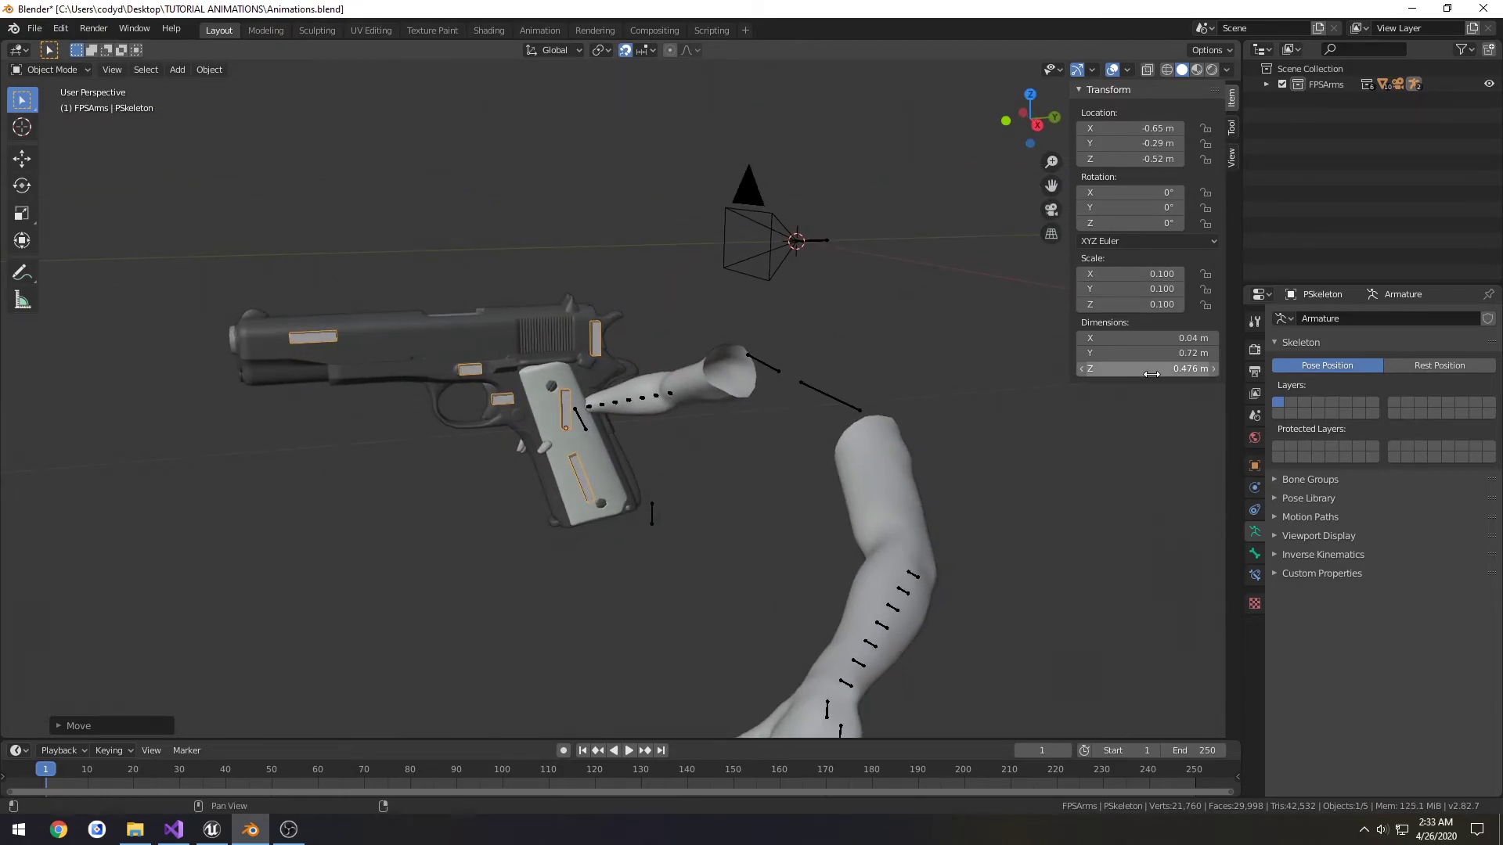
{"action": "double_click", "coordinate": [1129, 274]}
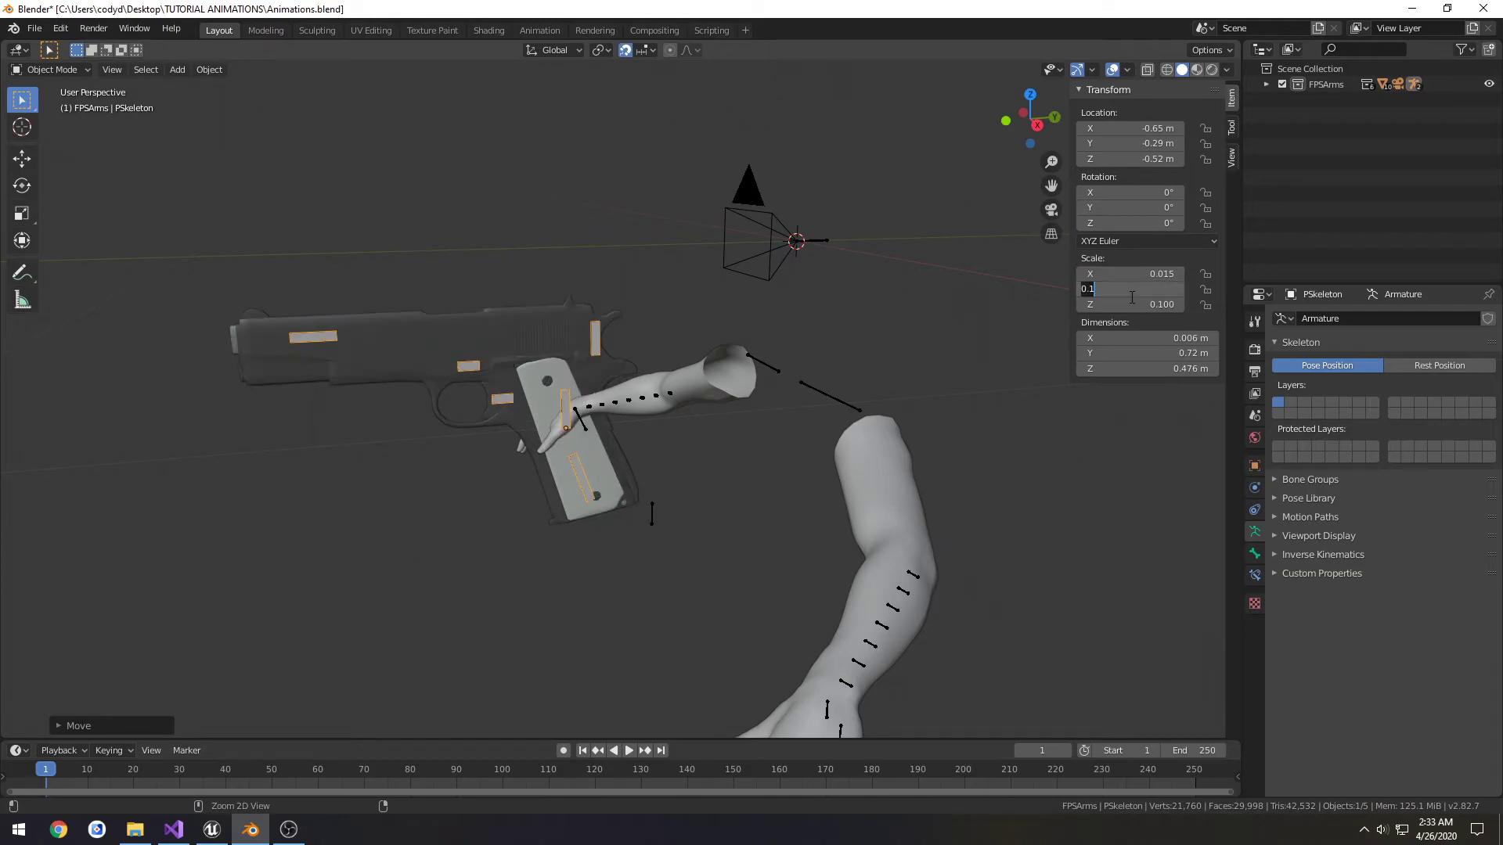
{"action": "type", "text": "0.015"}
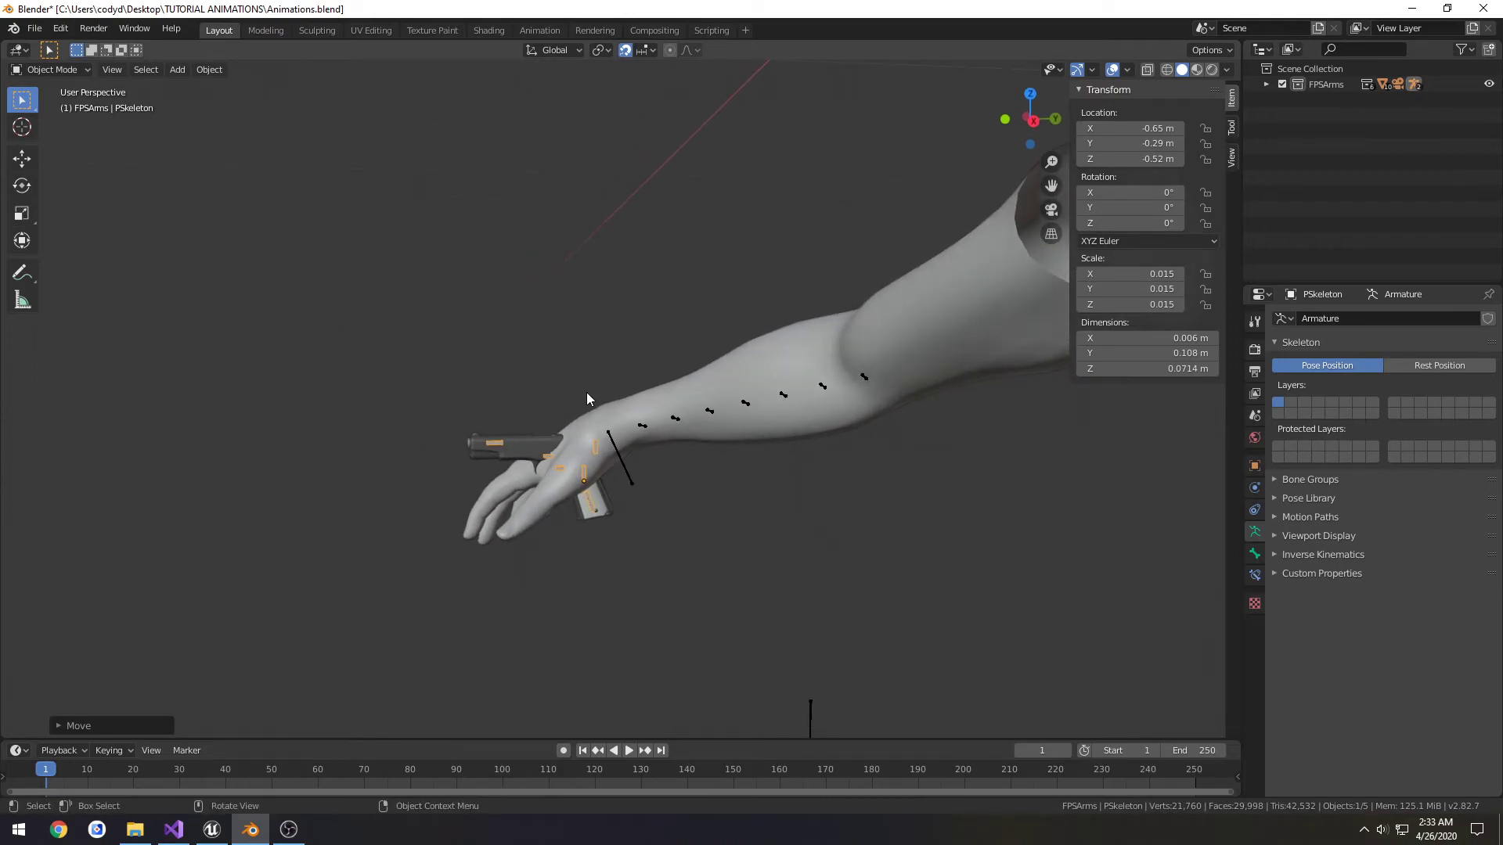
{"action": "key", "text": "s"}
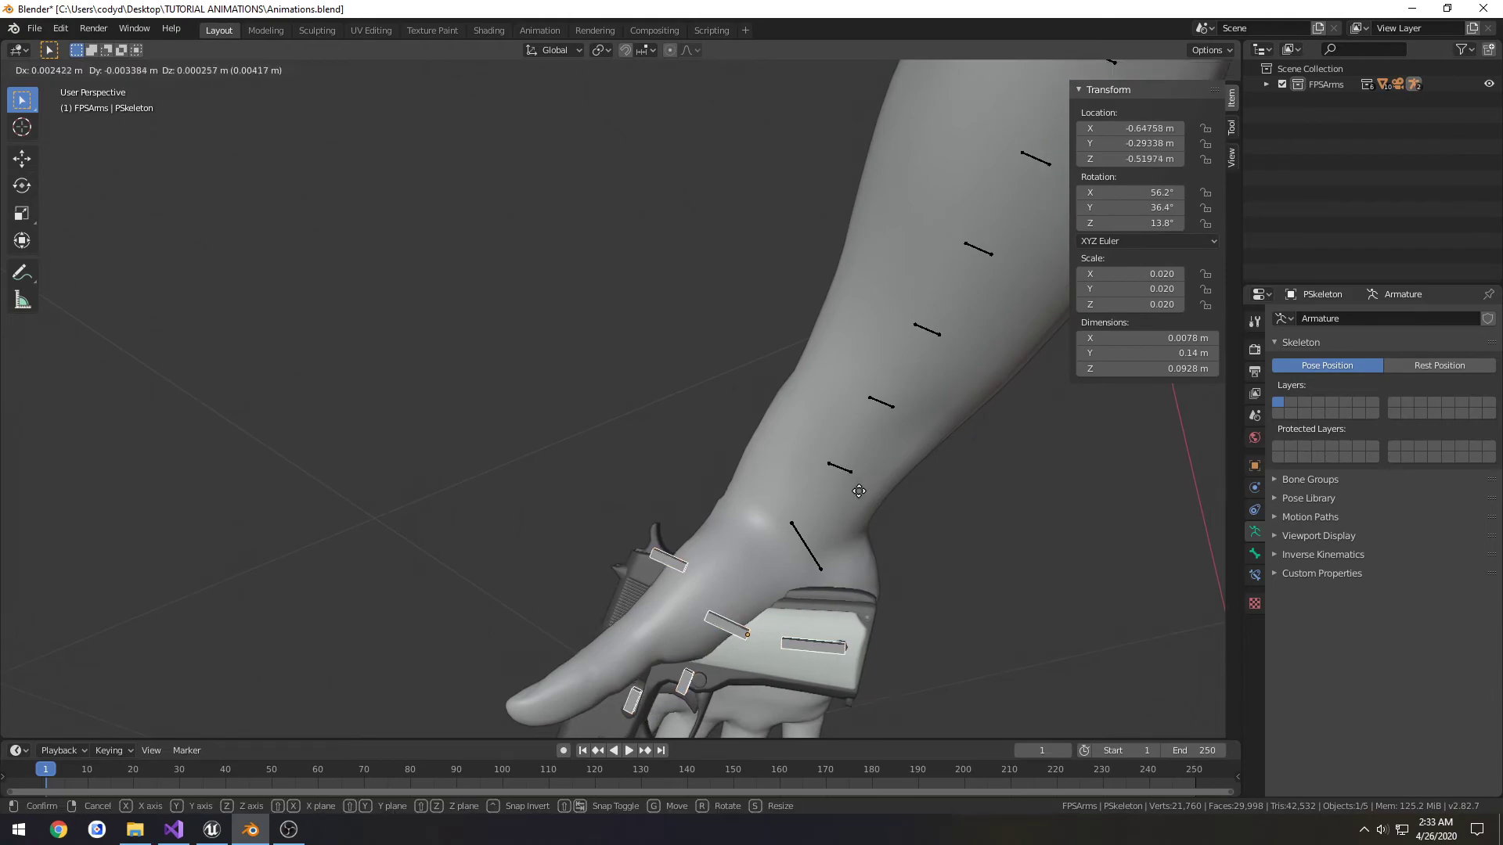
- Confirm the pistol's position in the palm and orbit to check the grip
{"action": "left_click", "coordinate": [590, 529]}
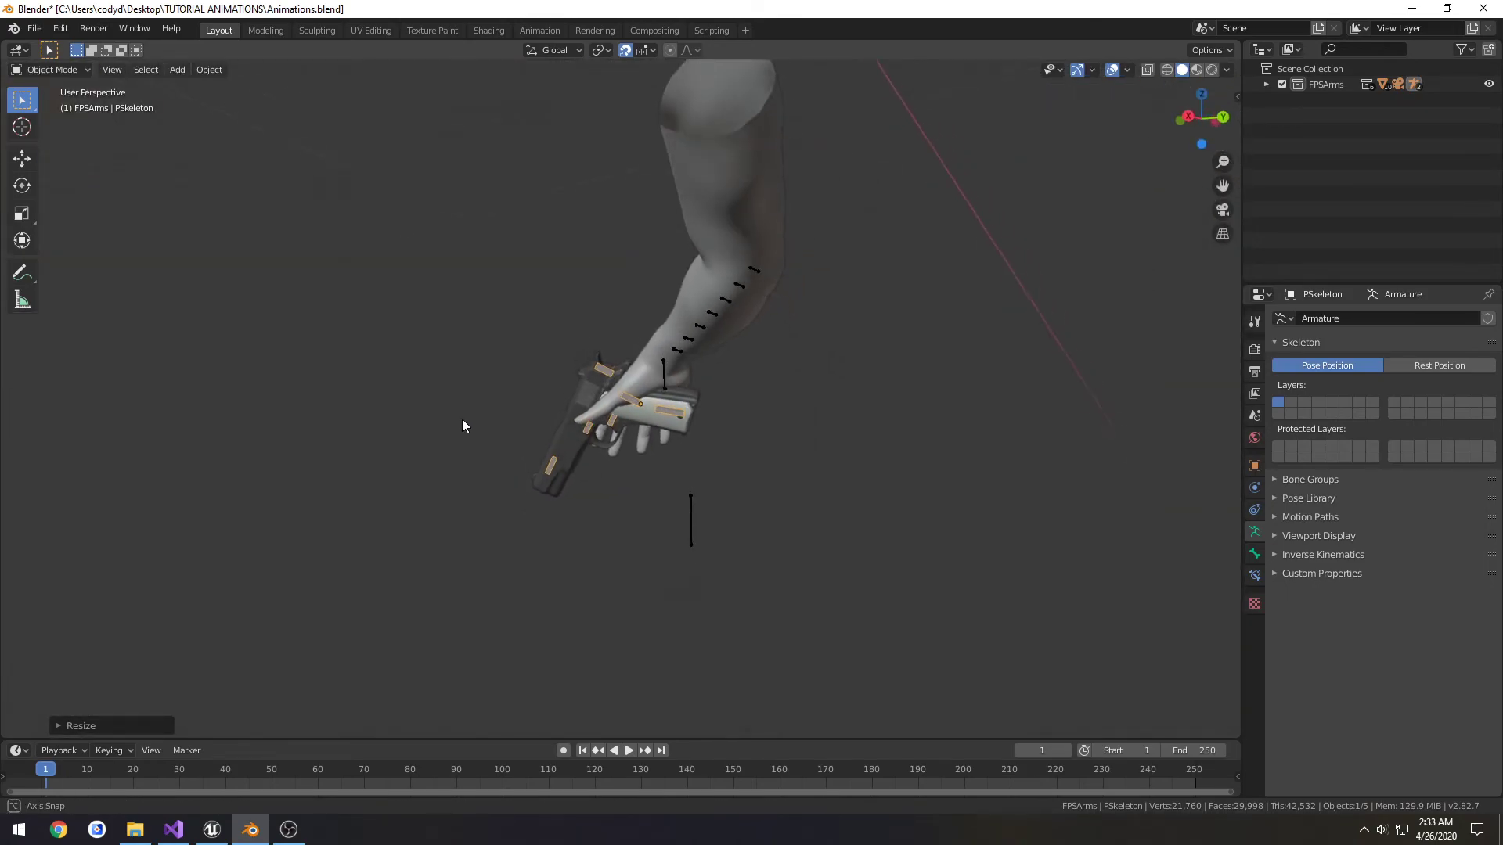
{"action": "left_click_drag", "start_coordinate": [465, 426], "coordinate": [820, 496]}
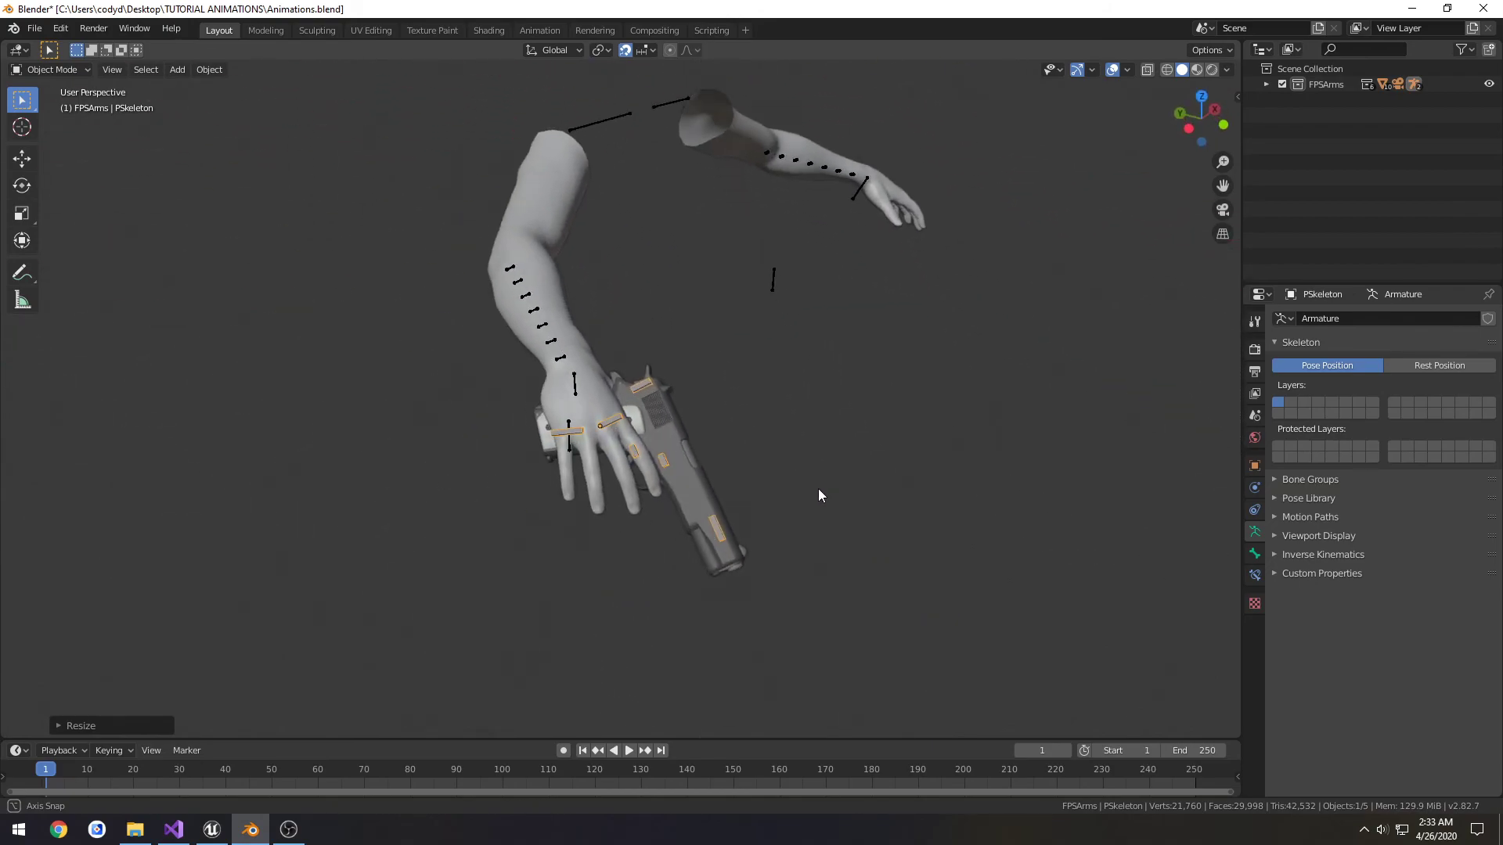
{"action": "left_click_drag", "start_coordinate": [819, 496], "coordinate": [872, 490]}
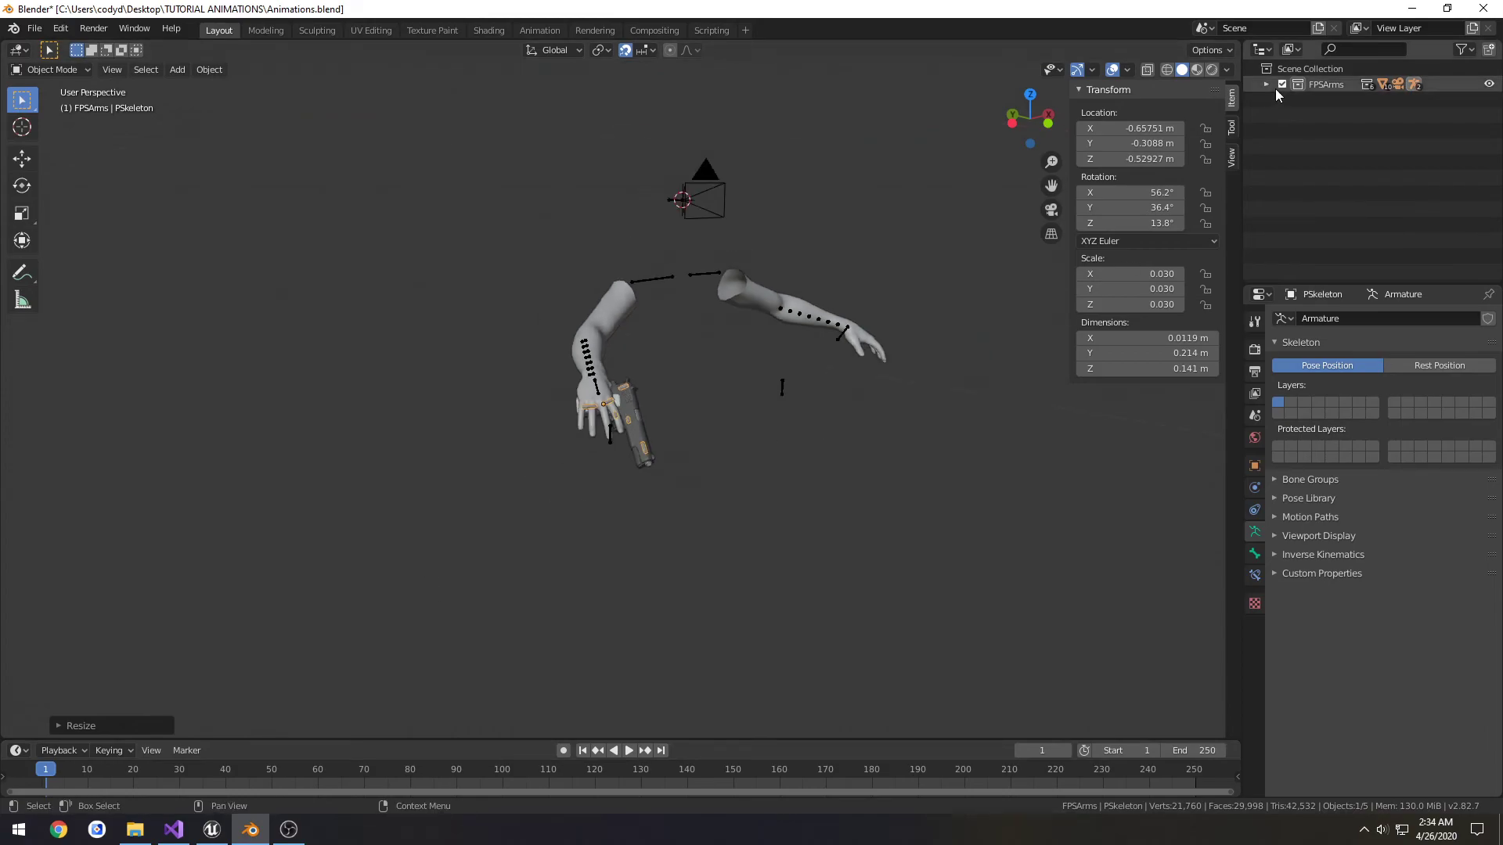
- Delete the 1911HighPoly collection hierarchy from FPSArms, then change scene collection options
{"action": "left_click", "coordinate": [1265, 85]}
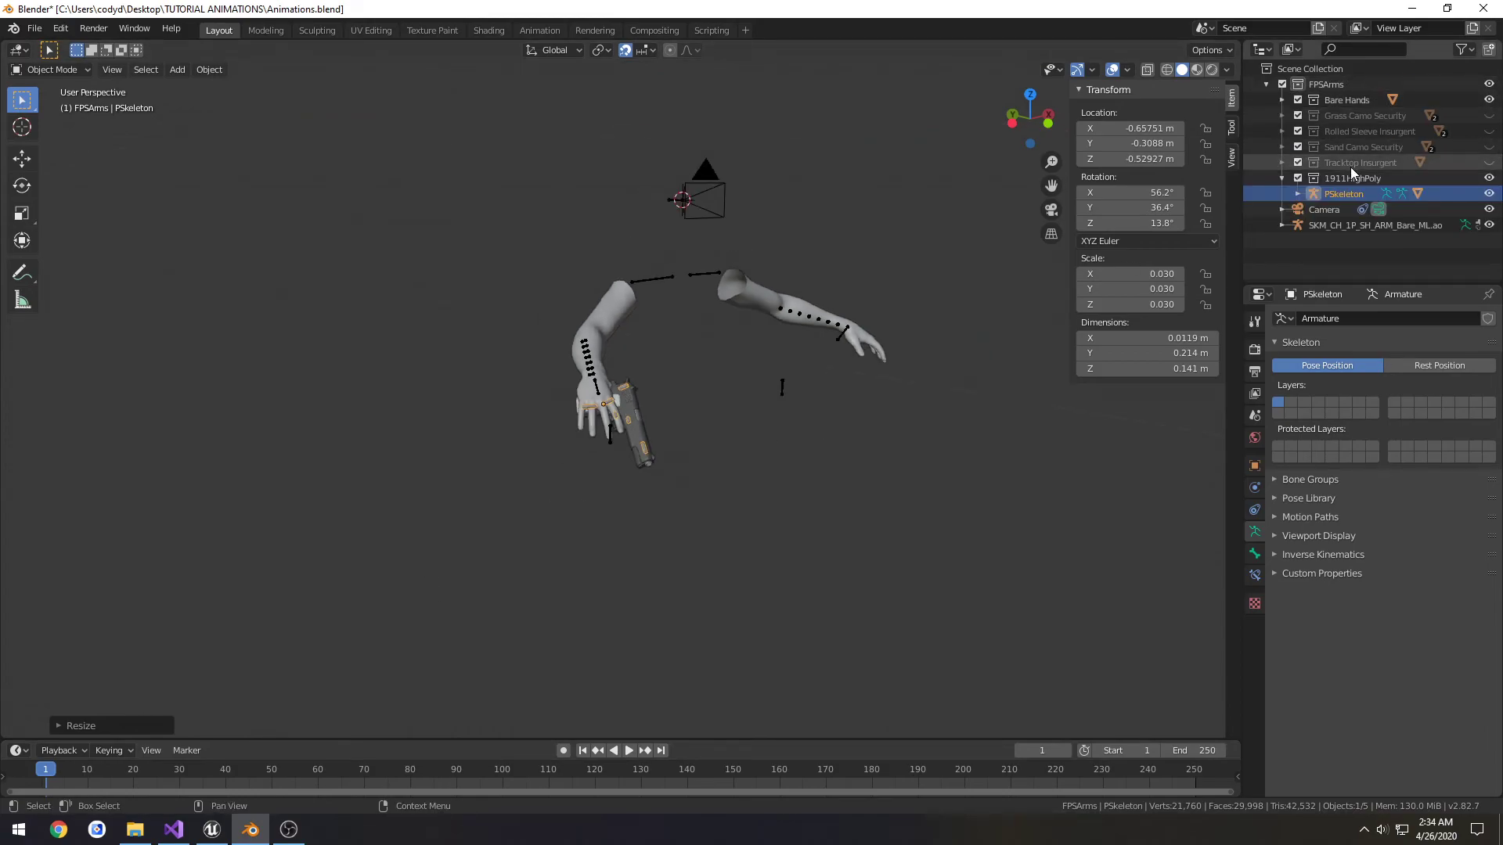
{"action": "left_click", "coordinate": [1351, 179]}
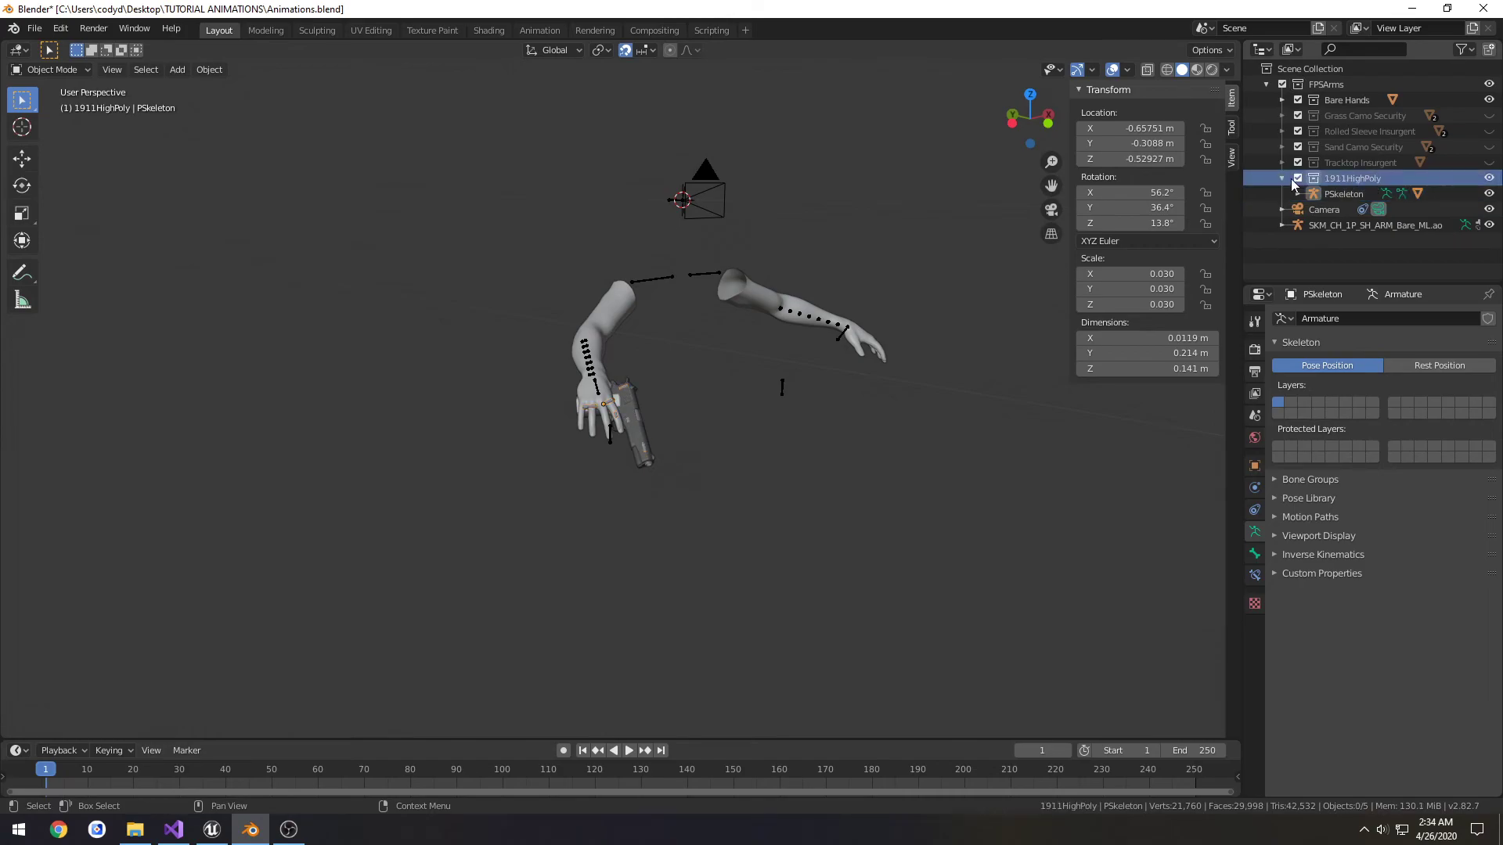
{"action": "right_click", "coordinate": [1352, 179]}
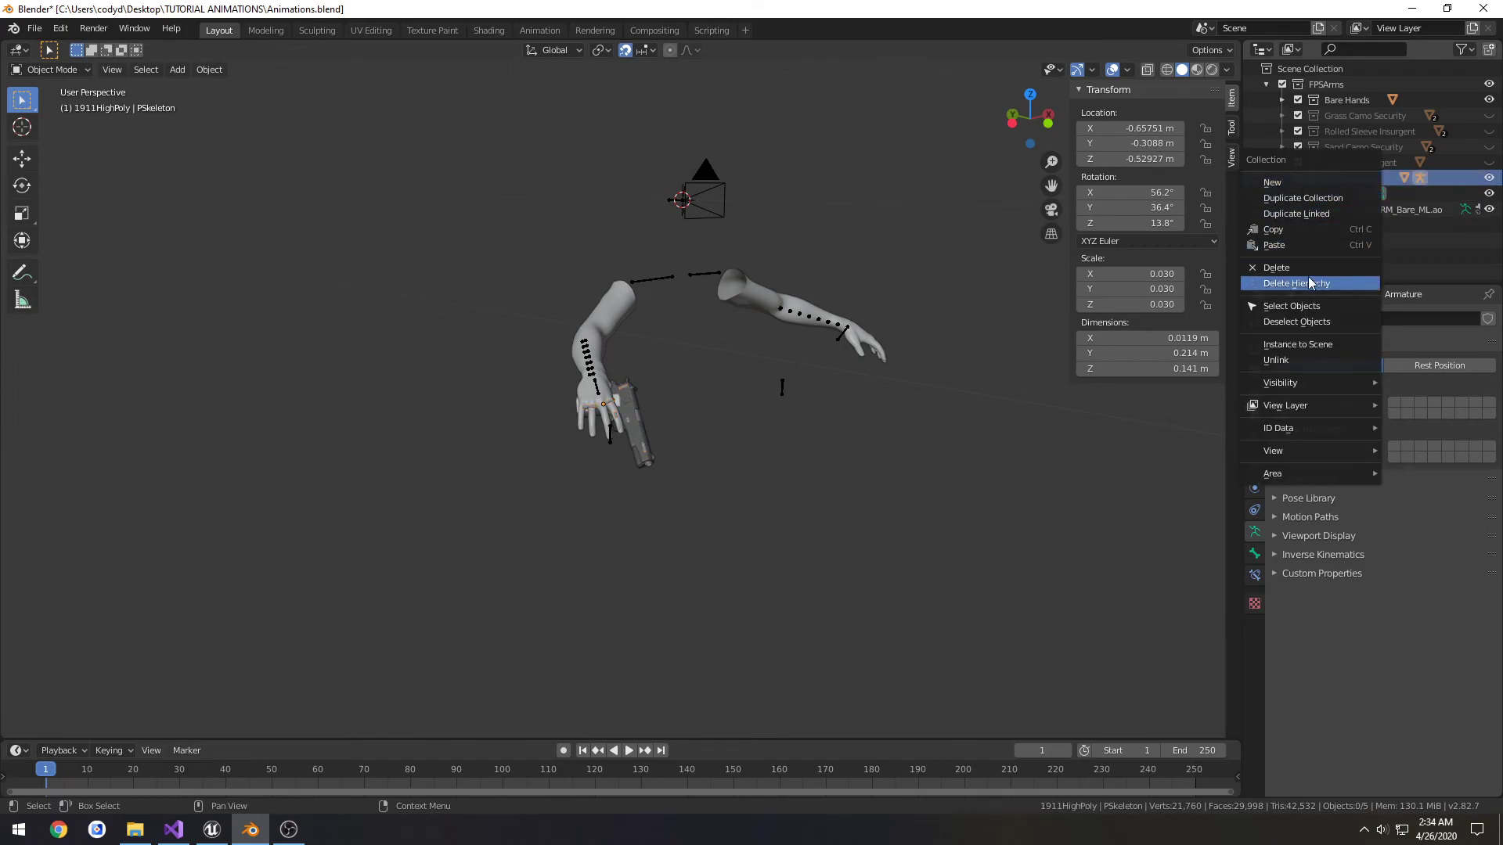
{"action": "left_click", "coordinate": [1297, 282]}
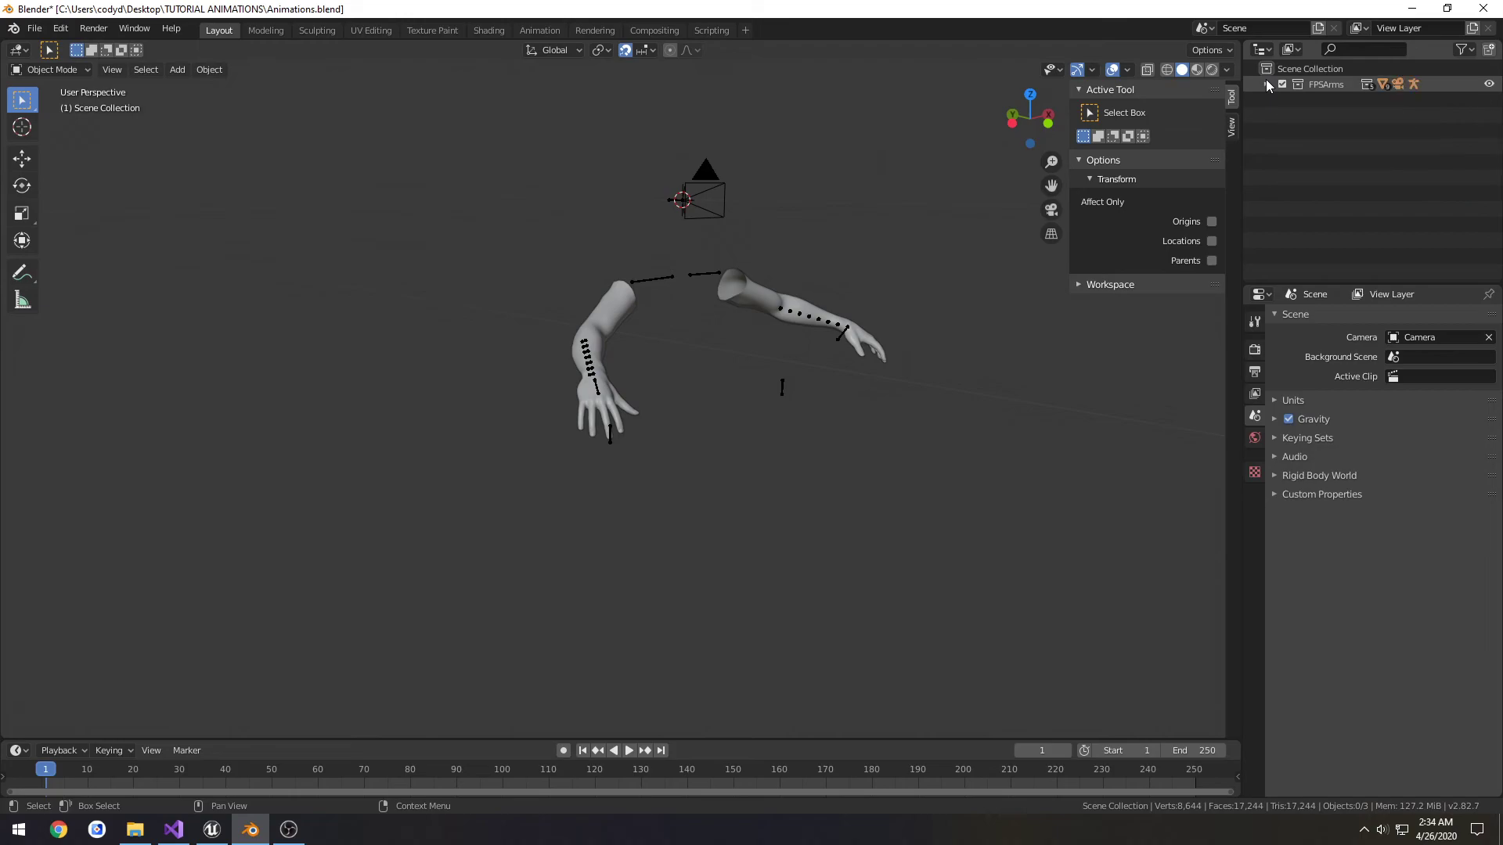
{"action": "right_click", "coordinate": [1265, 85]}
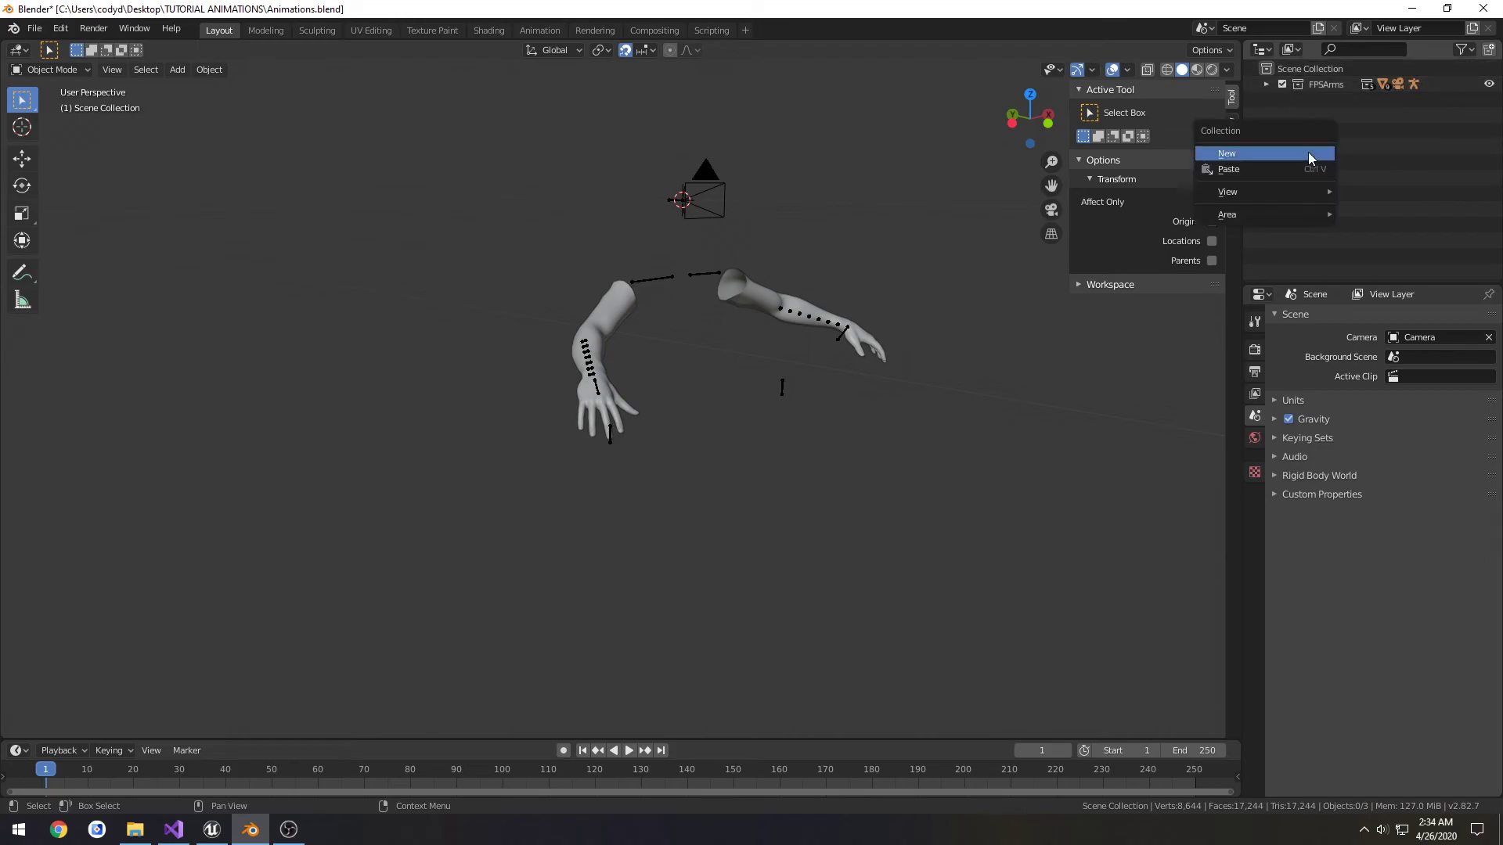
{"action": "left_click", "coordinate": [1226, 153]}
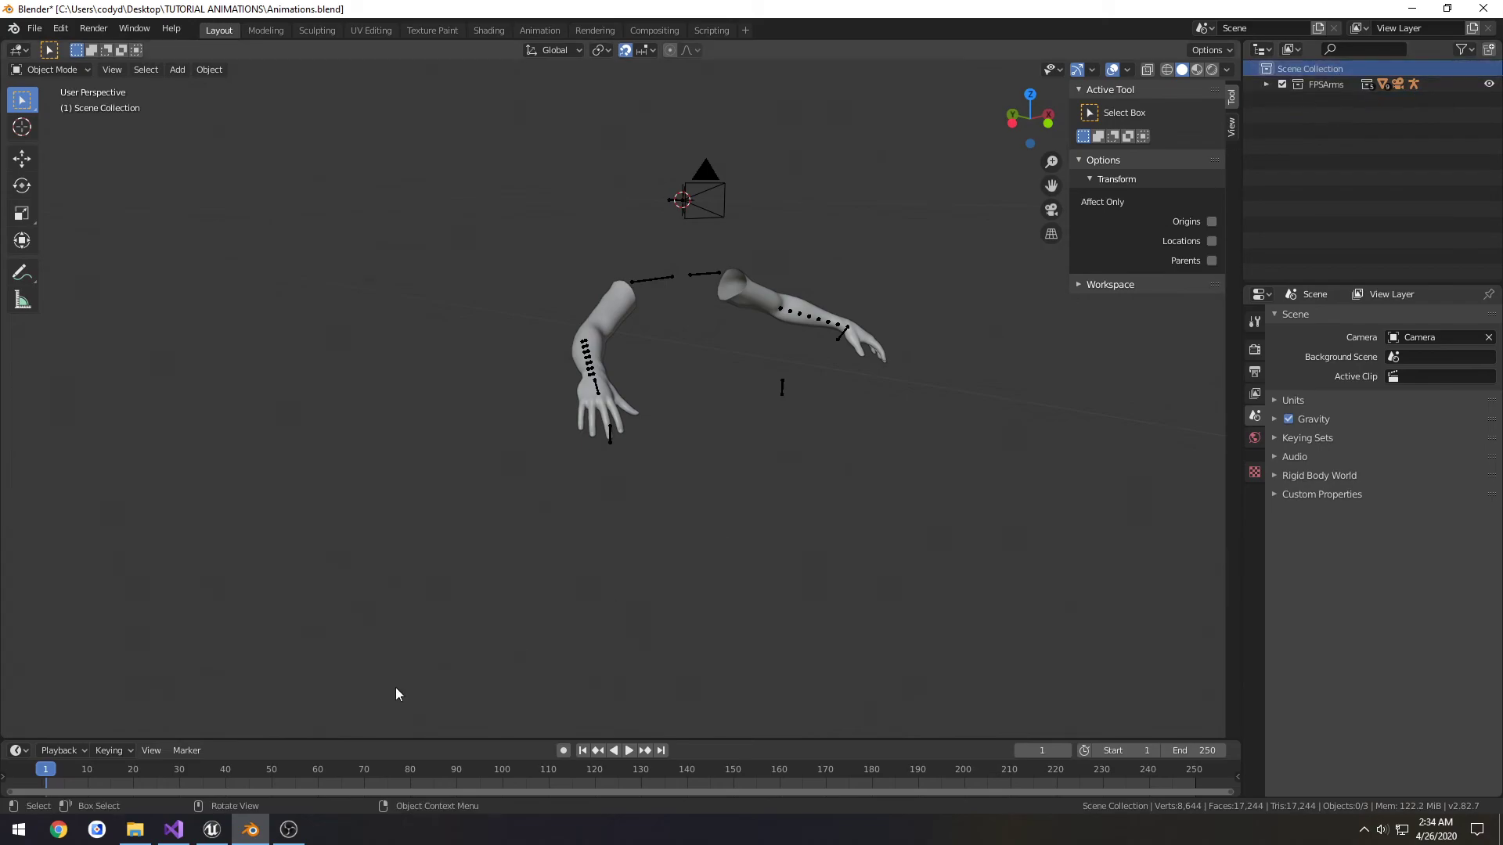
- Open 1911FinalBlend.blend and select the PSkeleton rig
{"action": "left_click", "coordinate": [134, 829]}
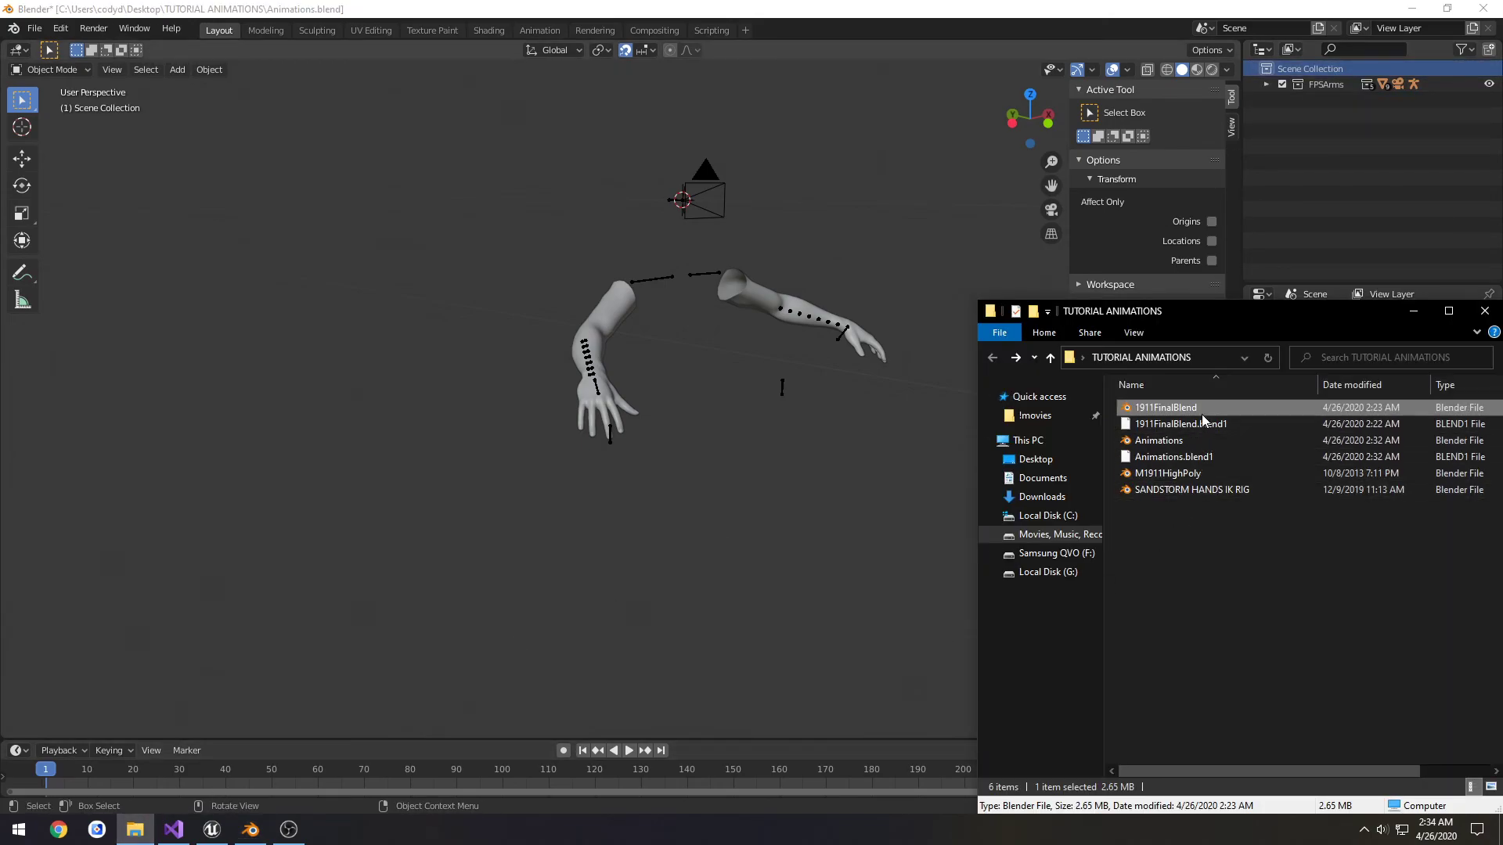
{"action": "double_click", "coordinate": [1166, 407]}
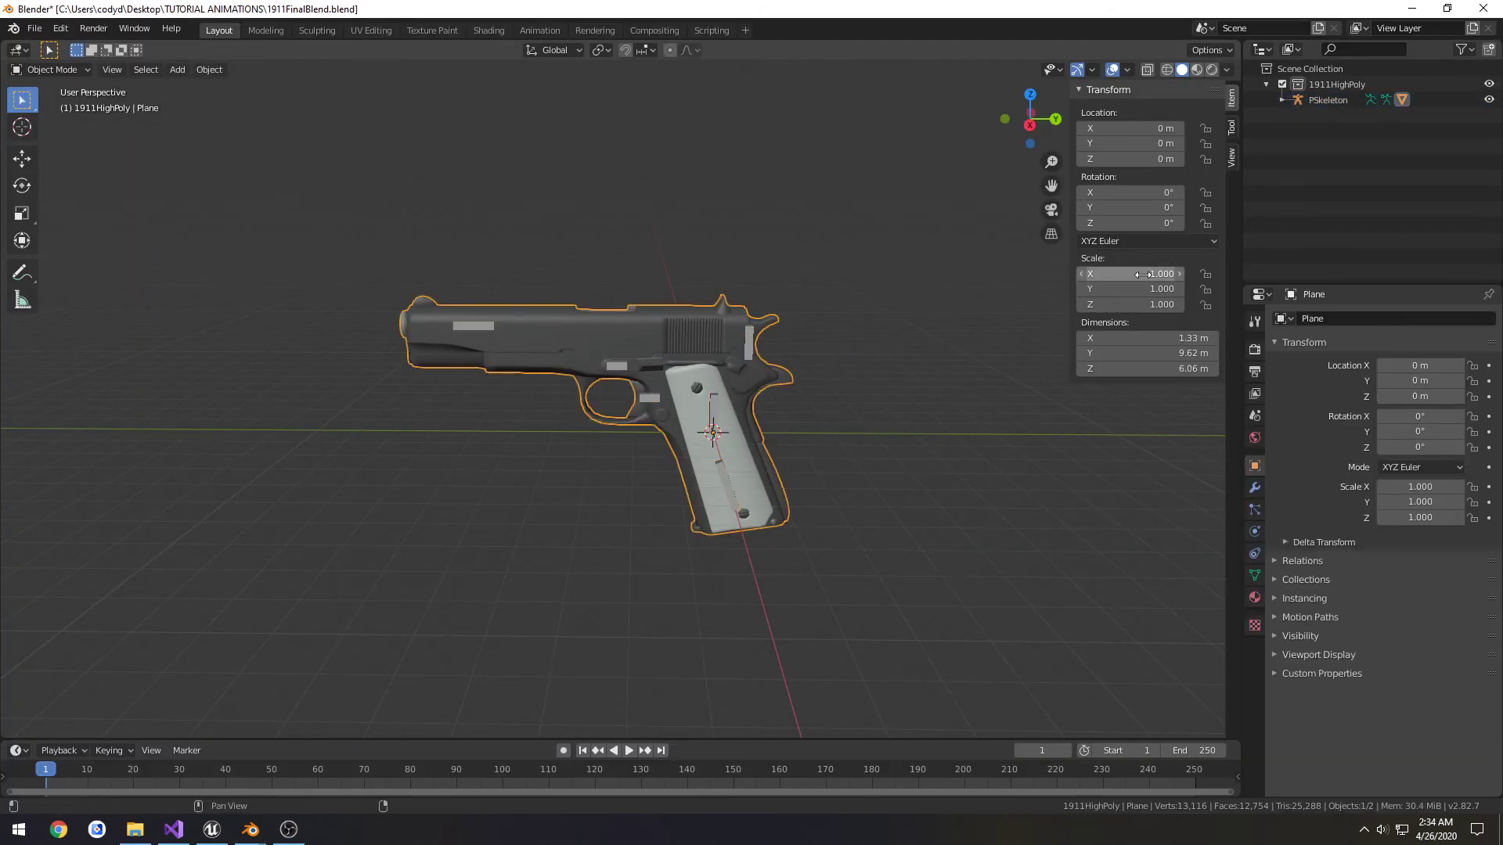
{"action": "left_click", "coordinate": [1328, 100]}
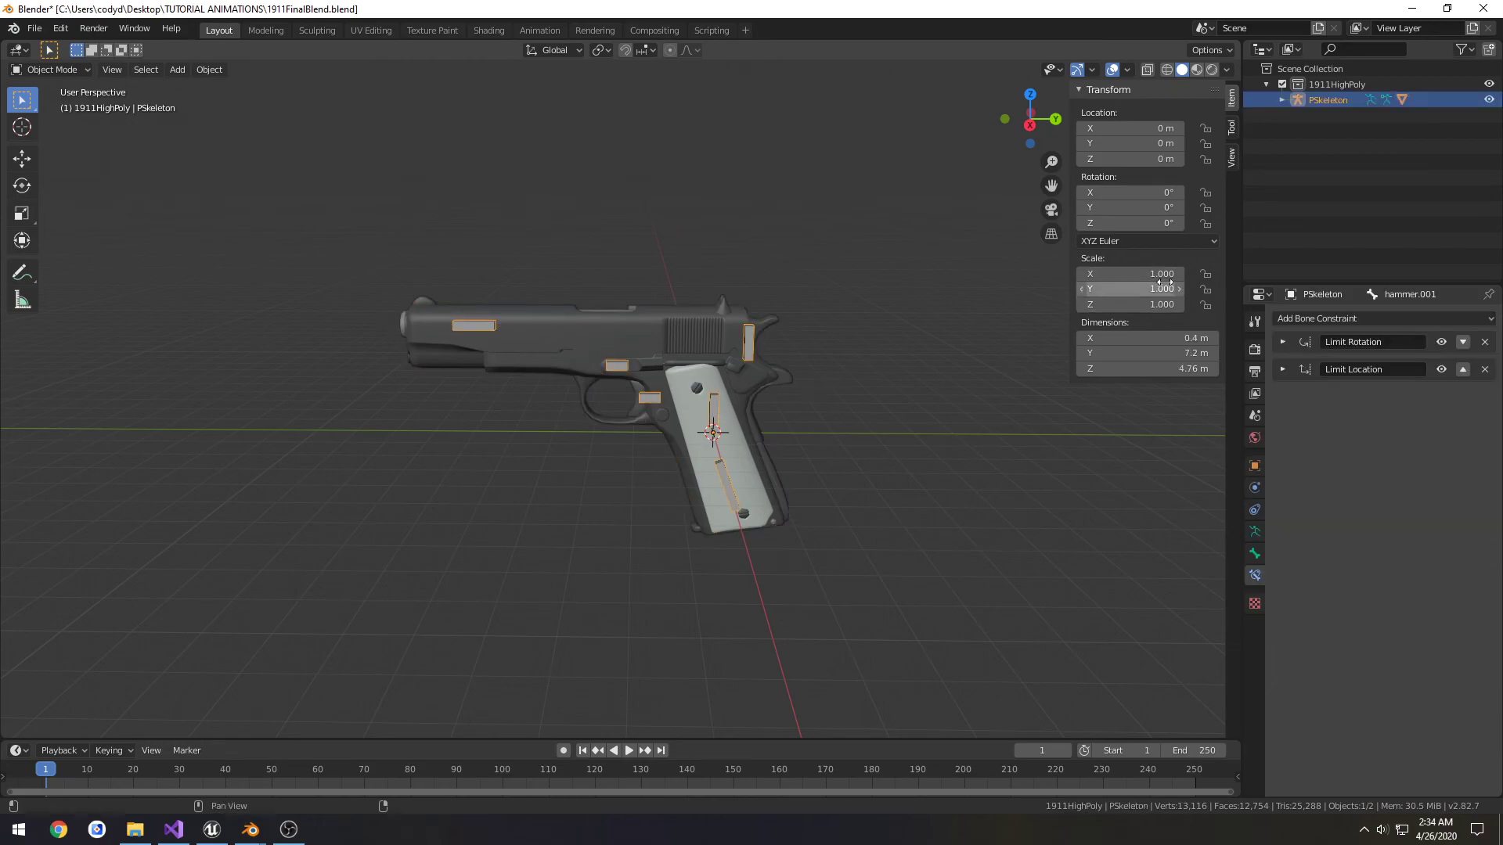
- Set PSkeleton's scale to 0.030 and apply scale to the rig and Plane mesh
{"action": "type", "text": "0.030"}
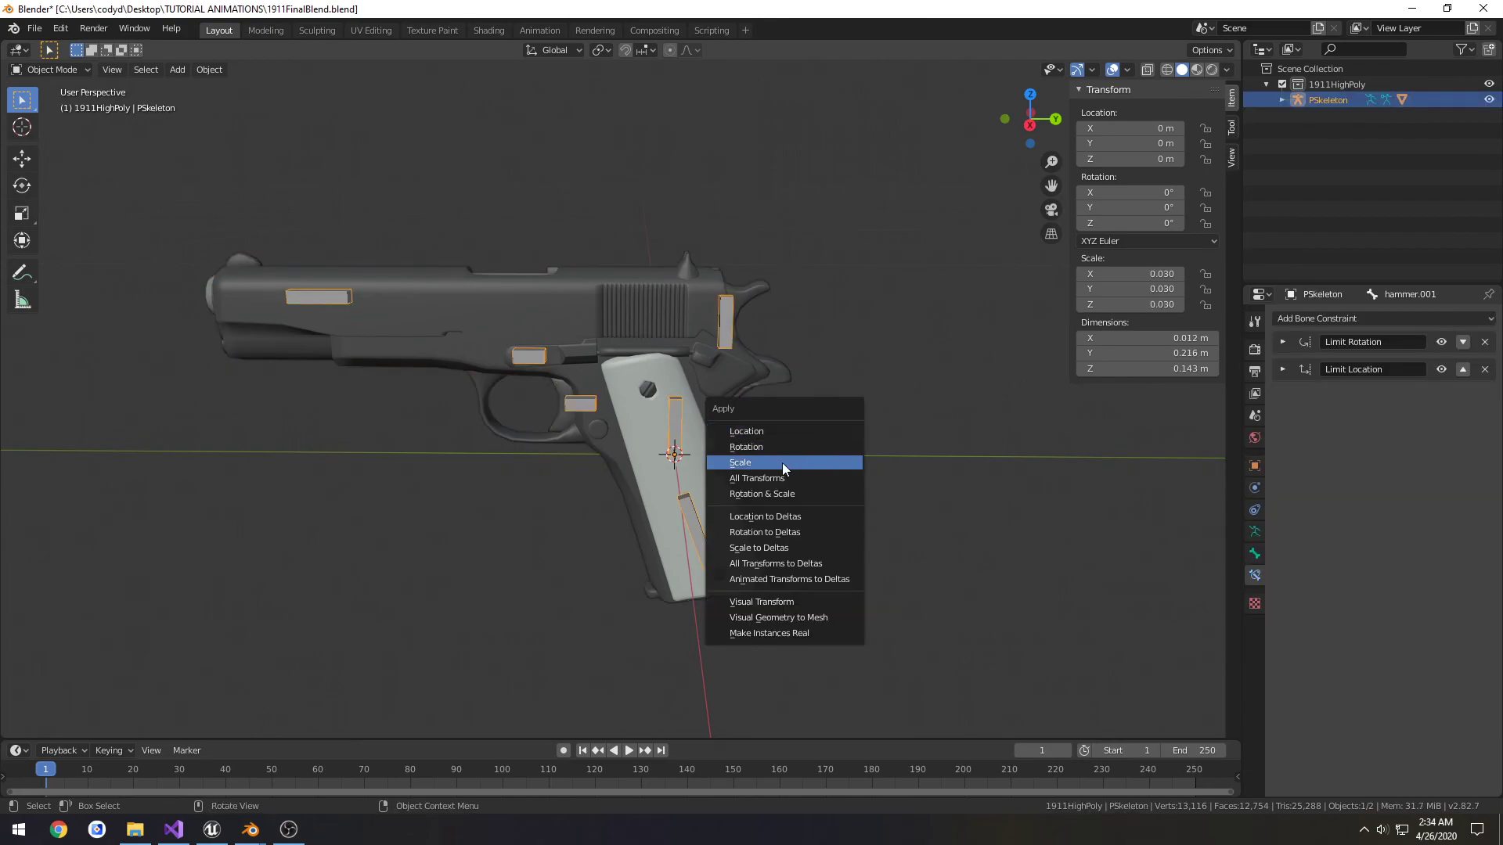
{"action": "left_click", "coordinate": [739, 462]}
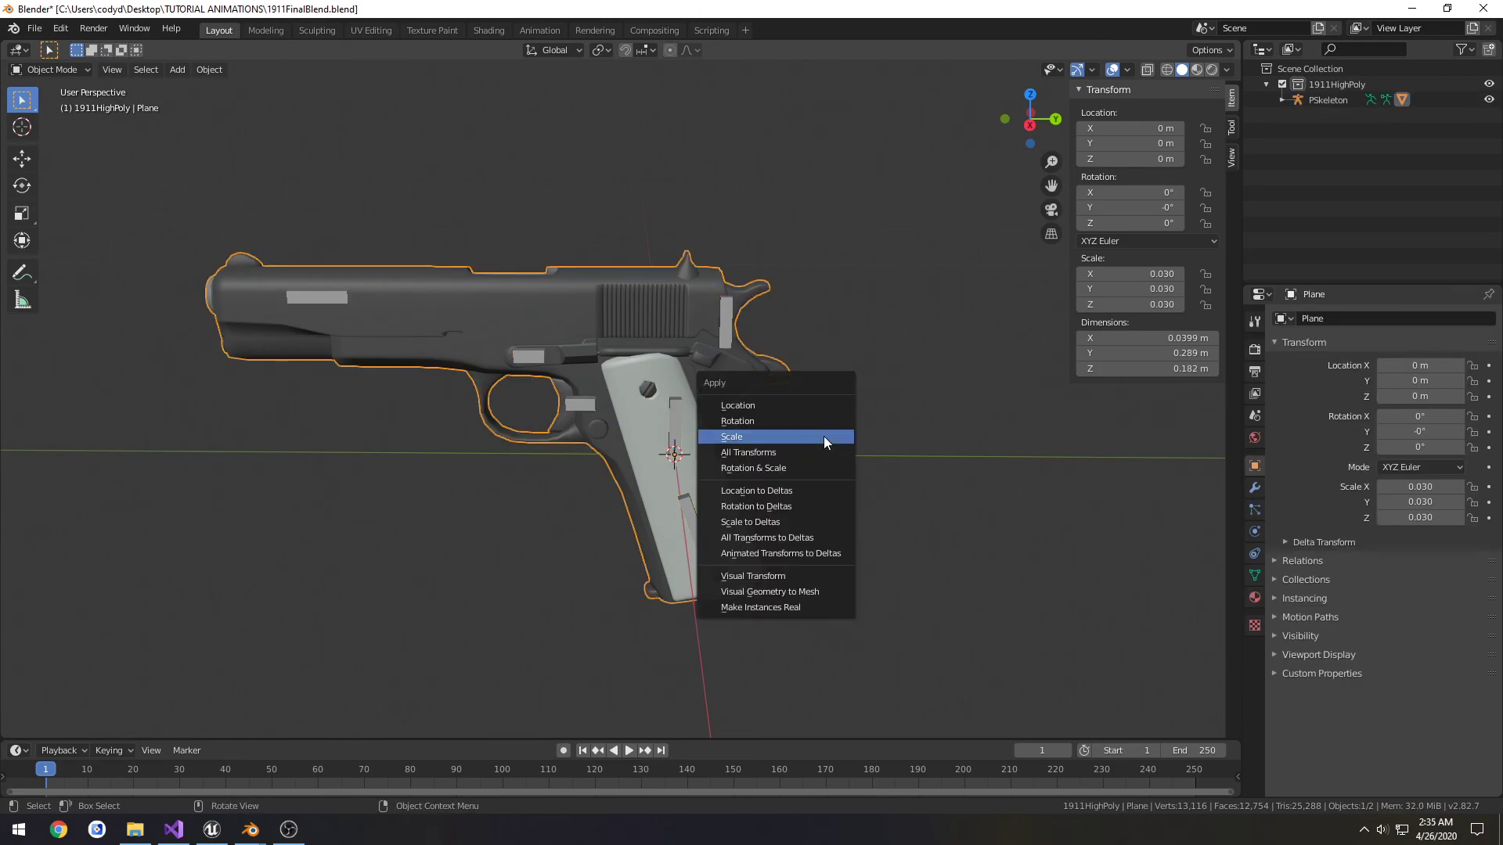
{"action": "left_click", "coordinate": [731, 436]}
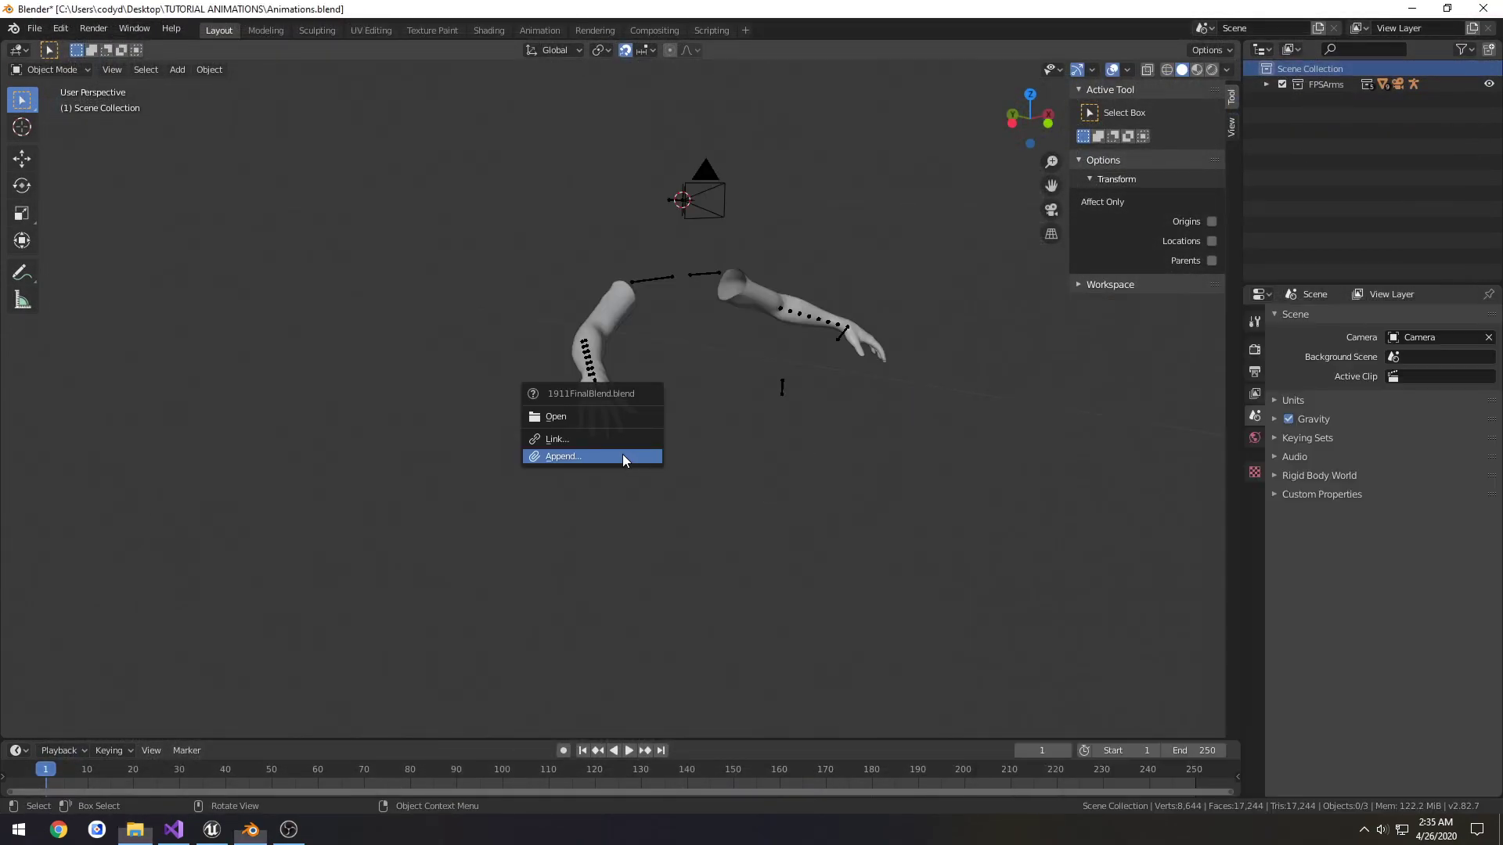
- Append the 1911HighPoly collection from 1911FinalBlend.blend into the Animations scene
{"action": "left_click", "coordinate": [562, 456]}
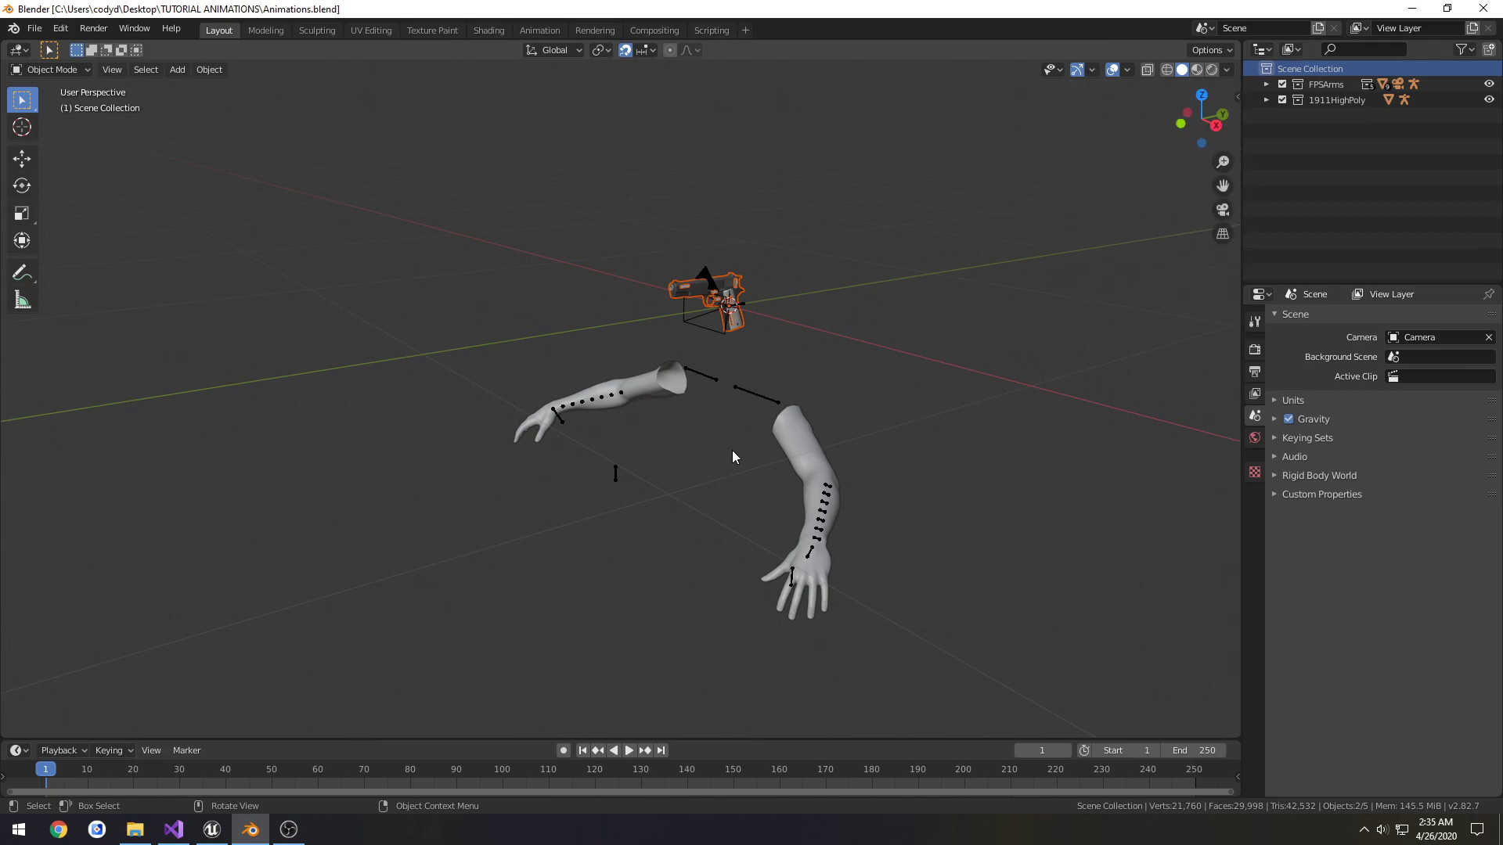
{"action": "mouse_move", "coordinate": [669, 442]}
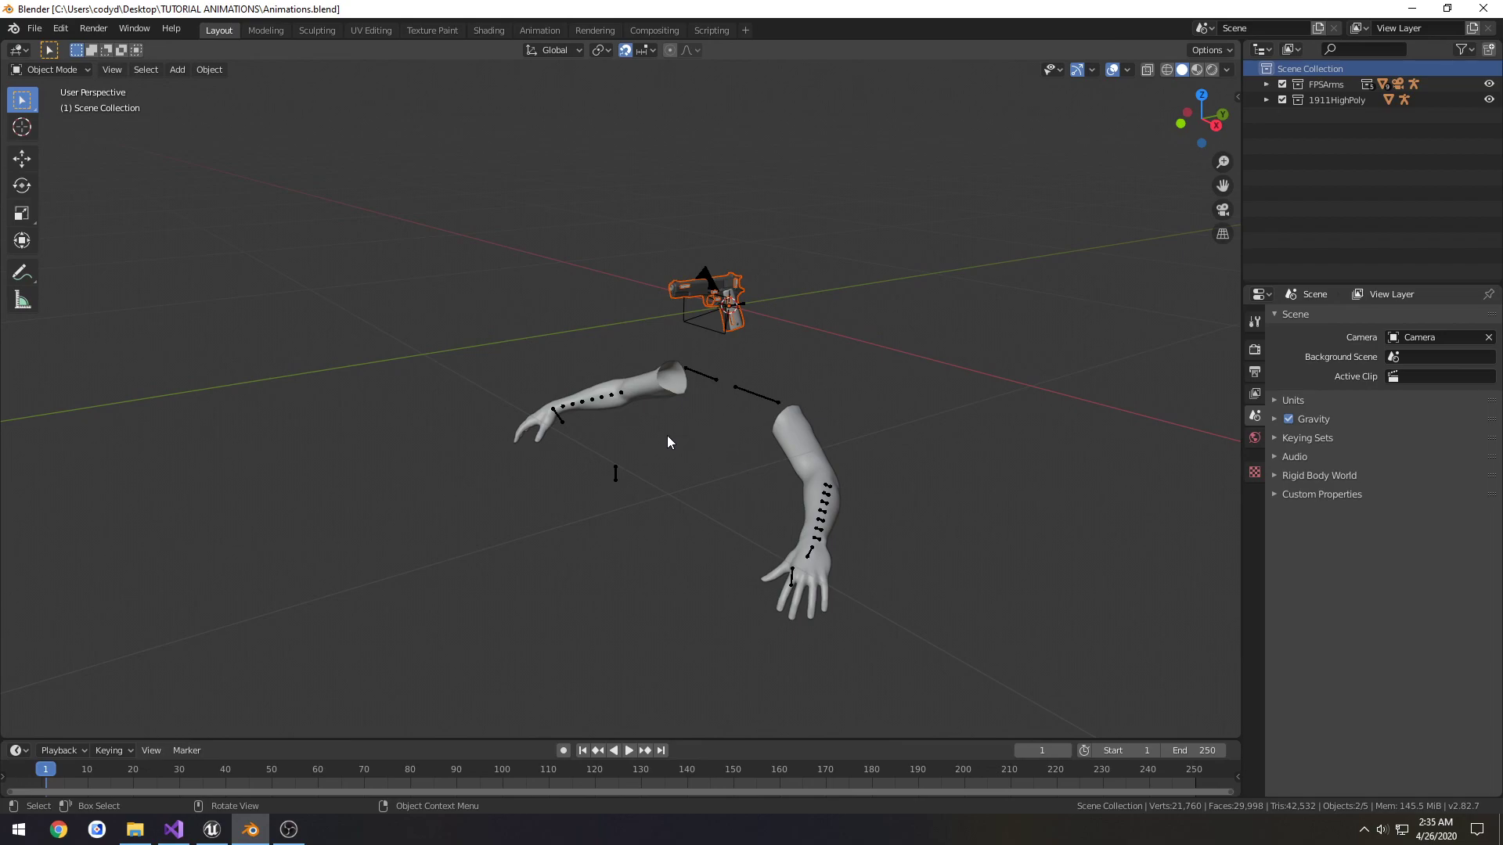